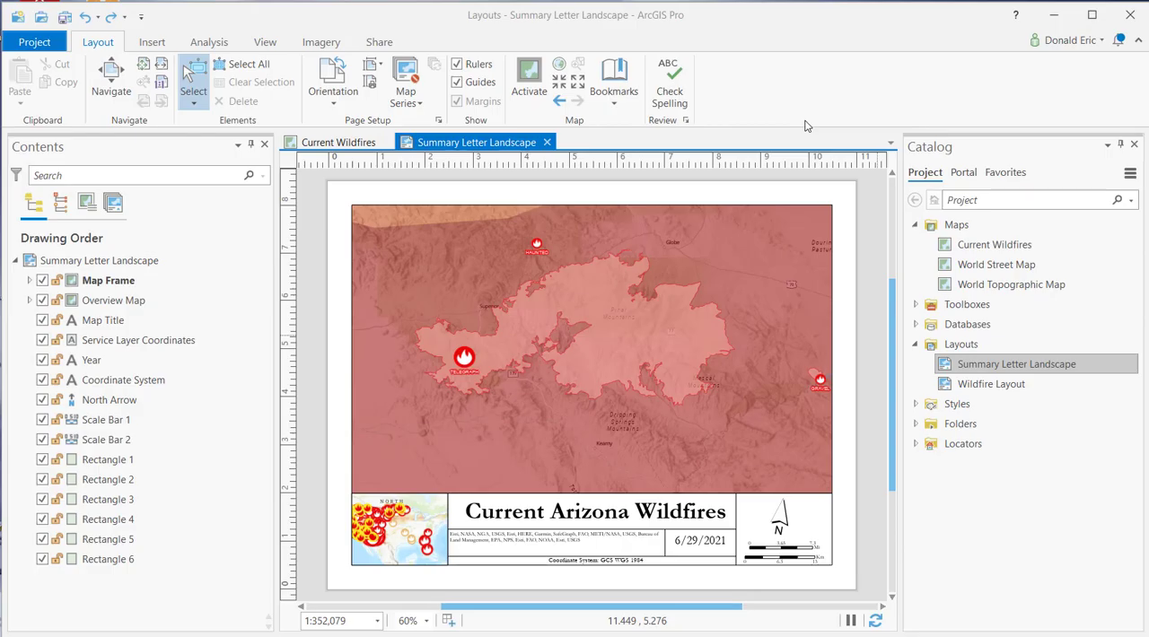
mouse_move(844, 64)
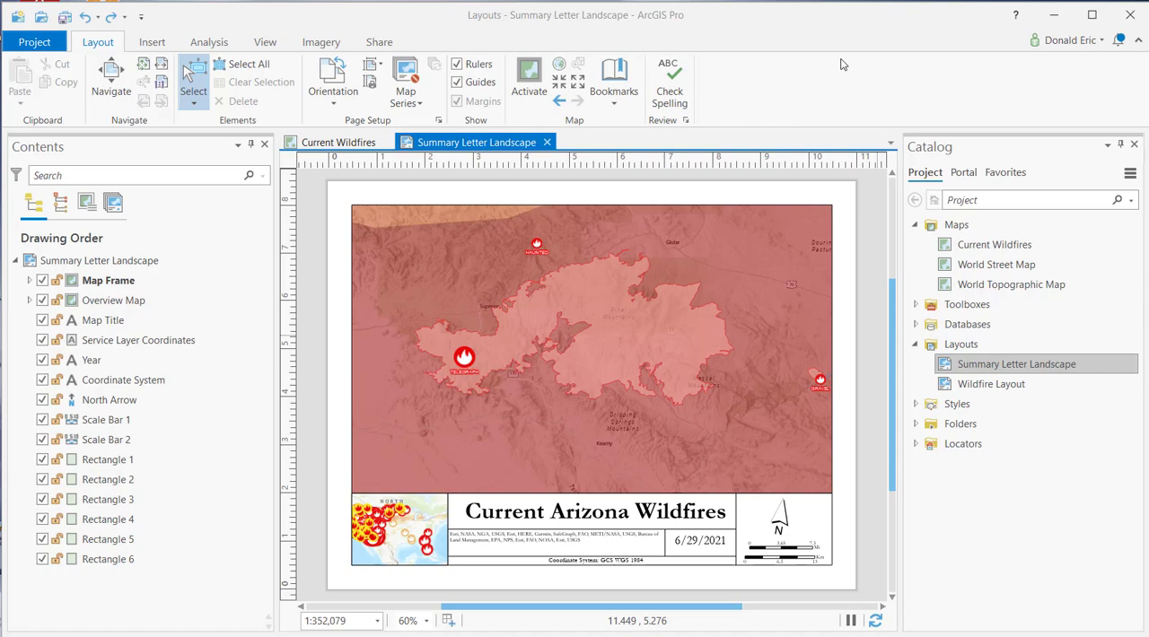
mouse_move(697, 183)
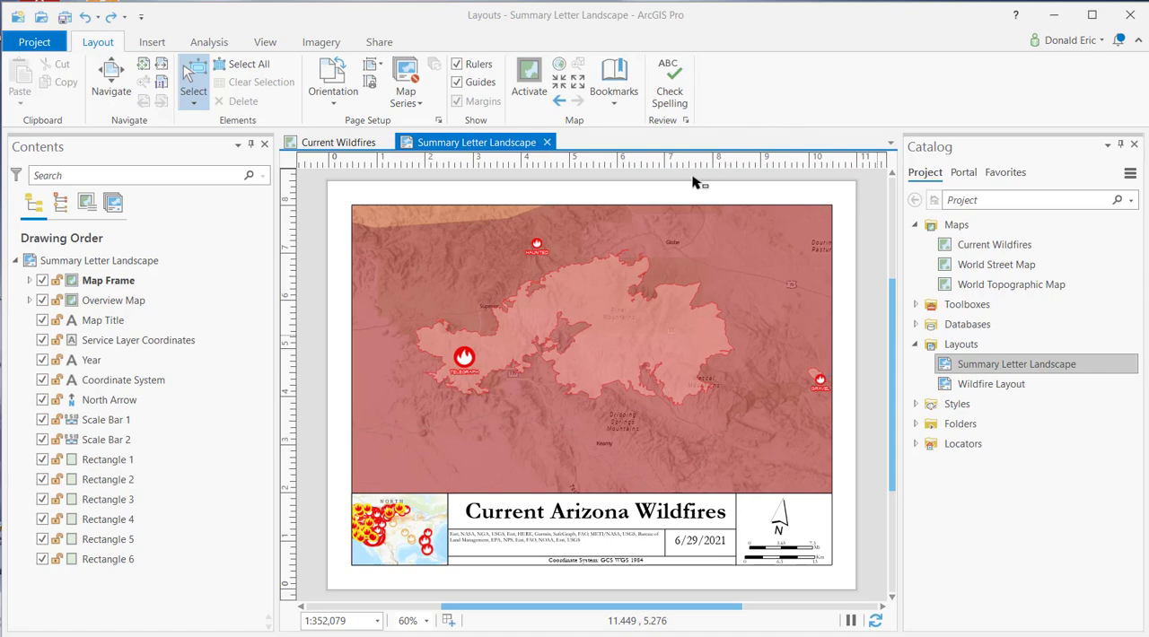
mouse_move(502, 496)
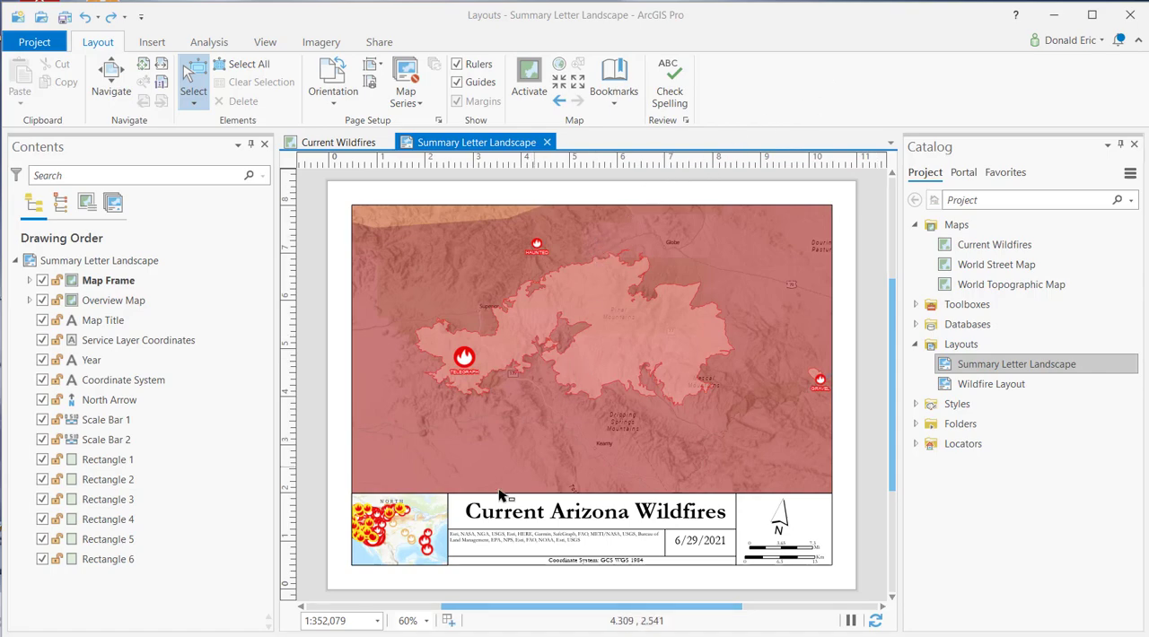
mouse_move(799, 553)
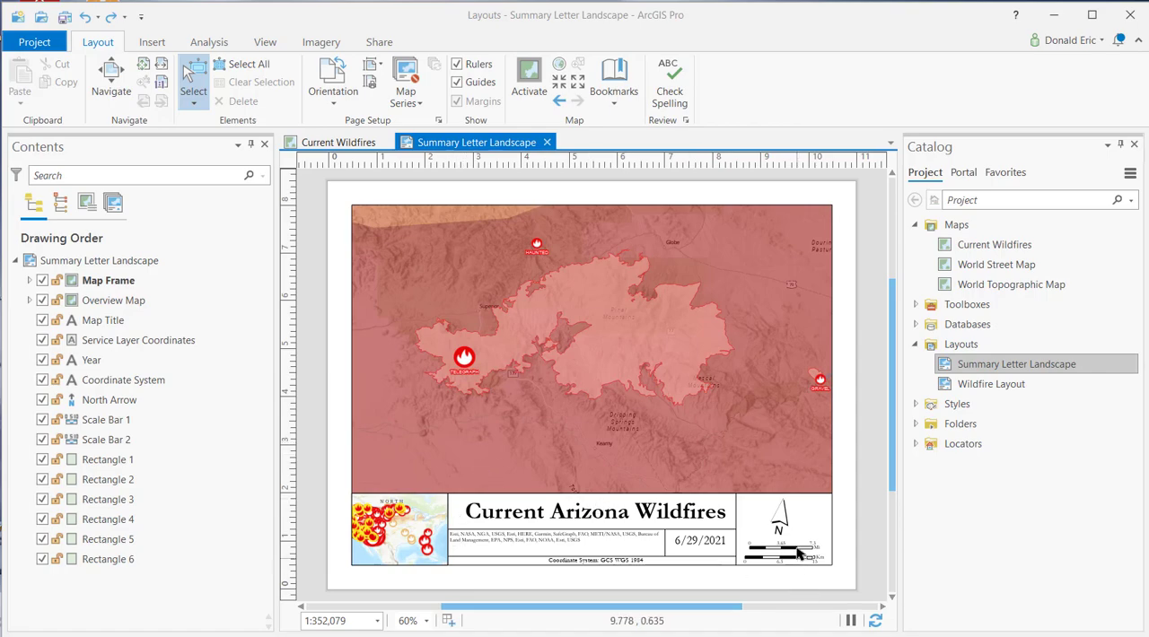
mouse_move(779, 528)
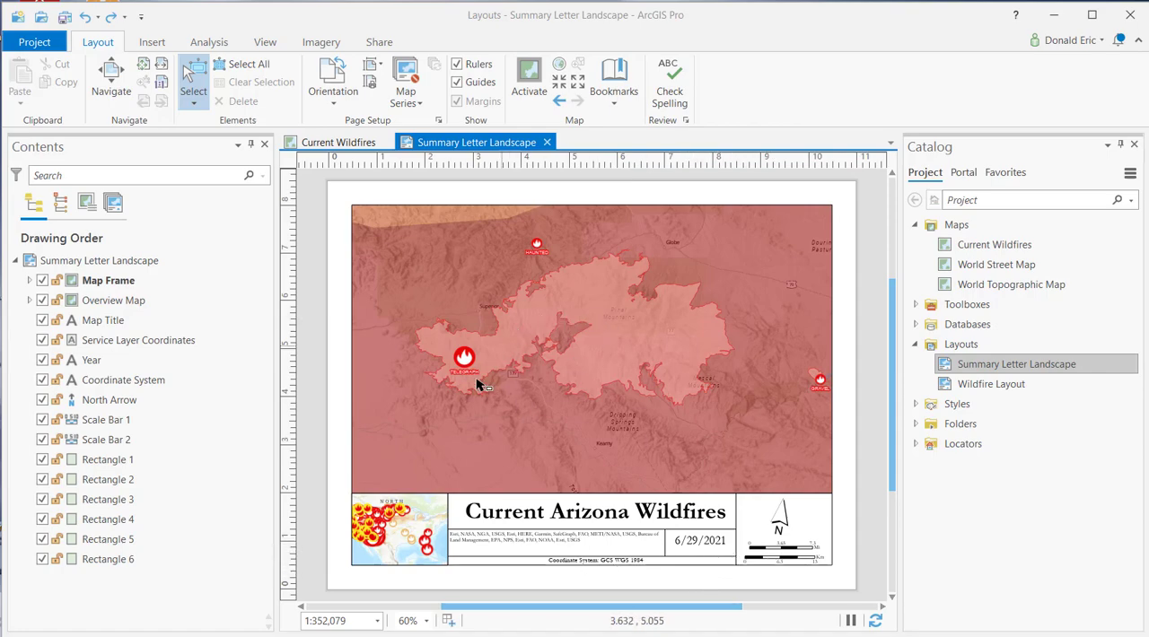
mouse_move(535, 368)
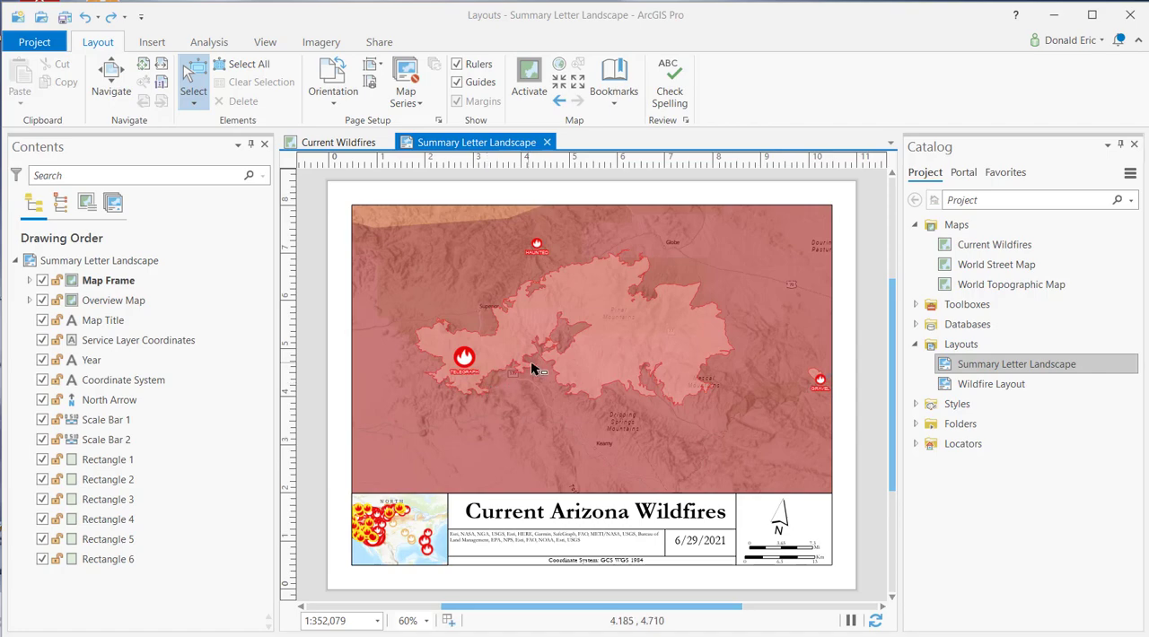
mouse_move(506, 358)
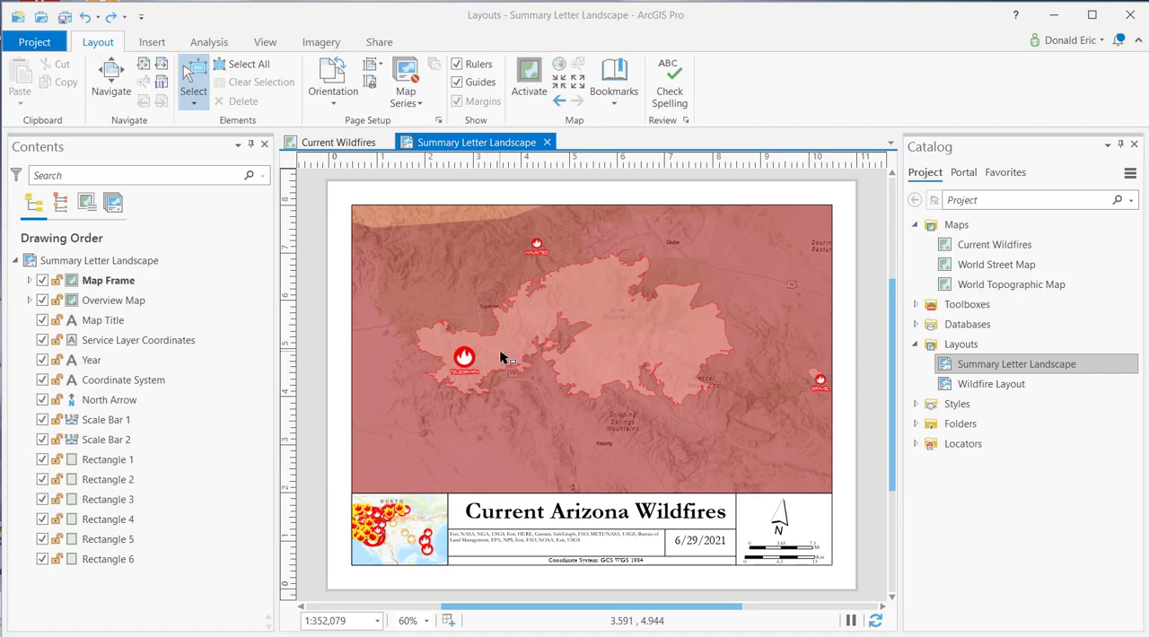
mouse_move(539, 360)
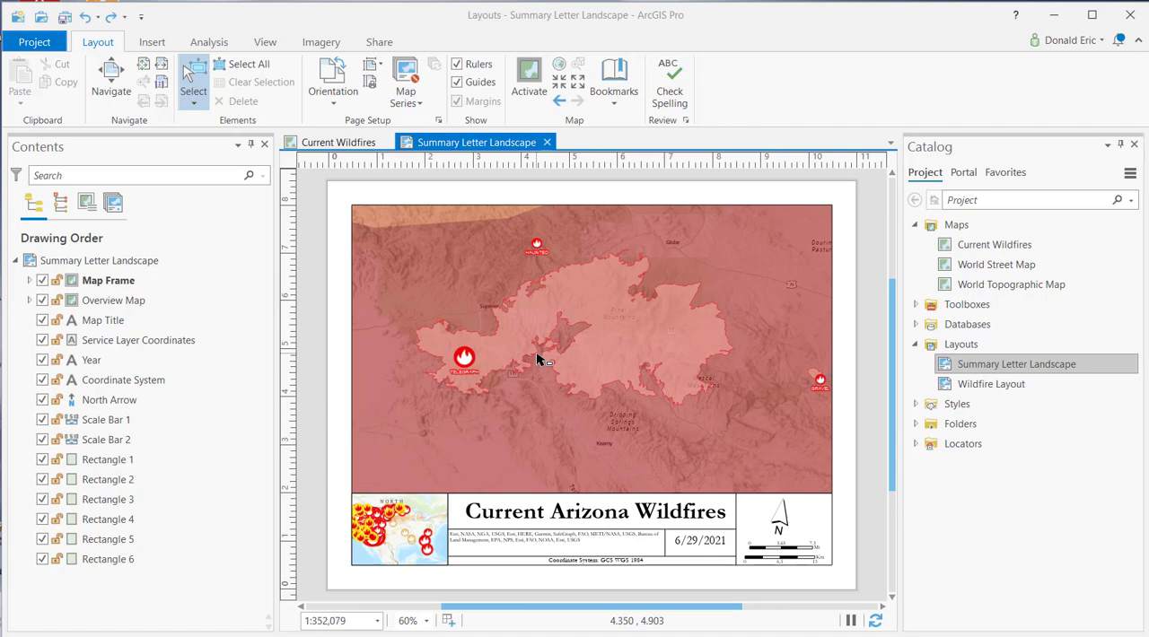
Step: Review the layout's map frame, north arrow, scale bars and rectangles one by one in Contents
left_click(106, 420)
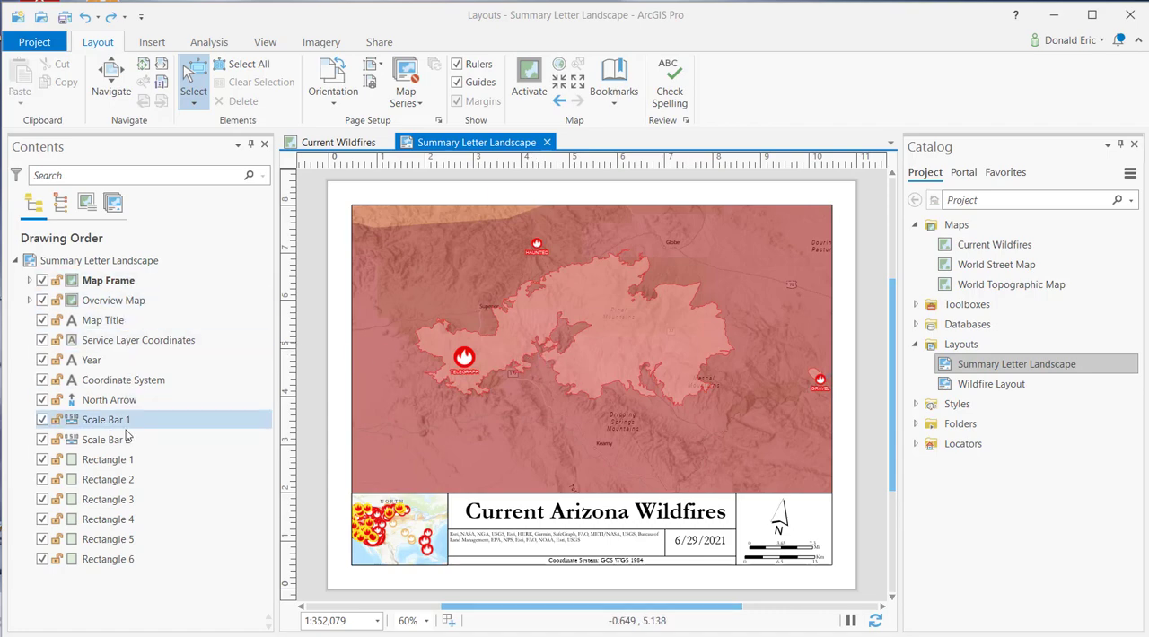
left_click(108, 280)
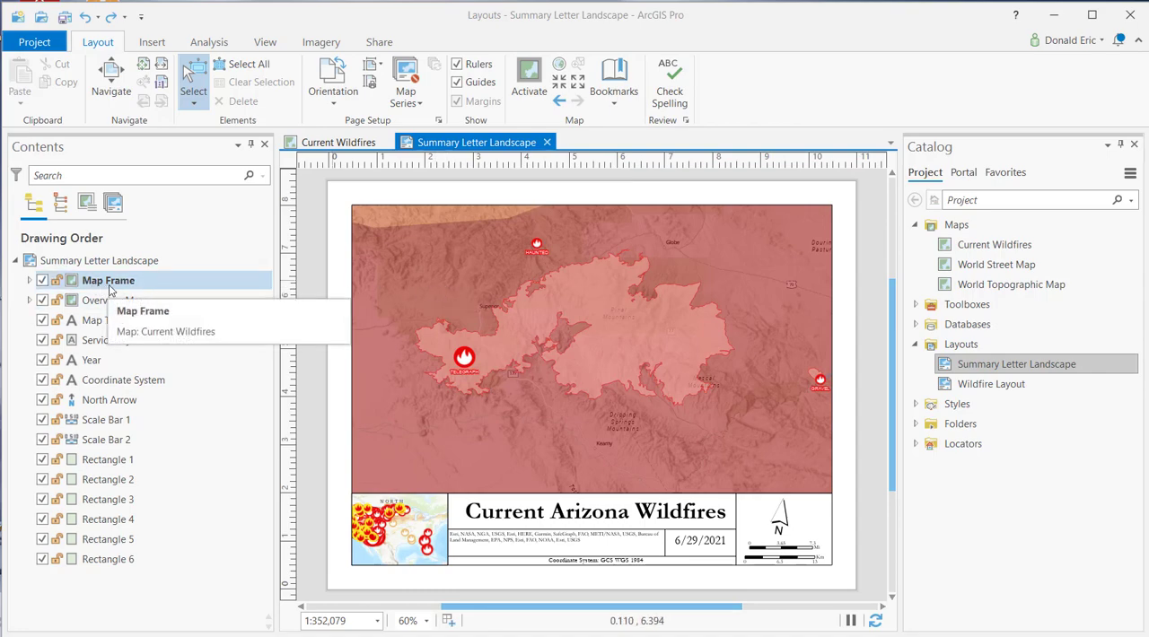
left_click(108, 400)
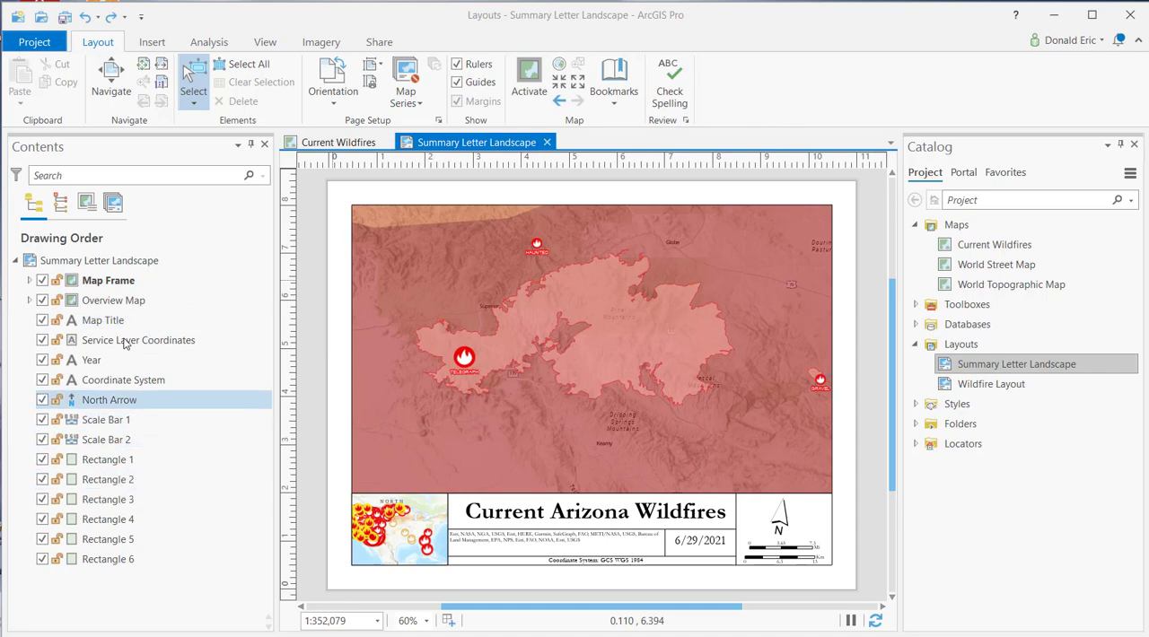
left_click(108, 479)
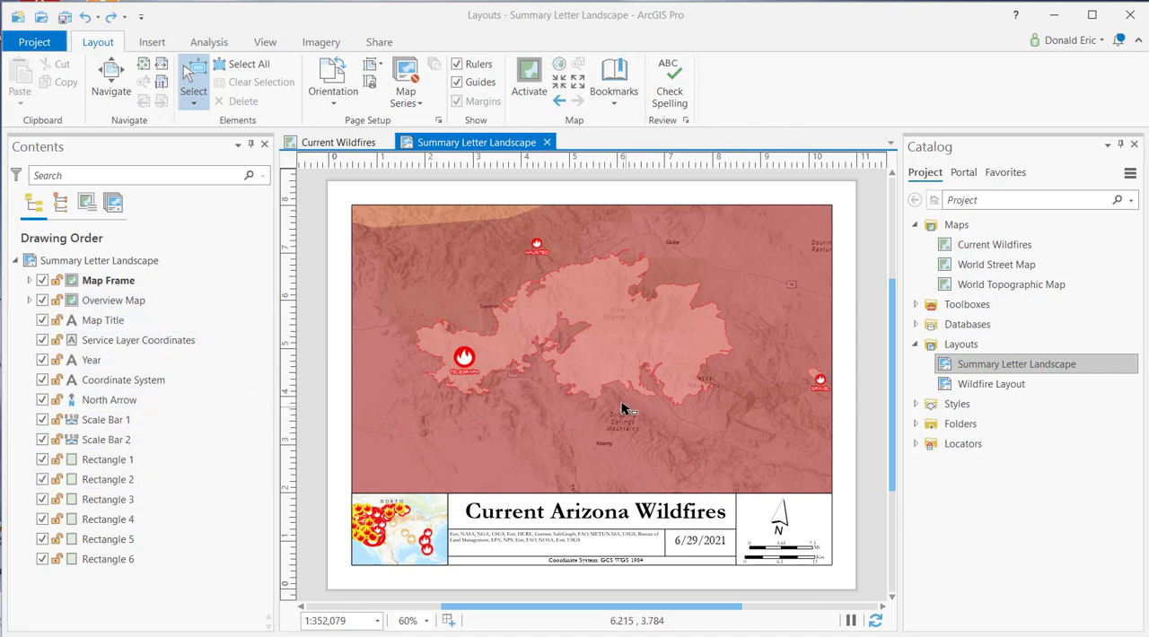
left_click(108, 400)
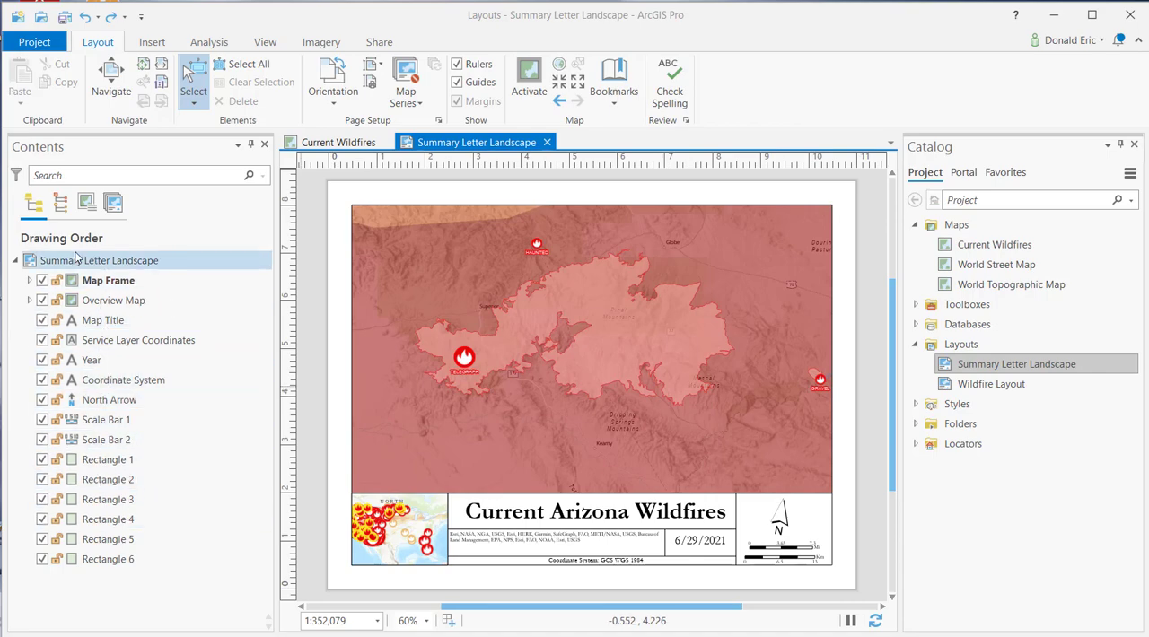
left_click(103, 320)
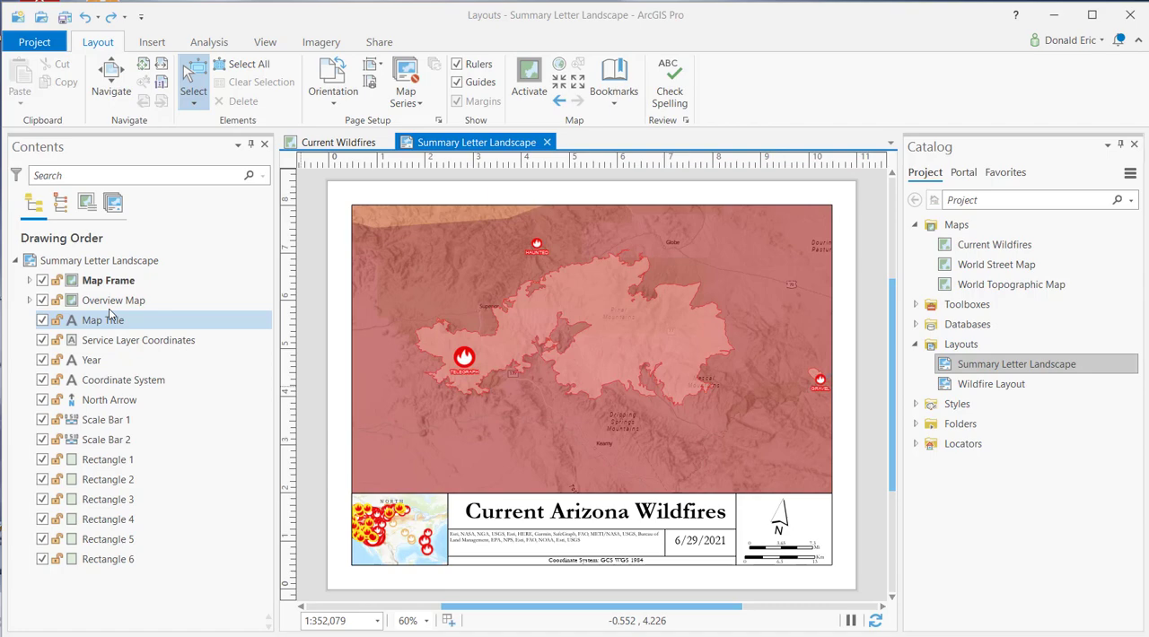
left_click(106, 438)
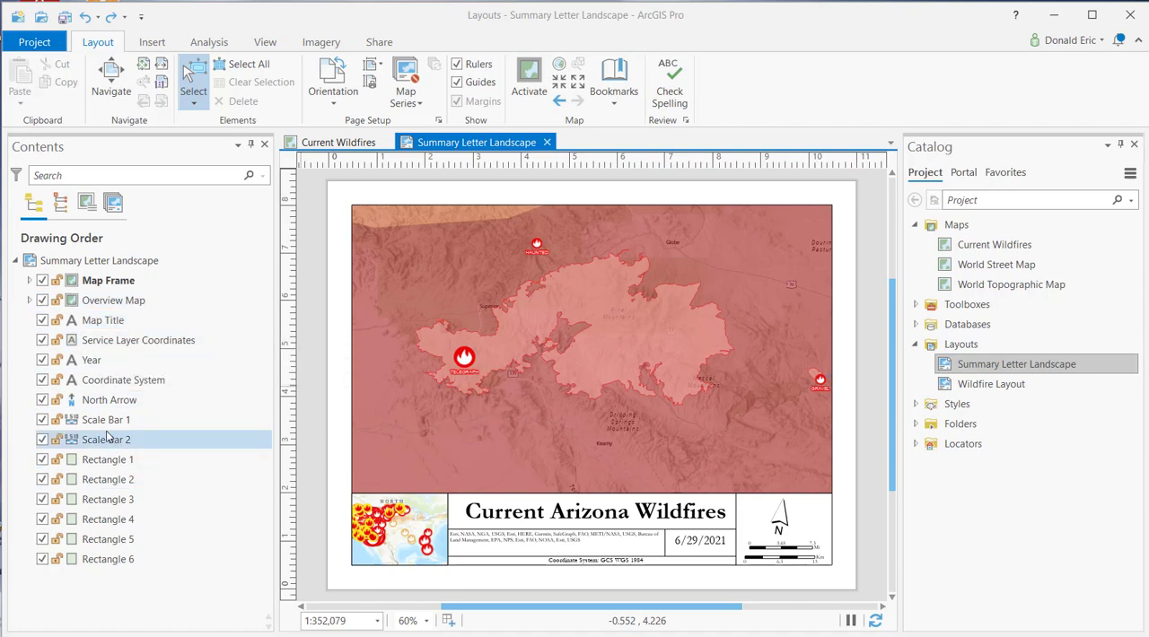
left_click(108, 460)
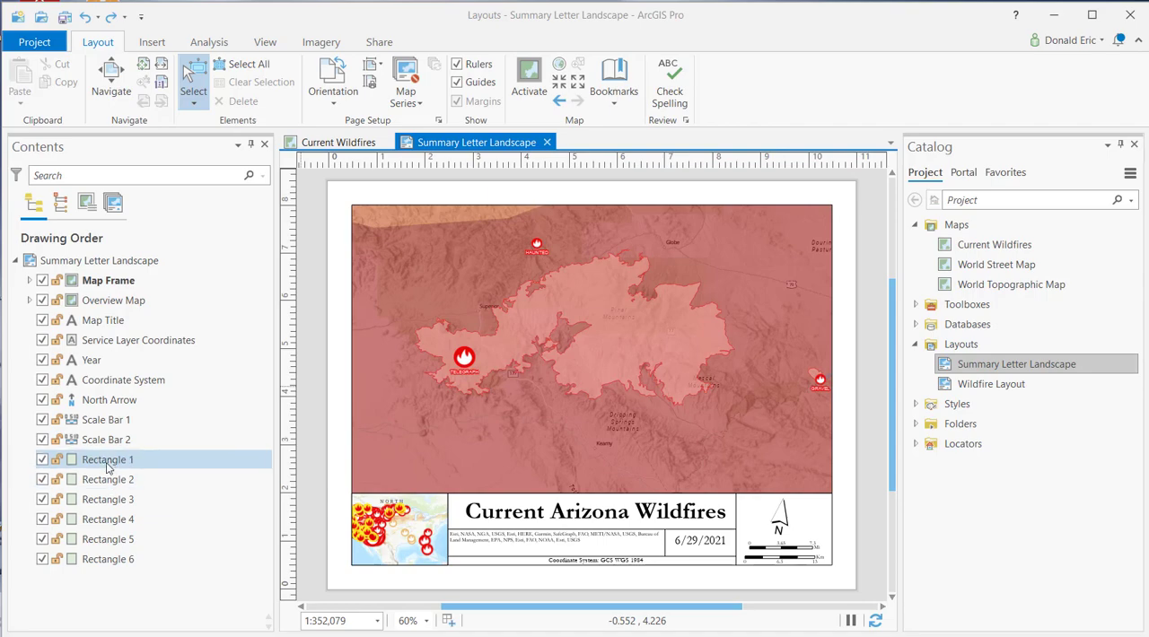
left_click(108, 538)
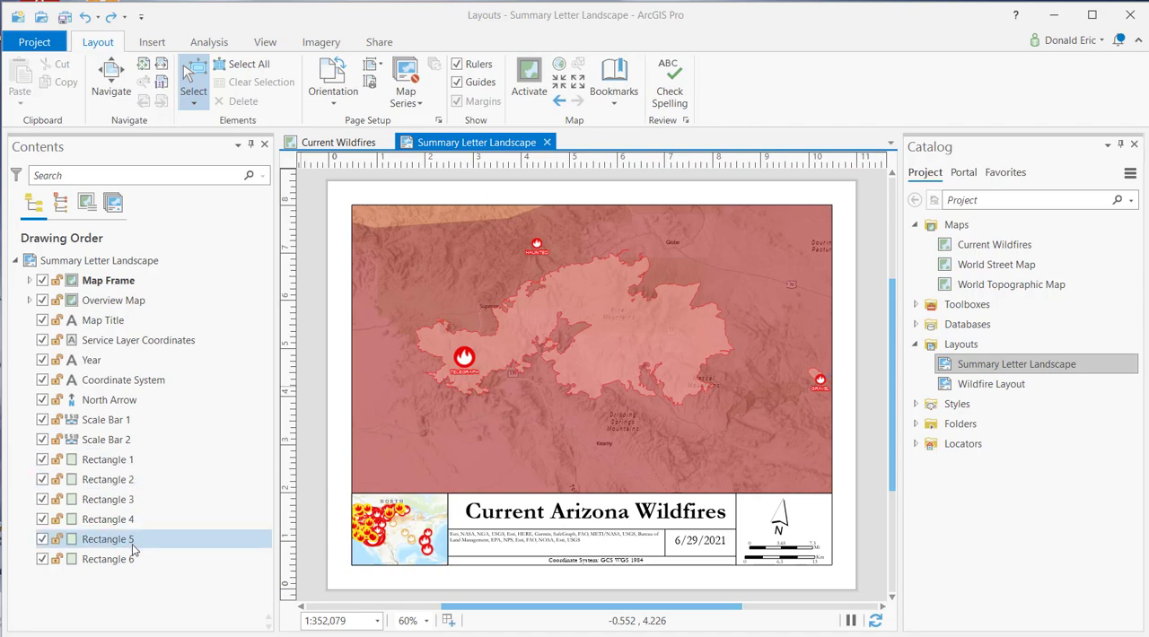
left_click(108, 460)
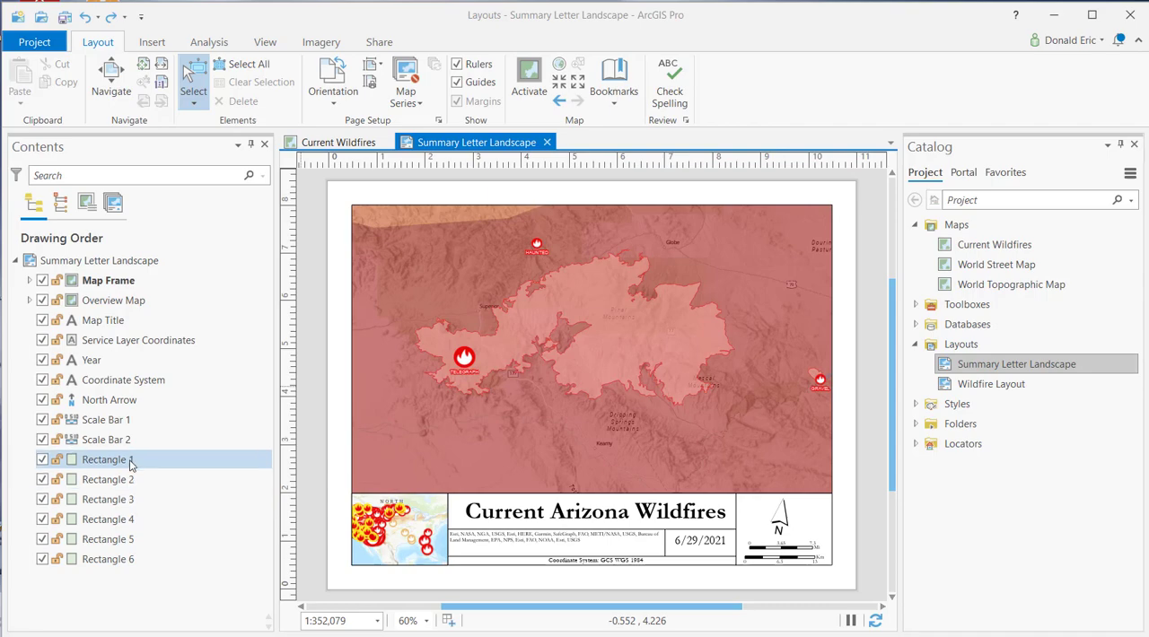
mouse_move(104, 460)
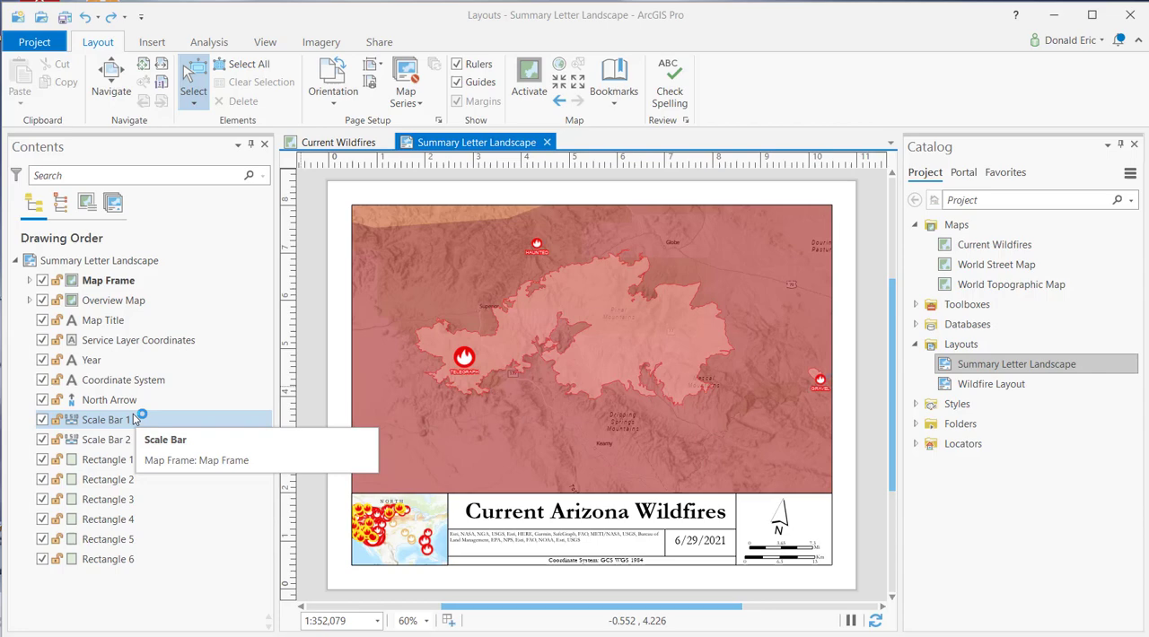
mouse_move(140, 400)
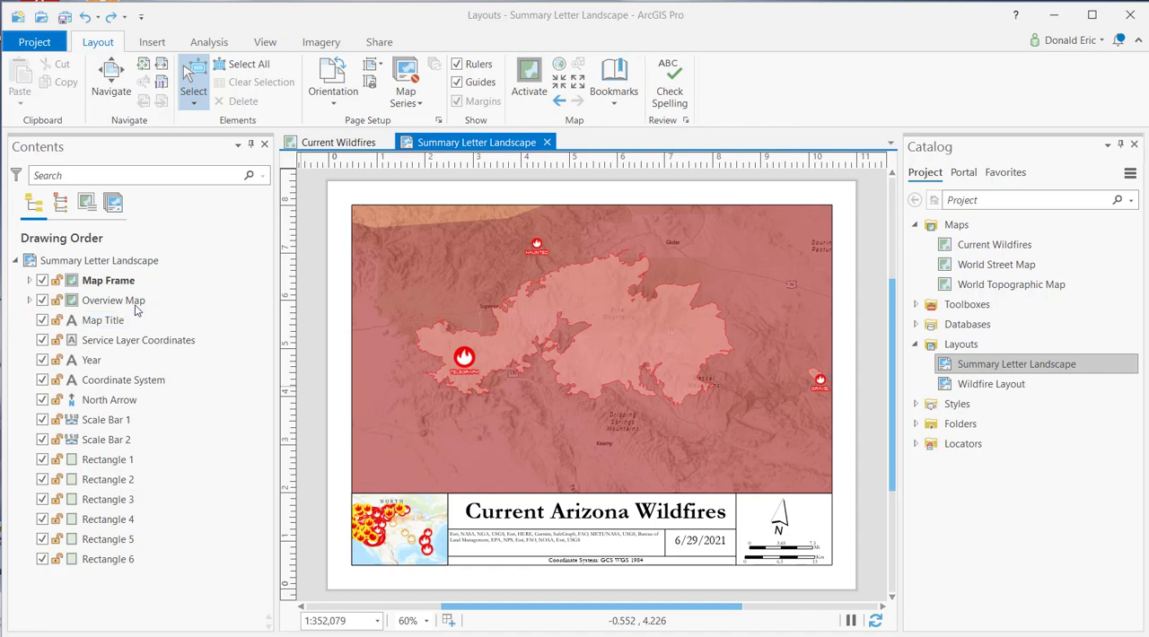
Step: Inspect the Map Title, Year and Coordinate System text elements and the Map Frame
left_click(103, 319)
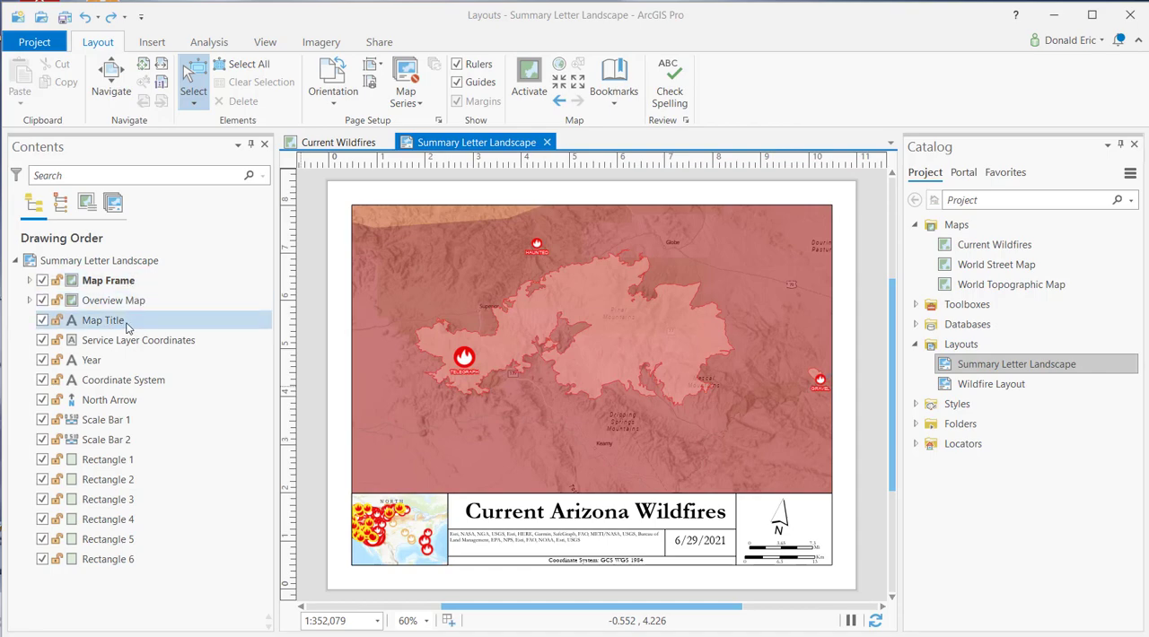
left_click(138, 339)
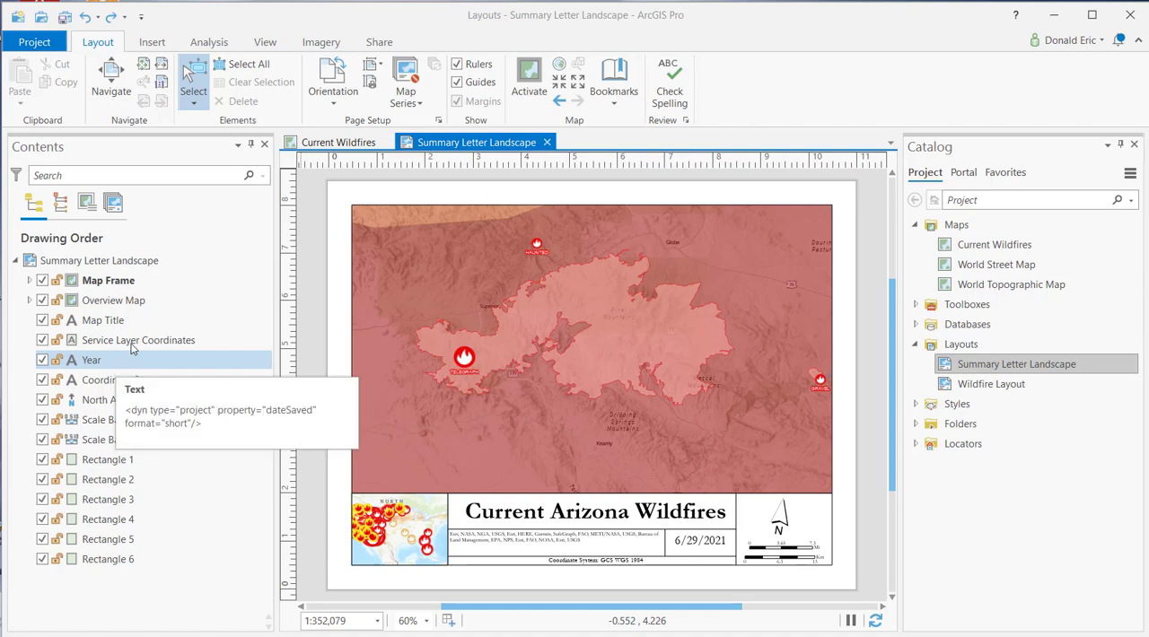
left_click(101, 319)
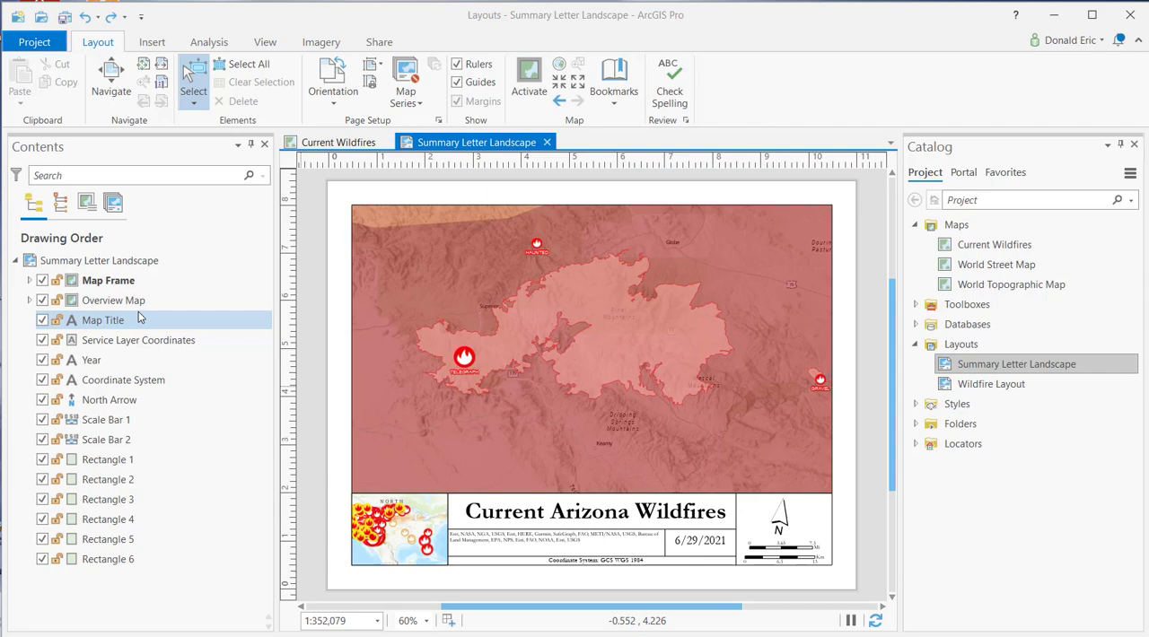
left_click(106, 420)
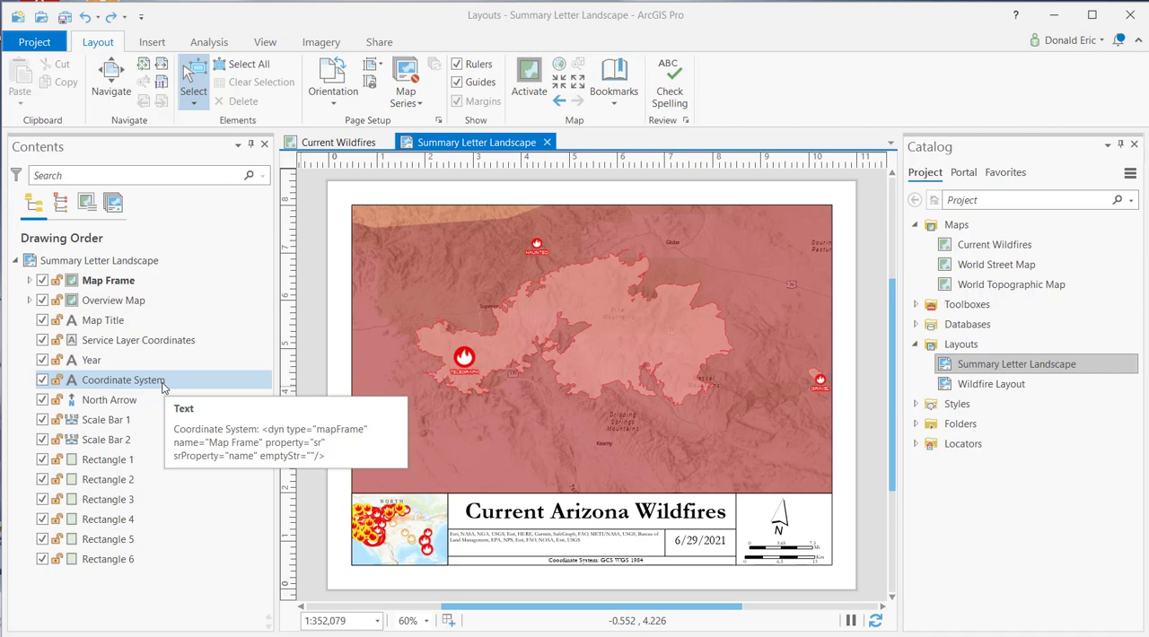
mouse_move(276, 298)
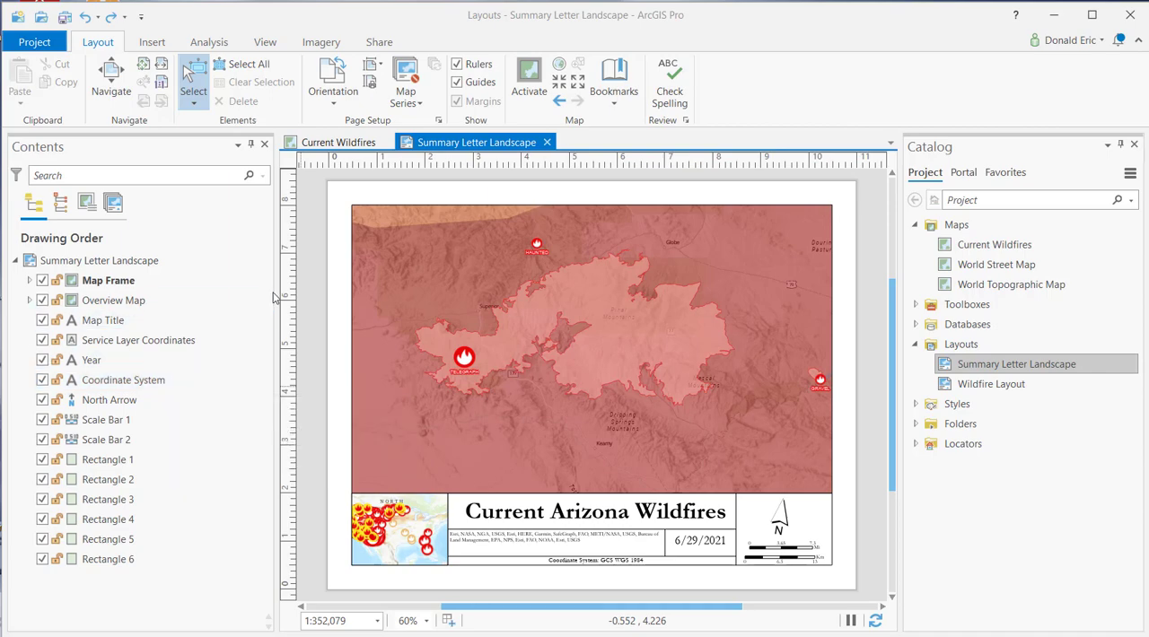
left_click(108, 280)
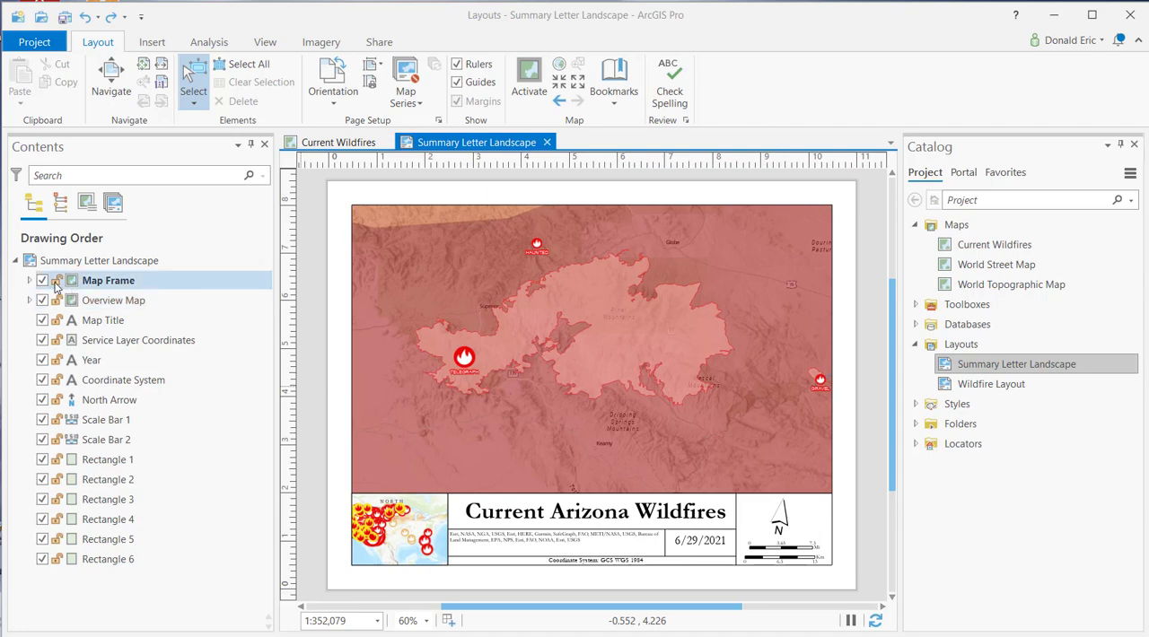
left_click(100, 320)
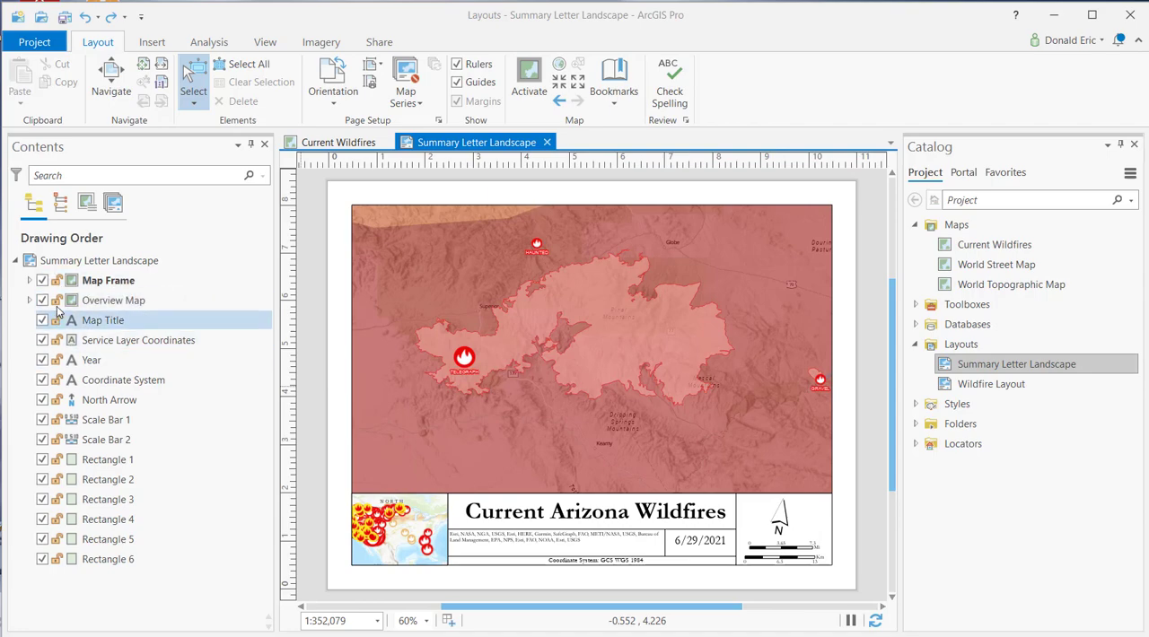
mouse_move(63, 420)
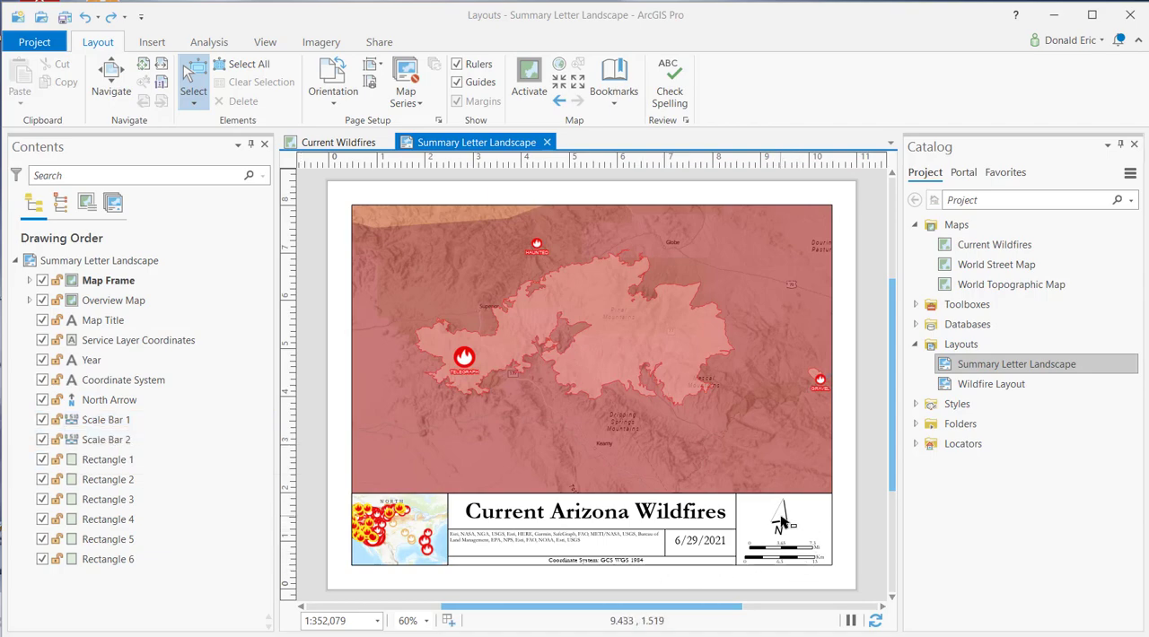
Step: Select the North Arrow on the layout and turn it back upright
left_click(781, 524)
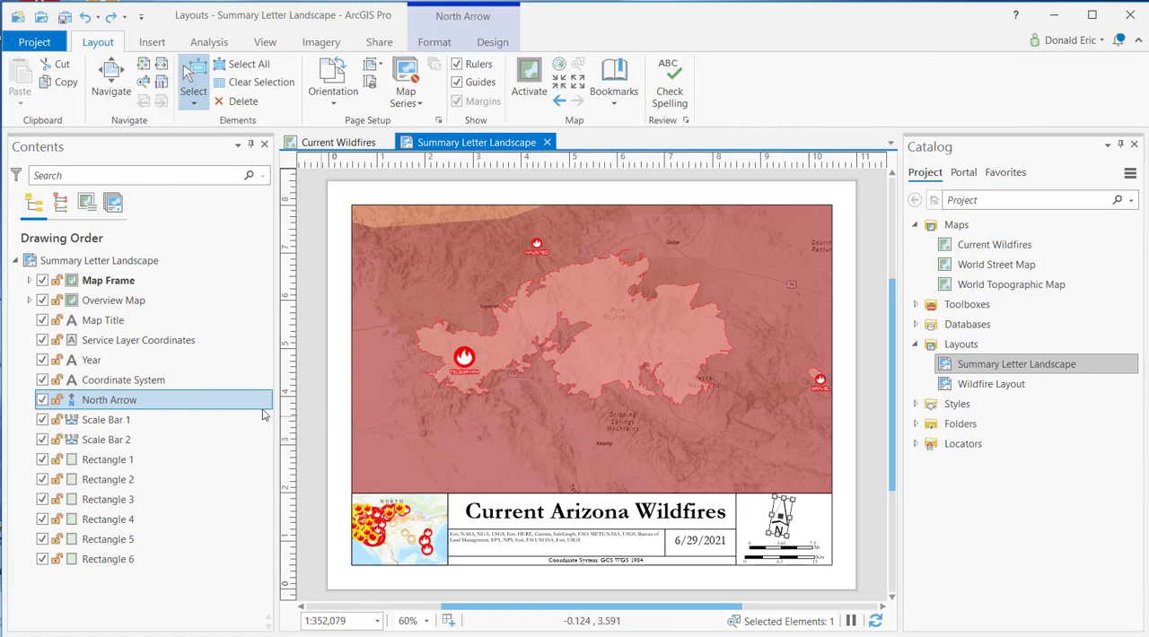
mouse_move(151, 409)
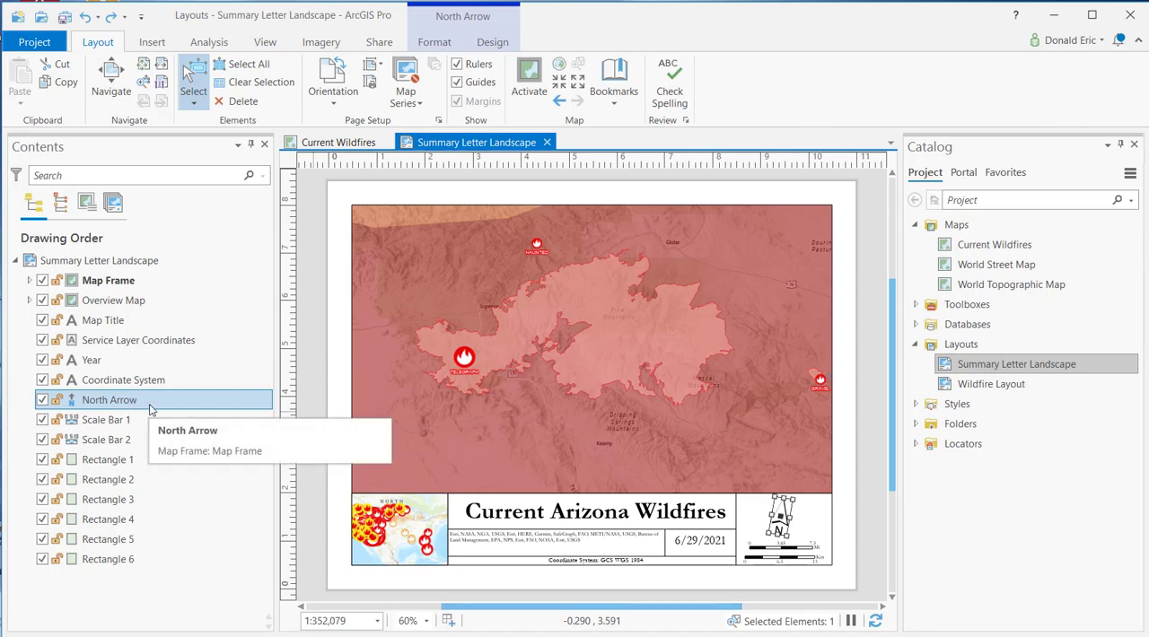
mouse_move(126, 409)
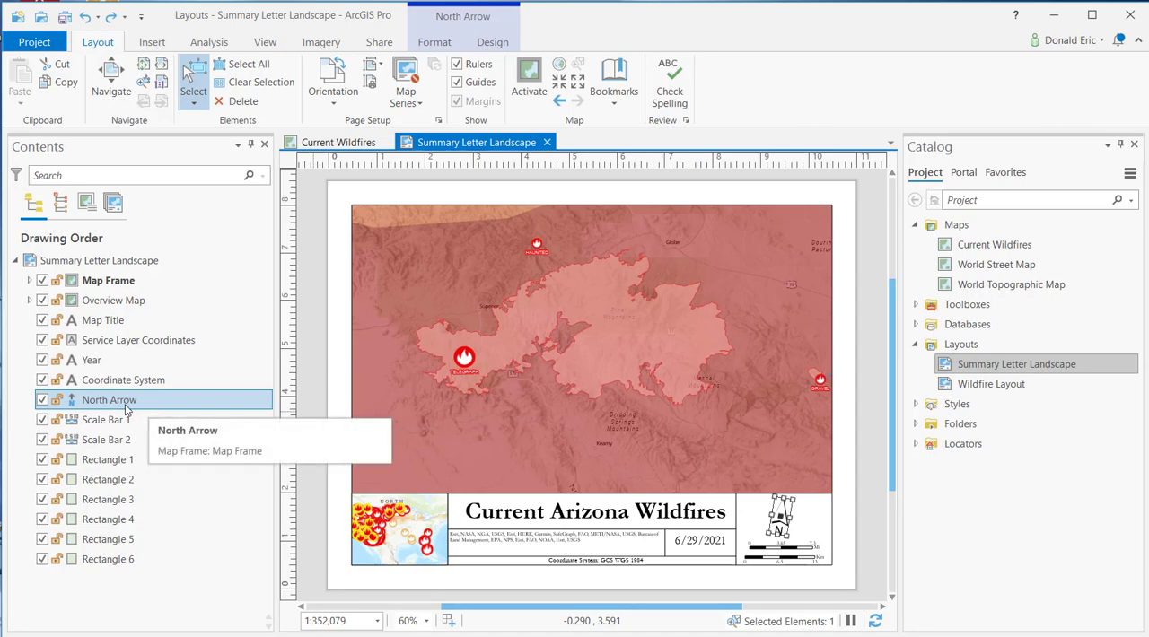
mouse_move(54, 410)
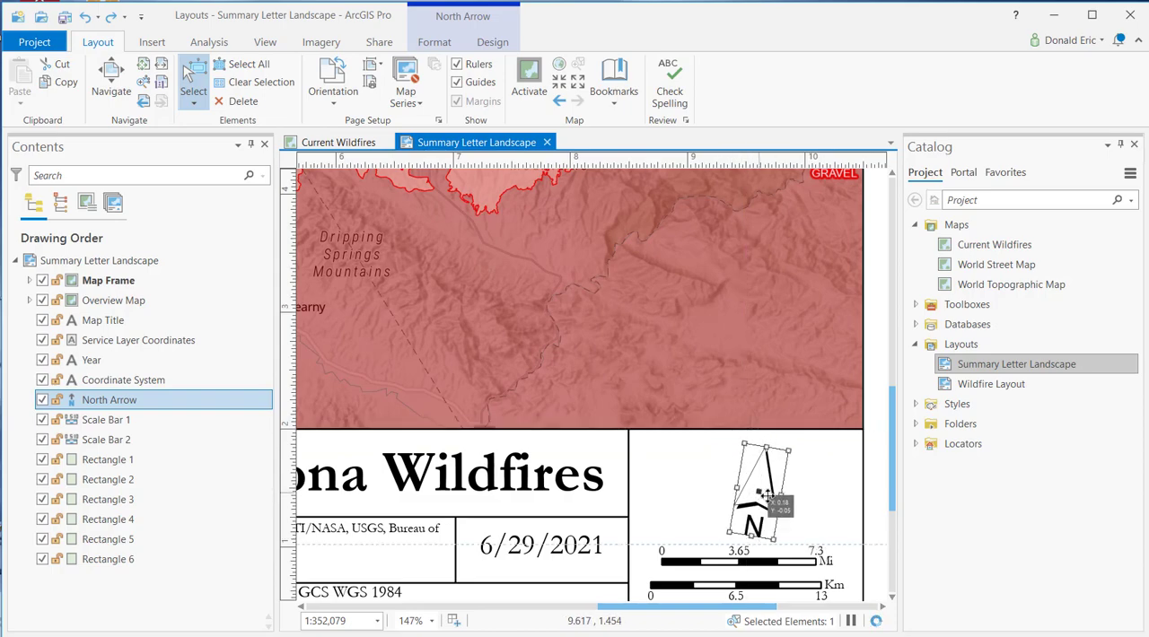
left_click_drag(758, 489, 805, 489)
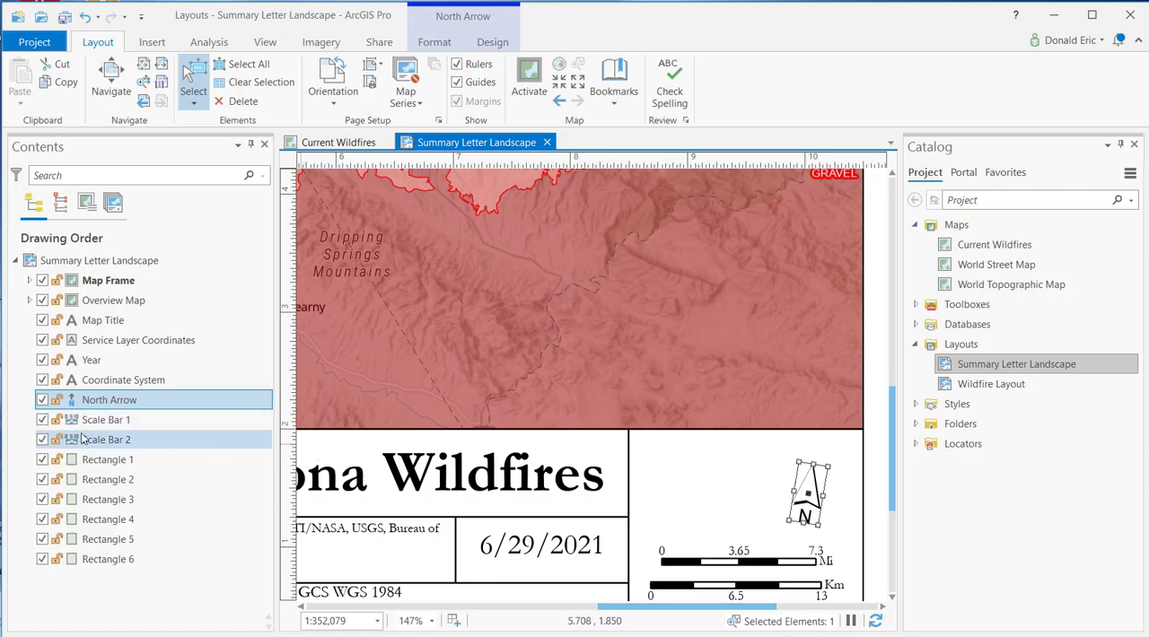
mouse_move(56, 400)
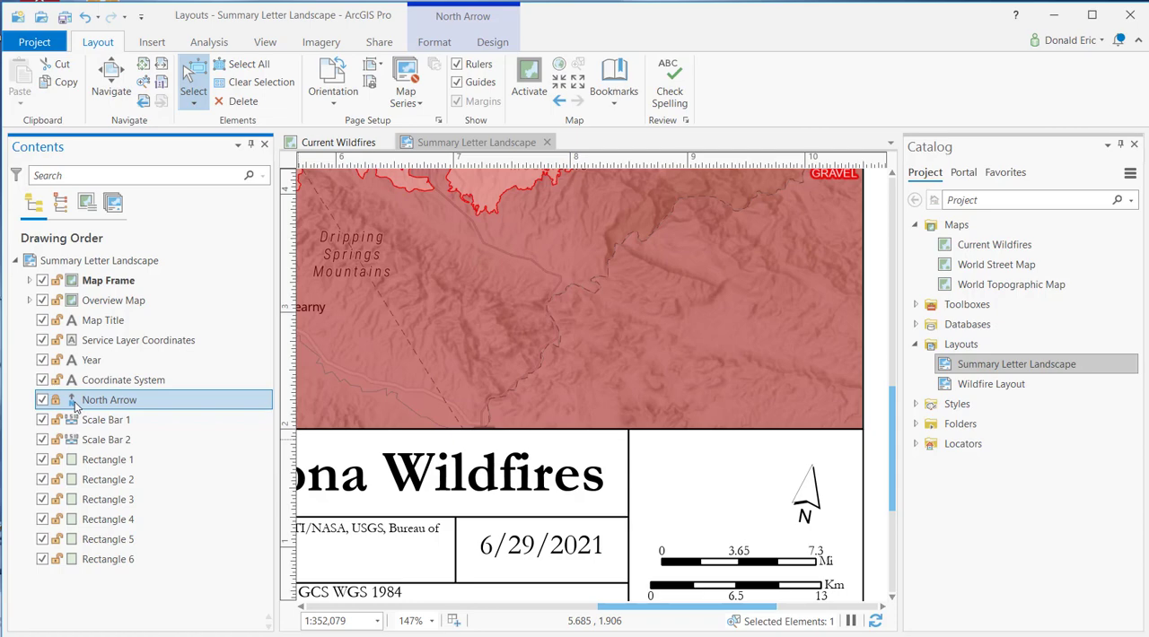
mouse_move(108, 401)
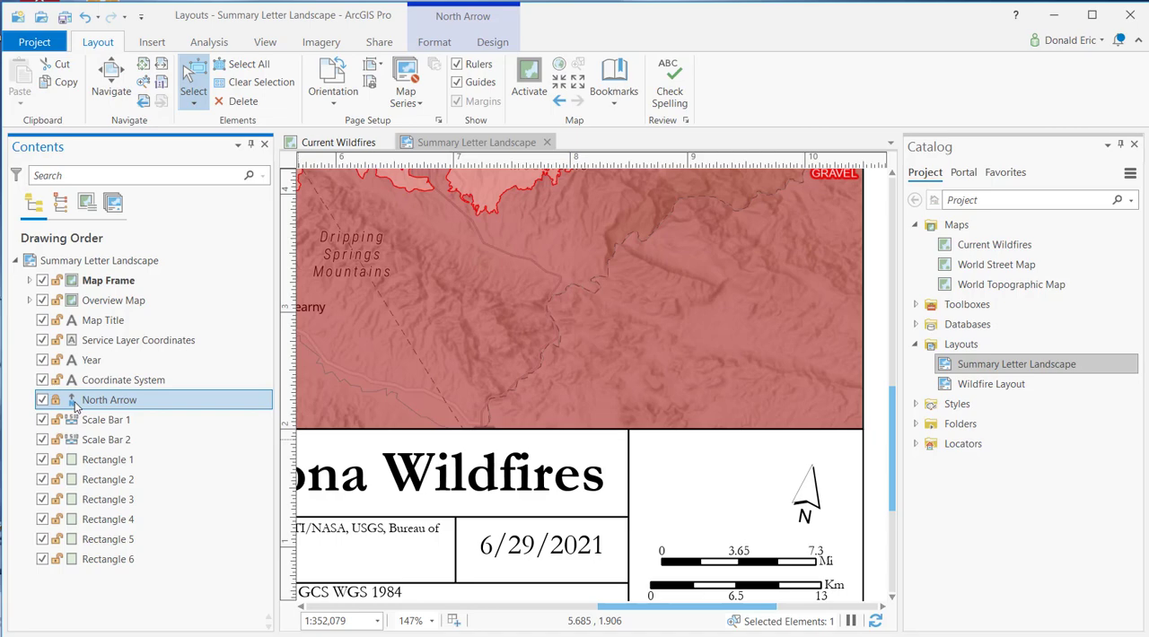
mouse_move(137, 409)
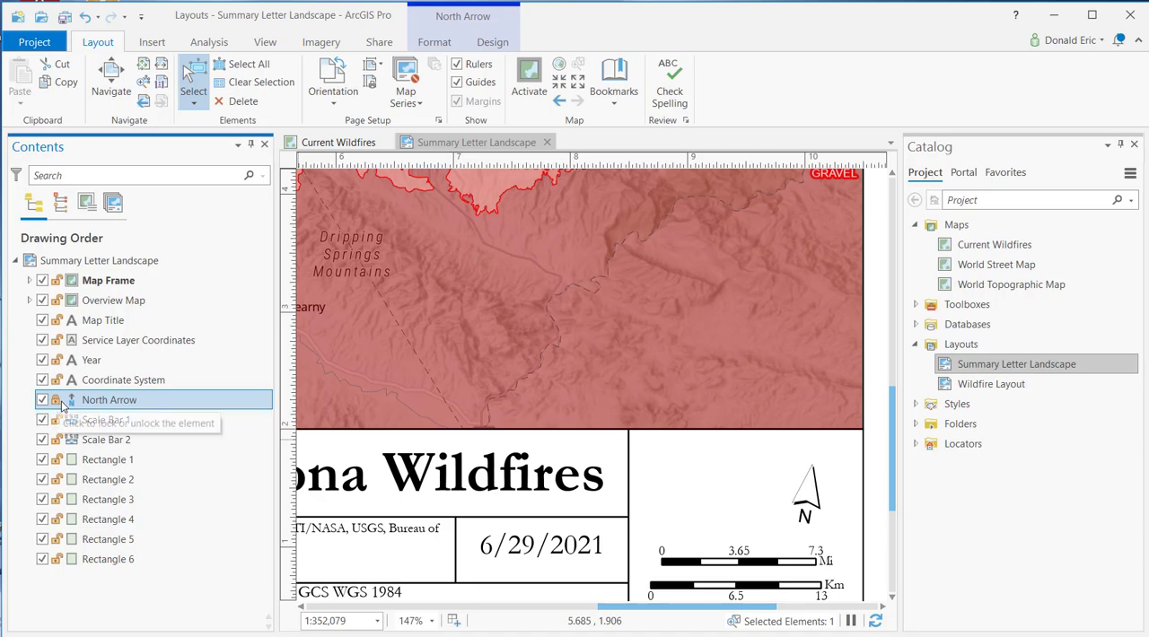
mouse_move(63, 406)
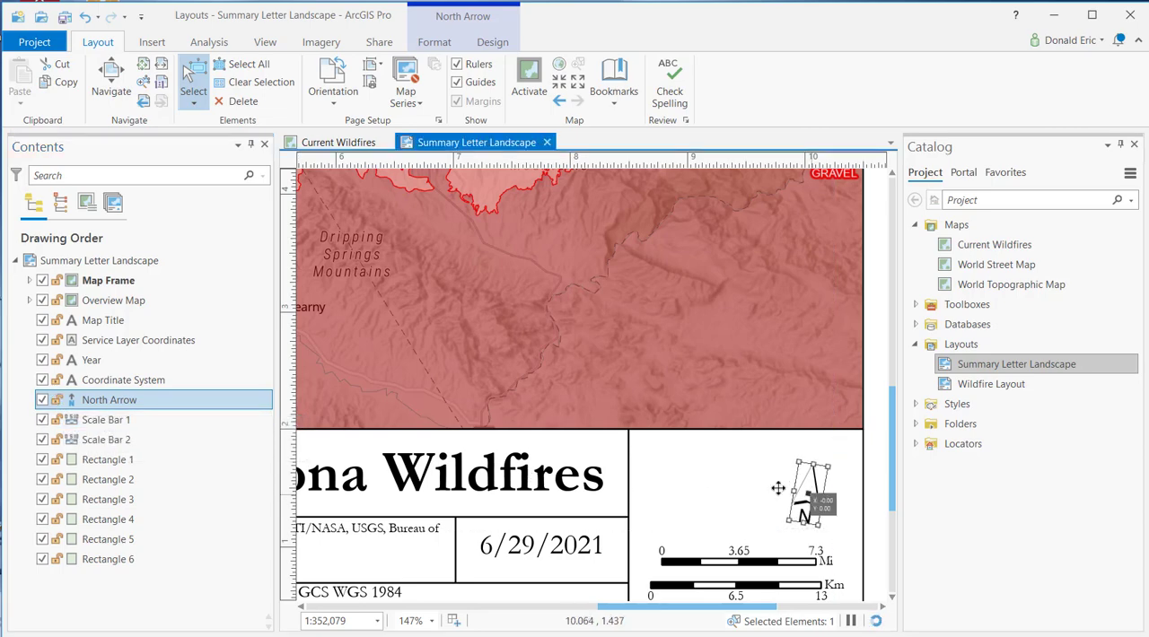
Step: Tilt the north arrow slightly, check the Year and Overview Map elements, then reselect the North Arrow
left_click_drag(805, 493, 727, 489)
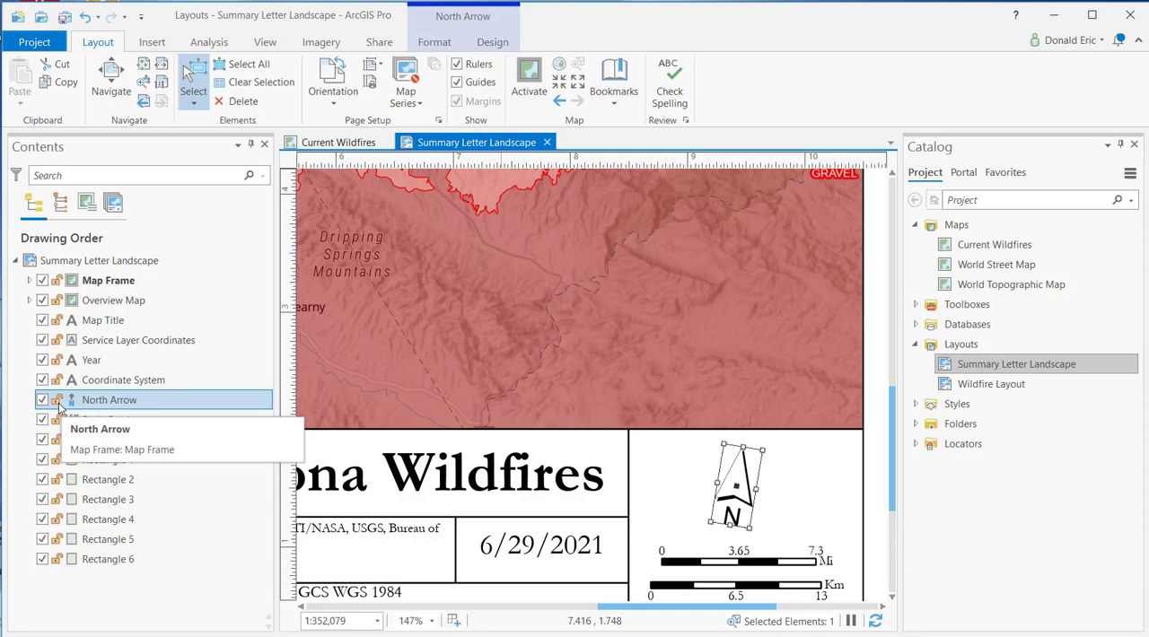
mouse_move(166, 404)
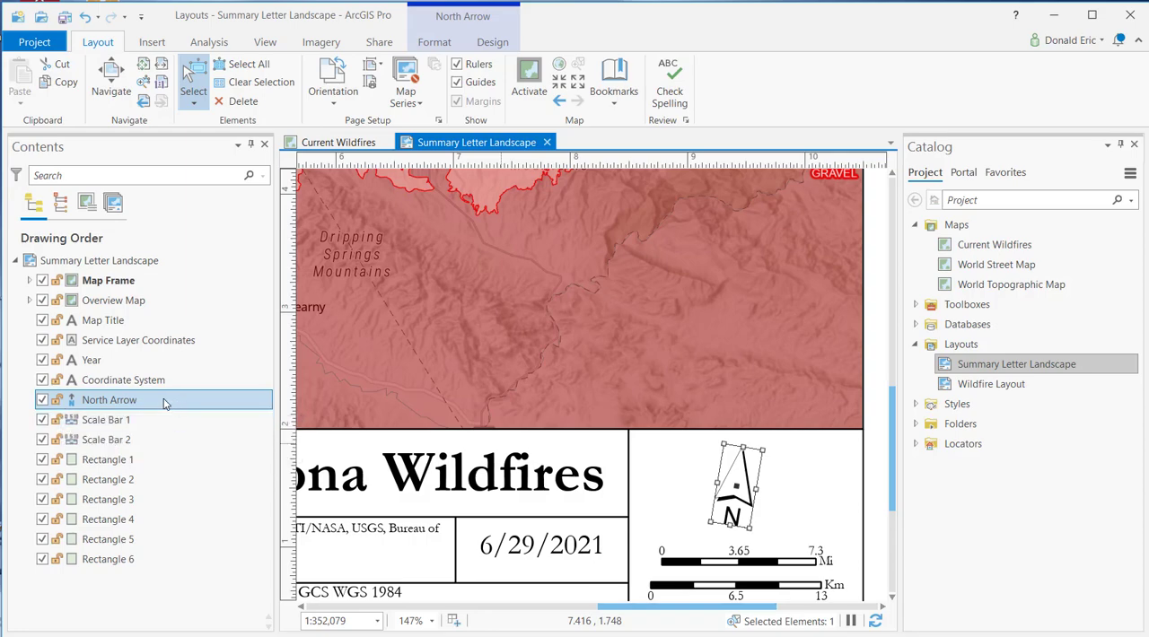
mouse_move(578, 492)
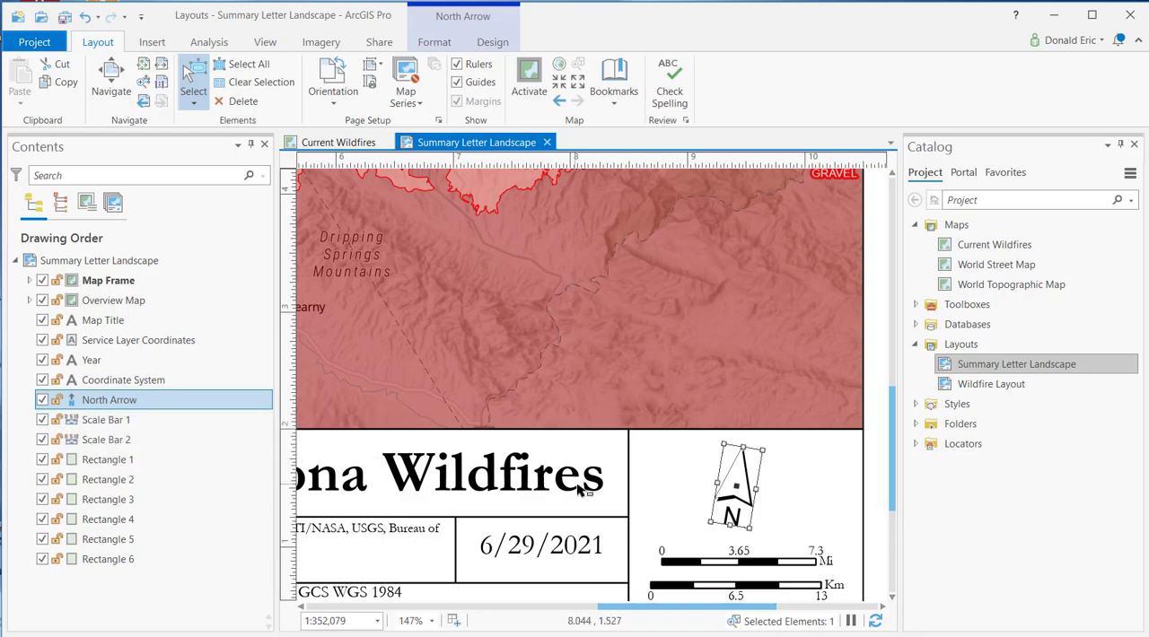
mouse_move(143, 413)
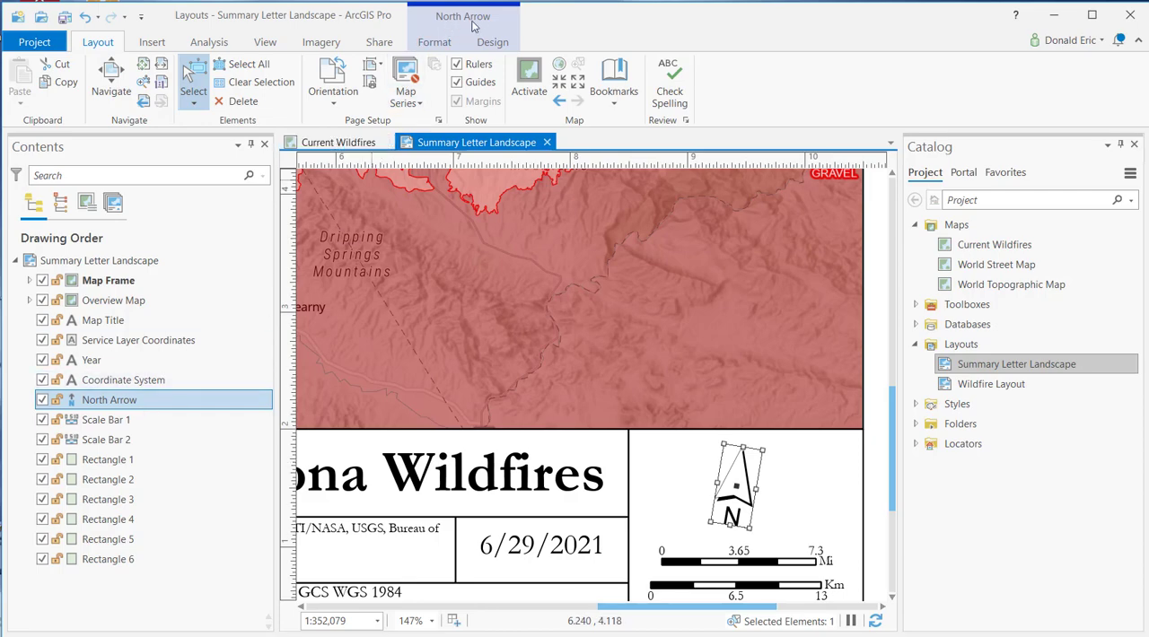
mouse_move(463, 17)
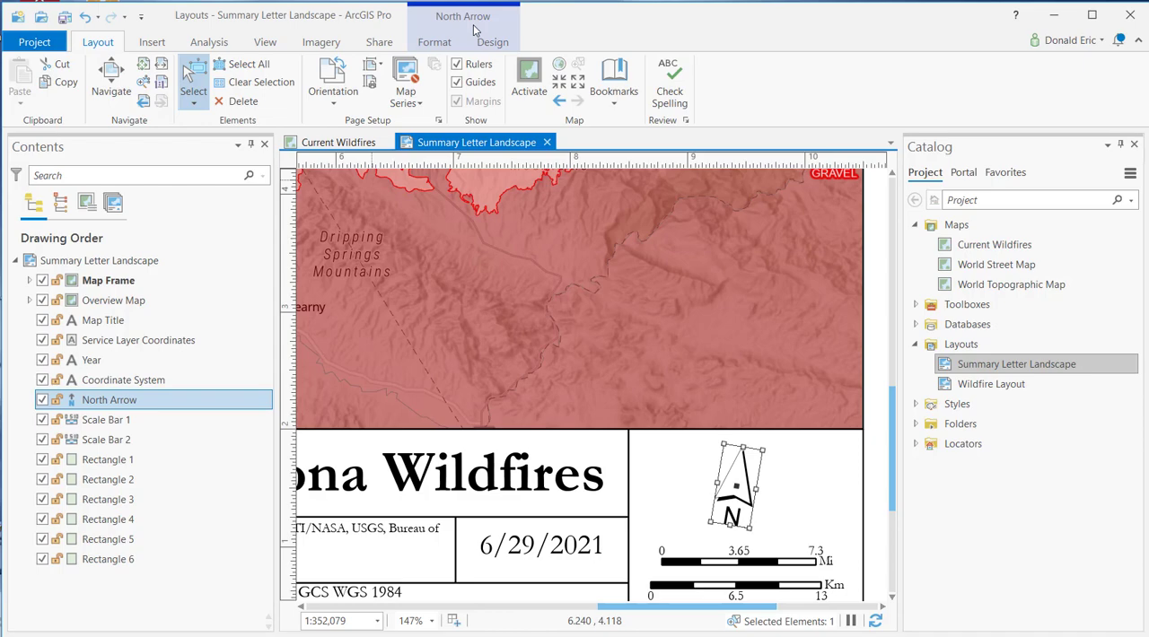
mouse_move(255, 235)
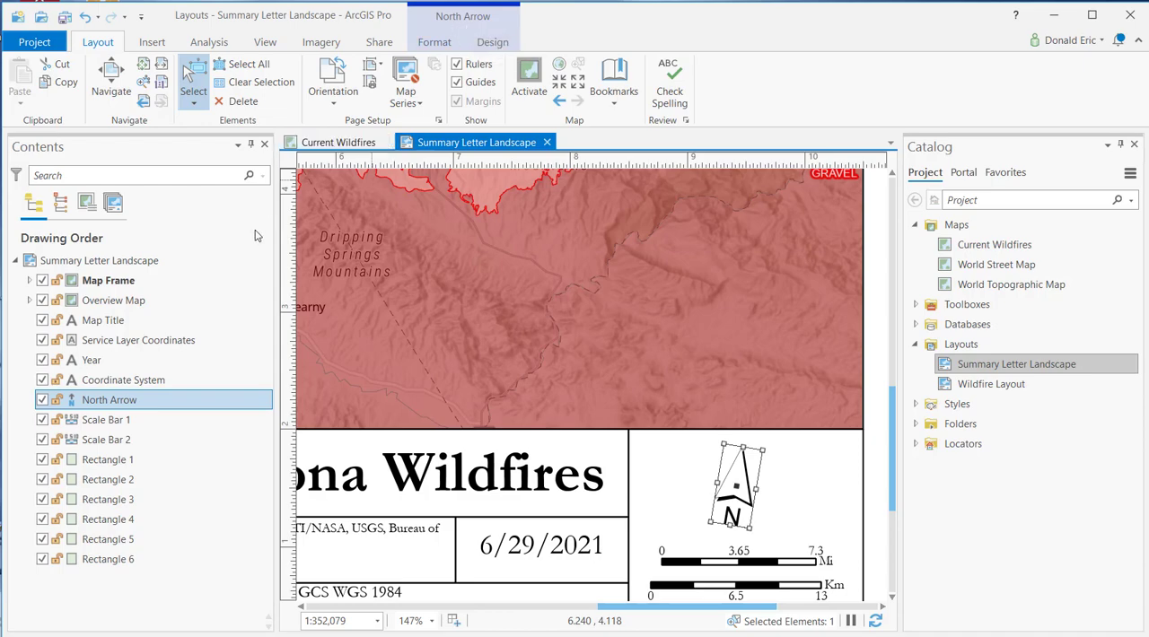
left_click(90, 359)
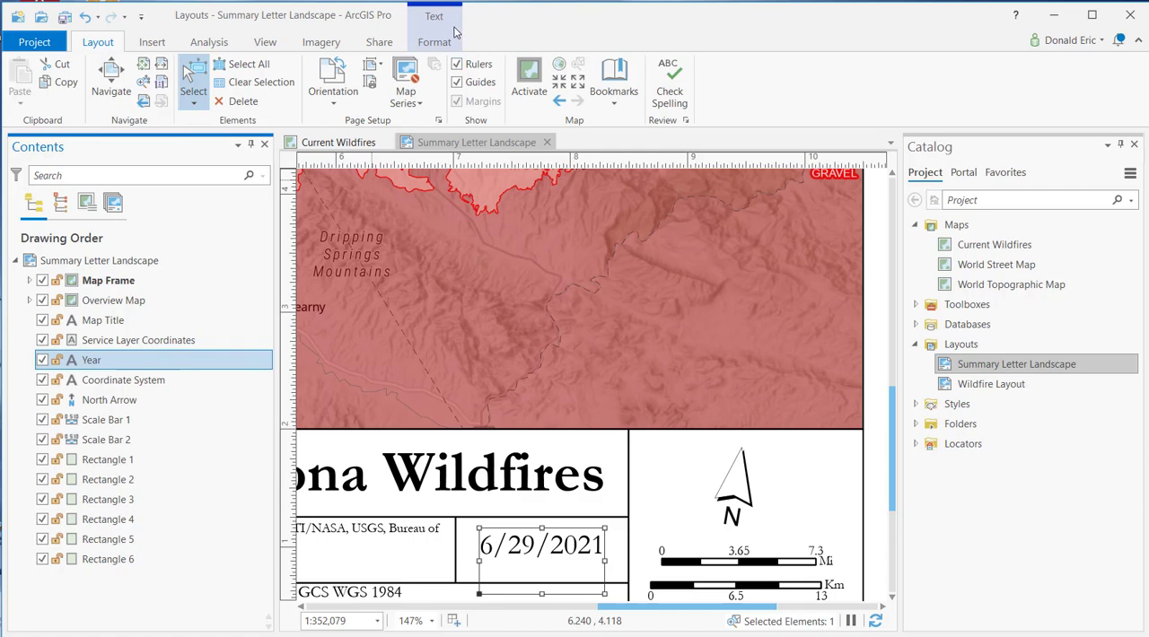
mouse_move(449, 27)
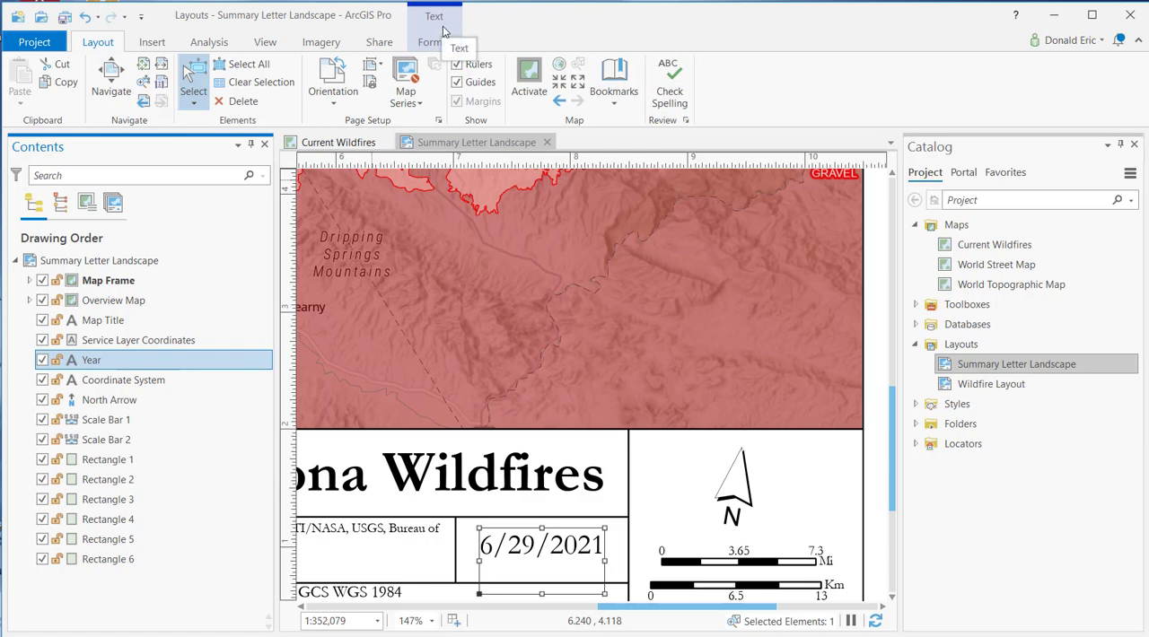
left_click(115, 300)
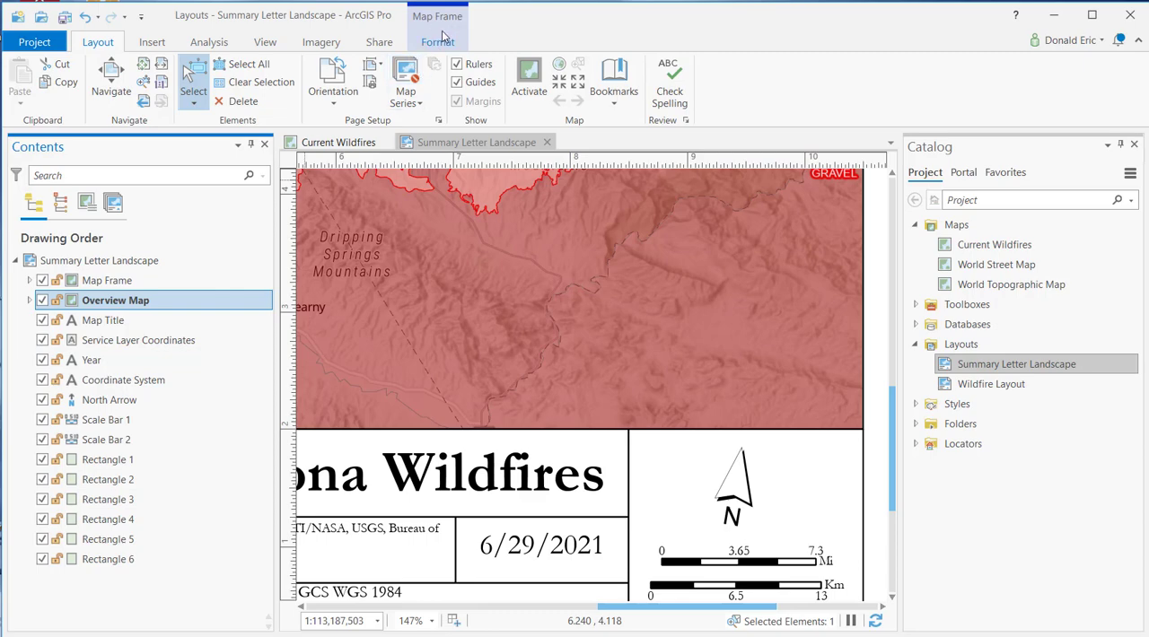
mouse_move(719, 478)
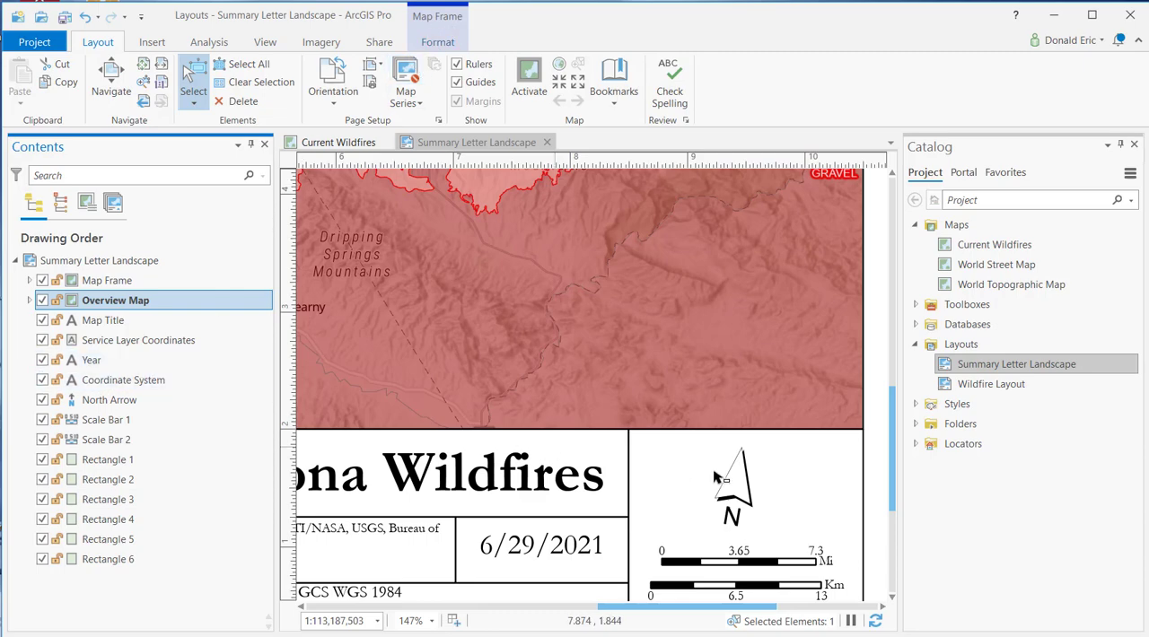
left_click(735, 484)
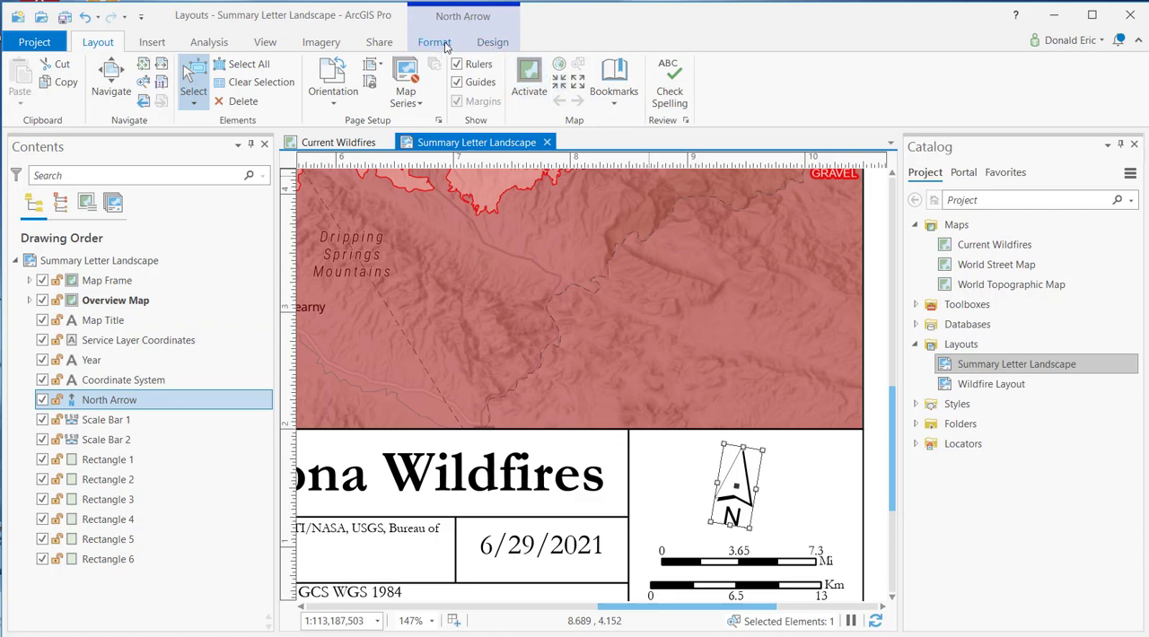
Step: Restyle the north arrow with the solid black style and view its True North orientation settings
left_click(434, 43)
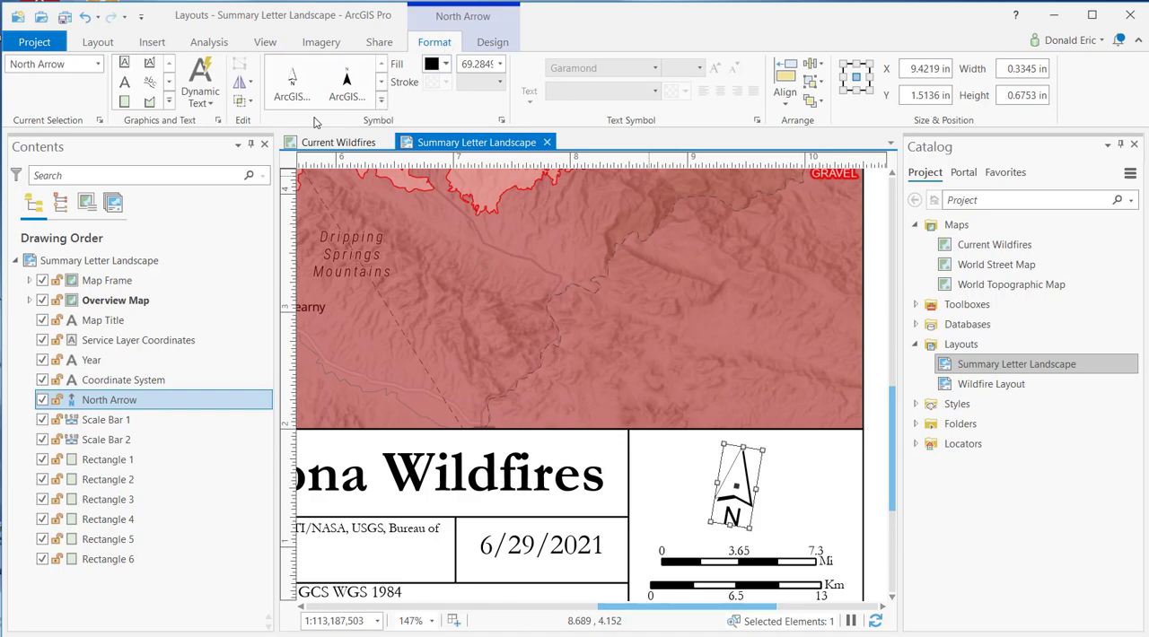
mouse_move(686, 115)
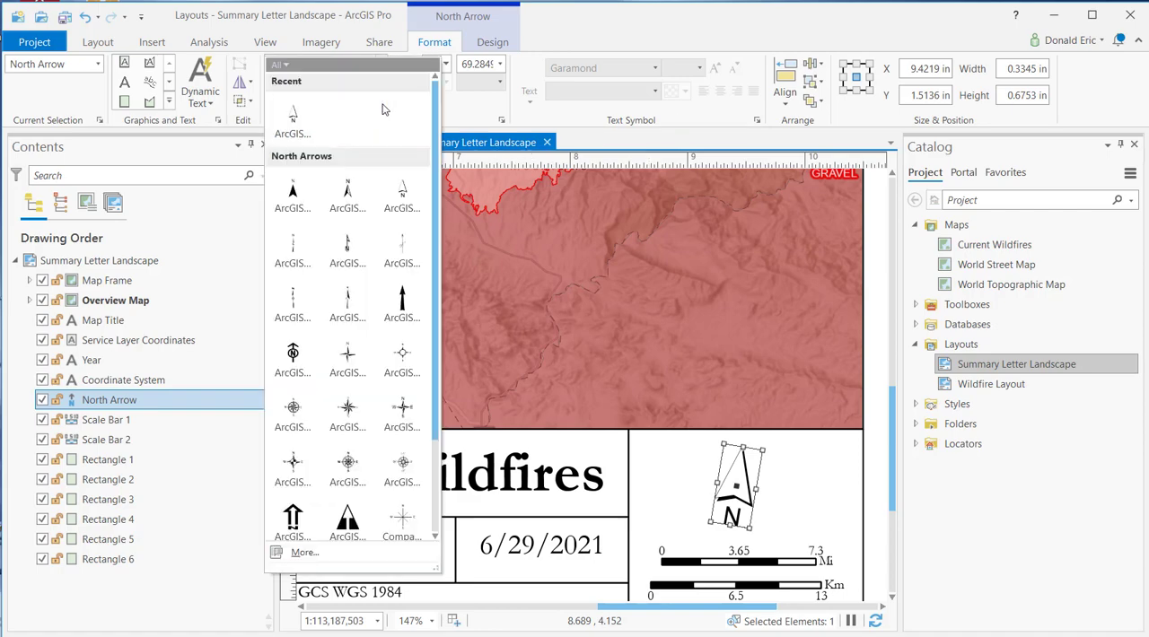
mouse_move(349, 521)
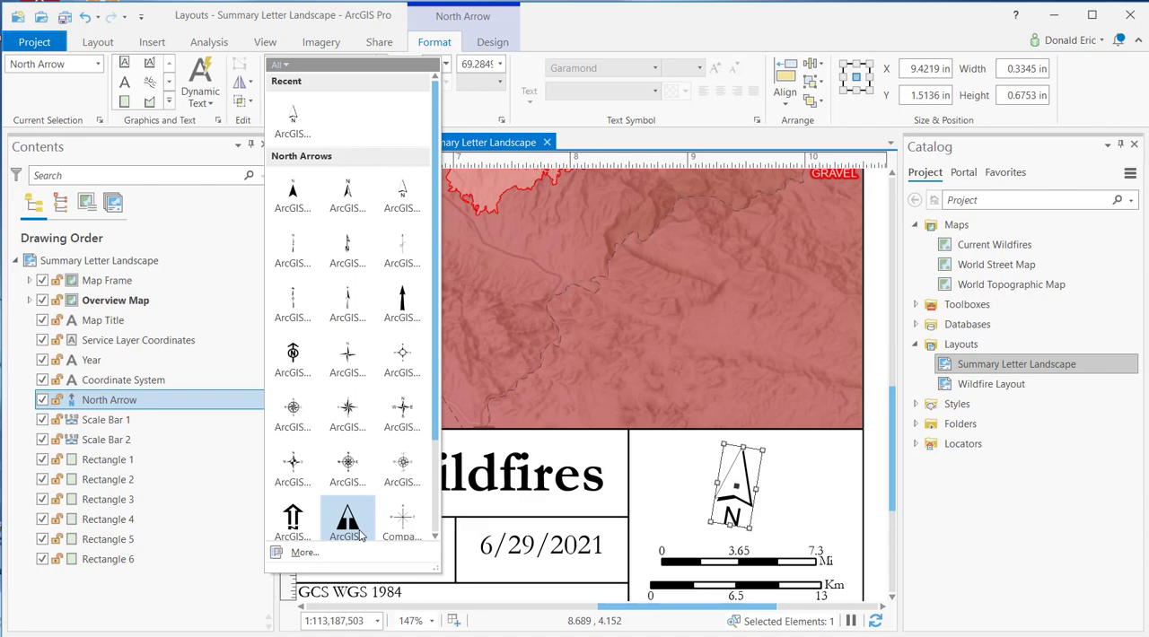
left_click(348, 519)
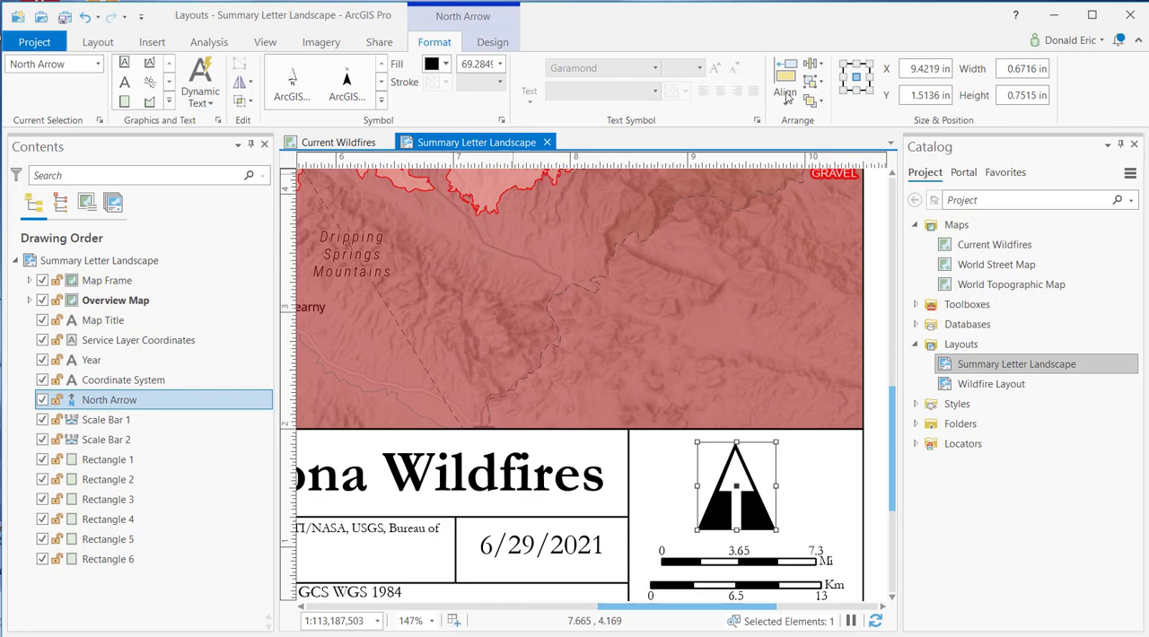
mouse_move(933, 126)
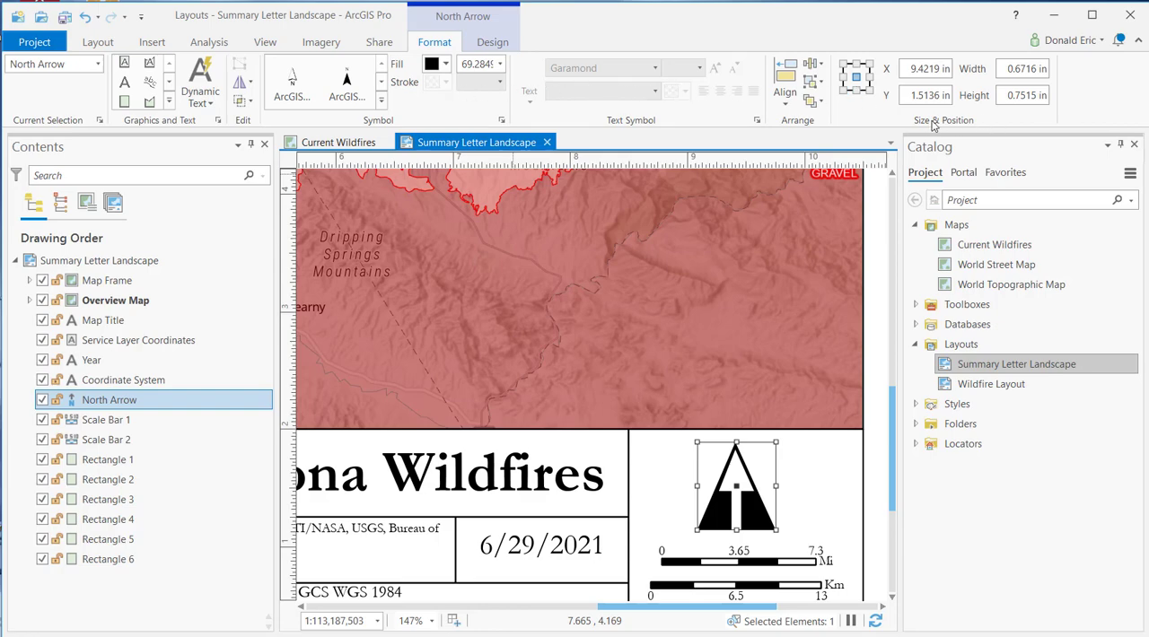
mouse_move(607, 124)
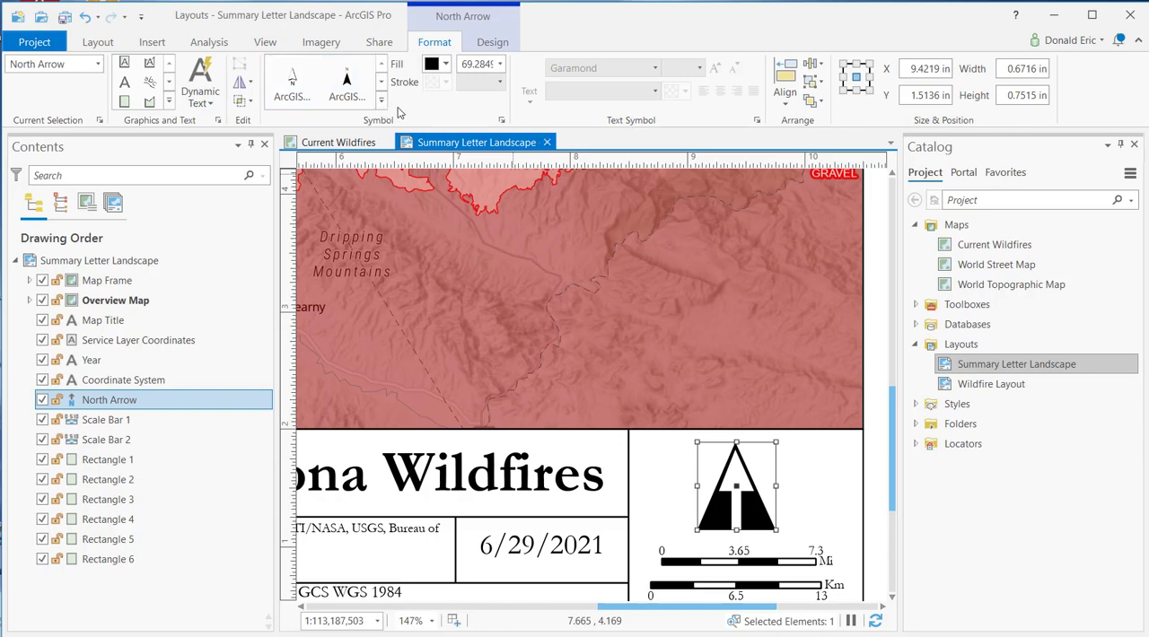
left_click(492, 41)
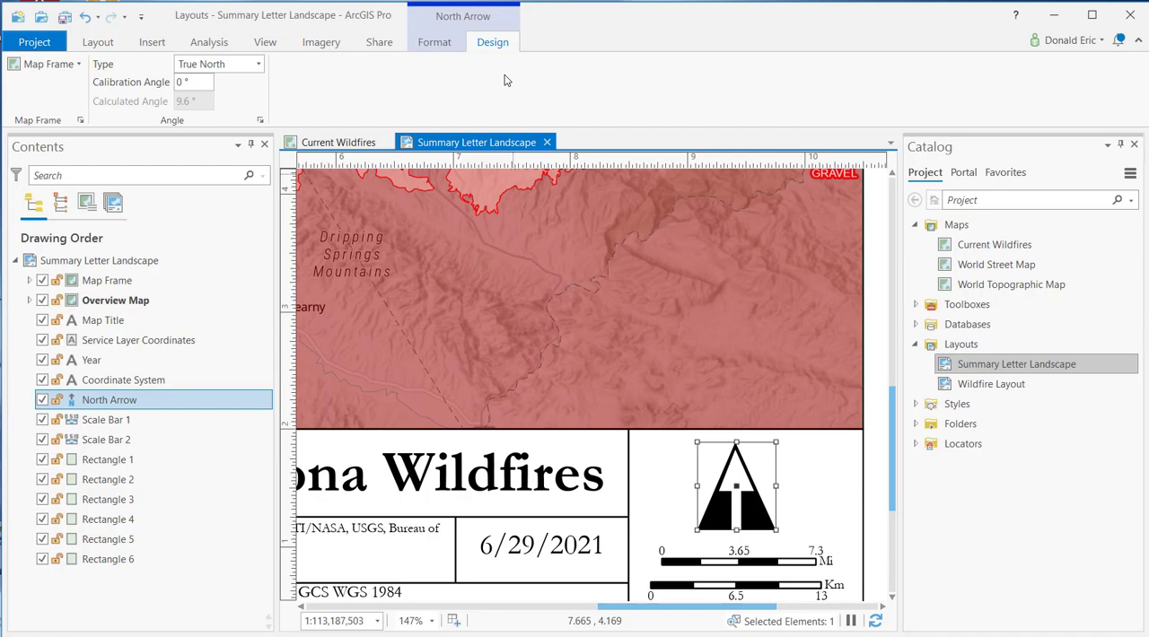
Step: Try Magnetic North and True North, then settle the arrow type on Map North
left_click(258, 64)
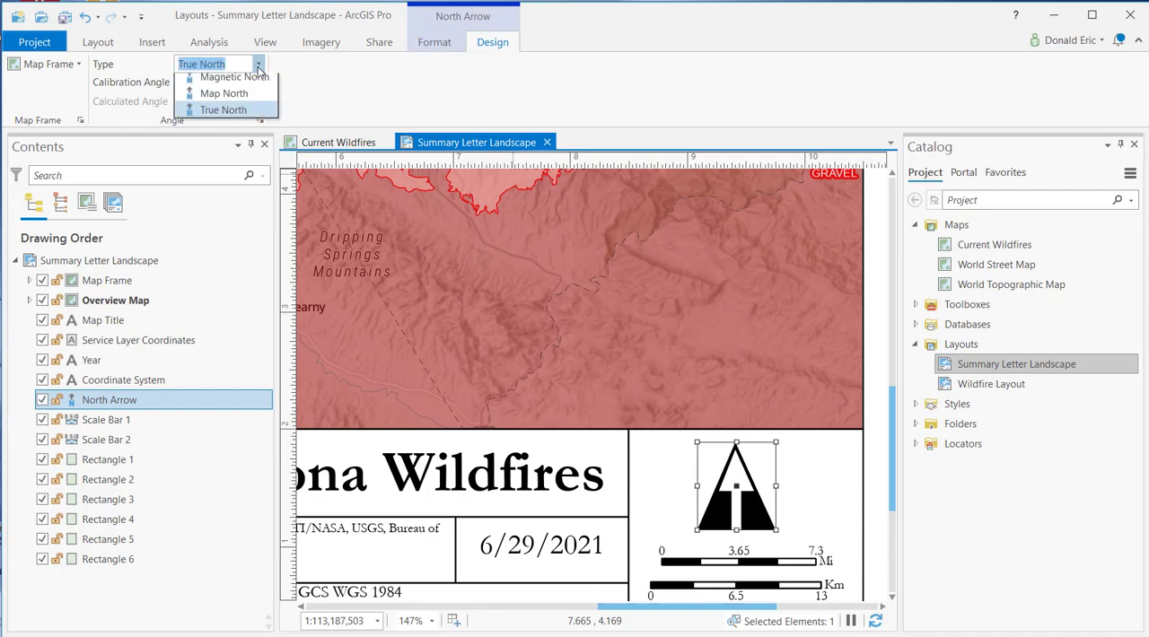
left_click(223, 94)
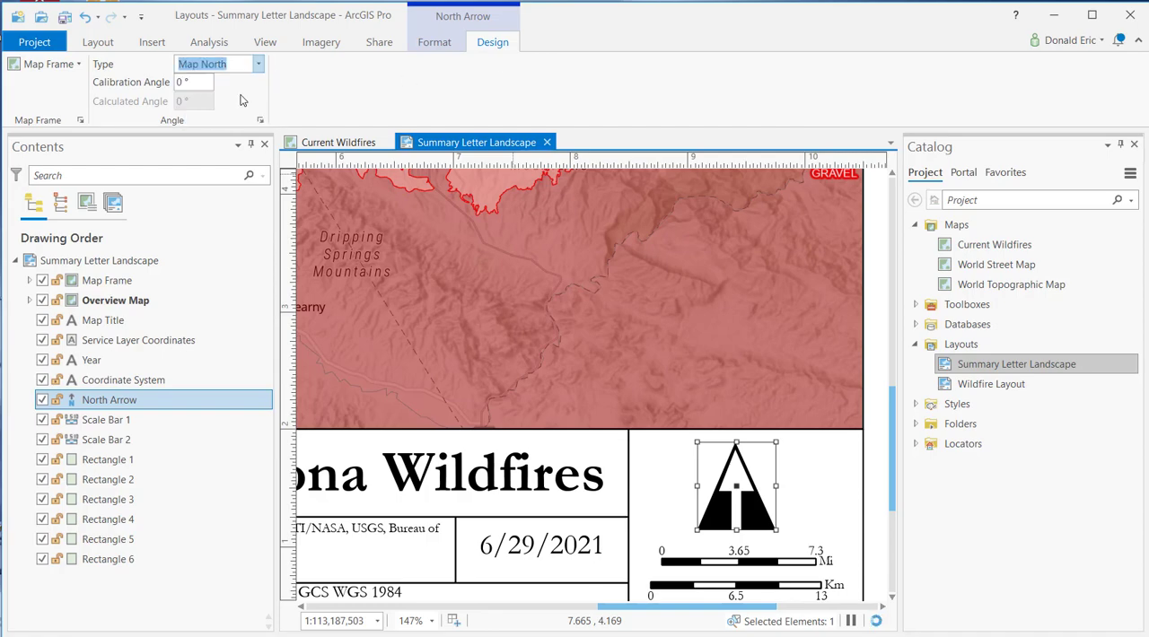
left_click(259, 62)
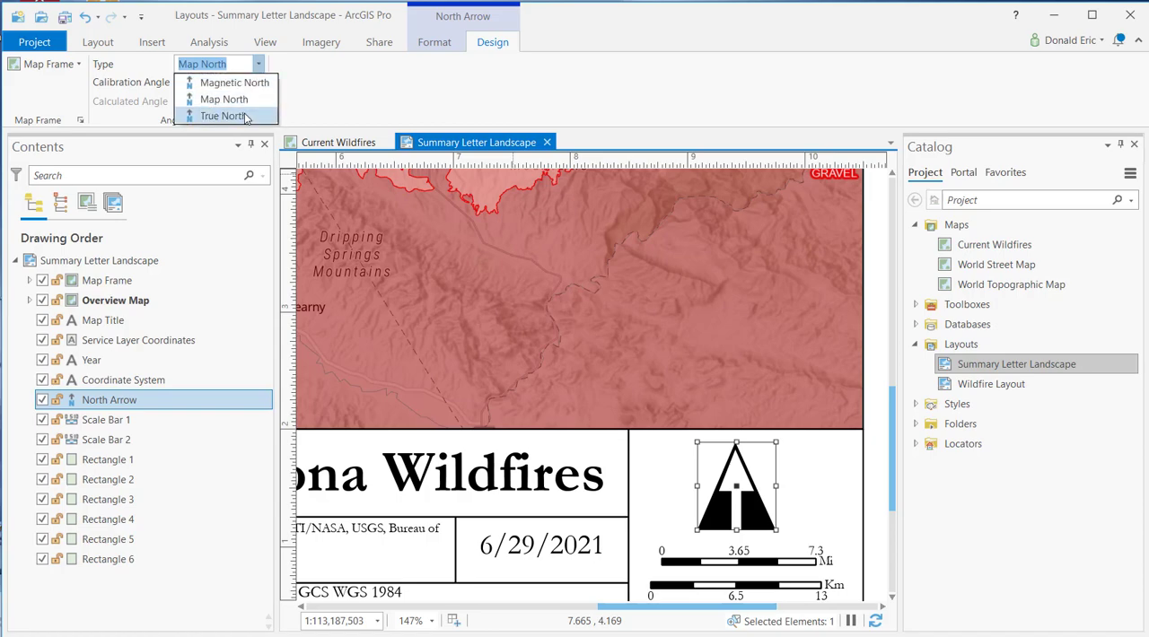
left_click(222, 115)
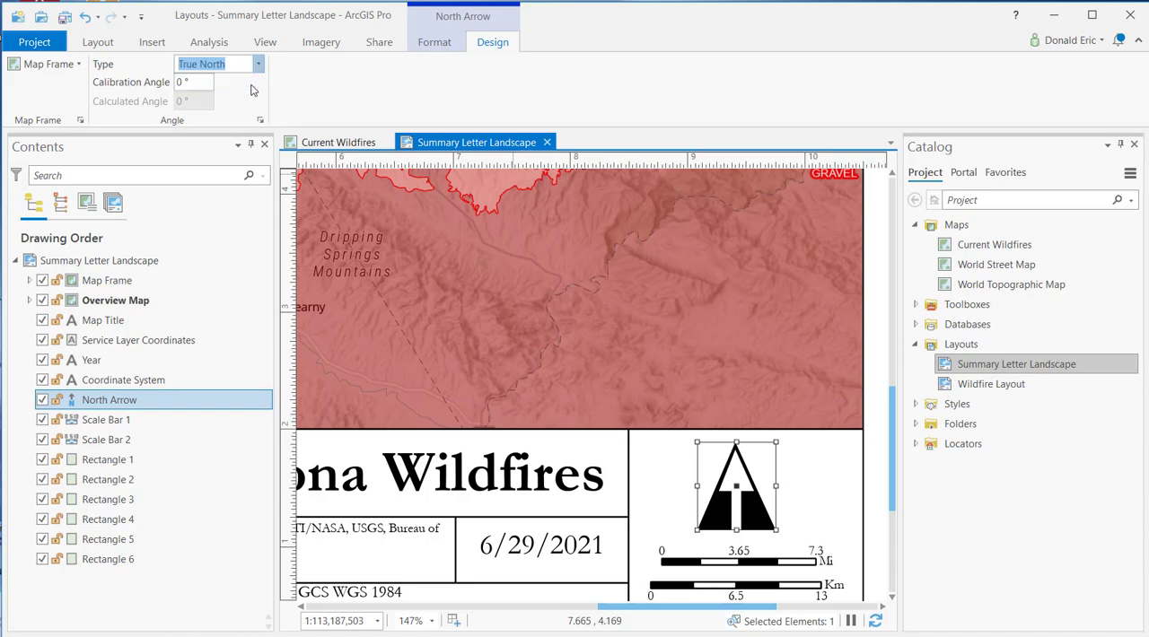
left_click(215, 65)
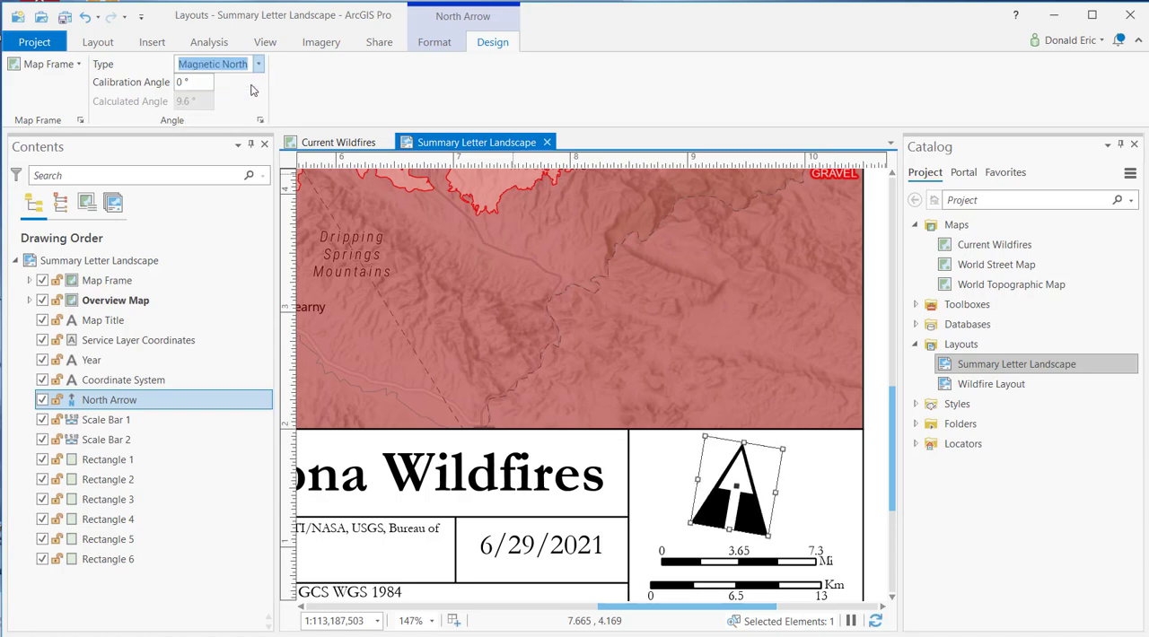
left_click(258, 65)
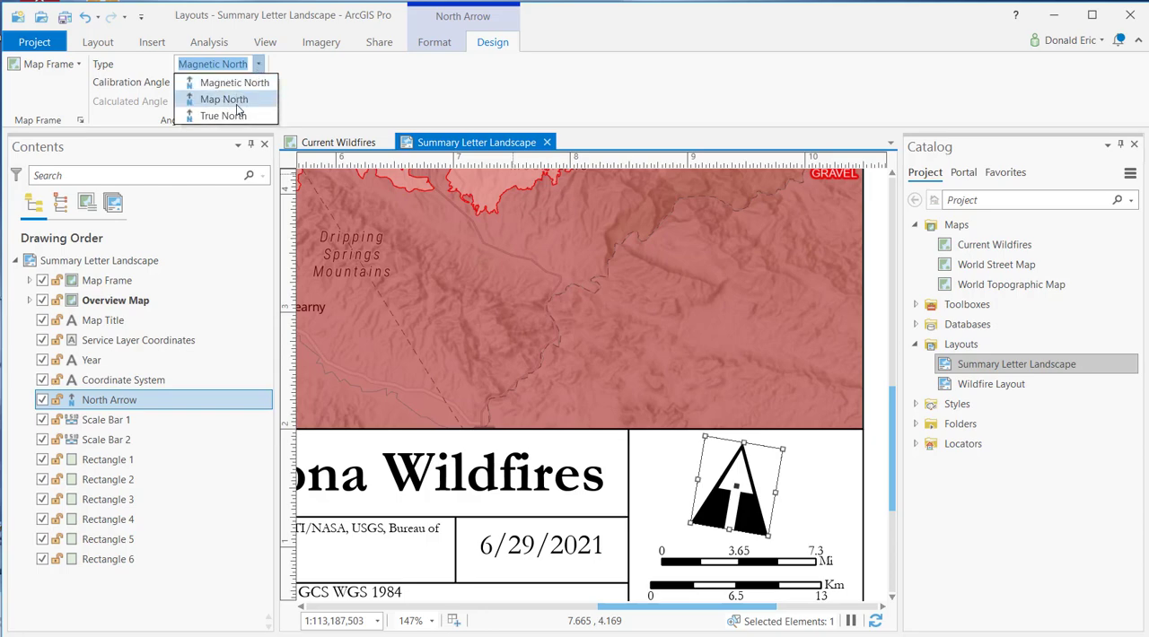
left_click(223, 98)
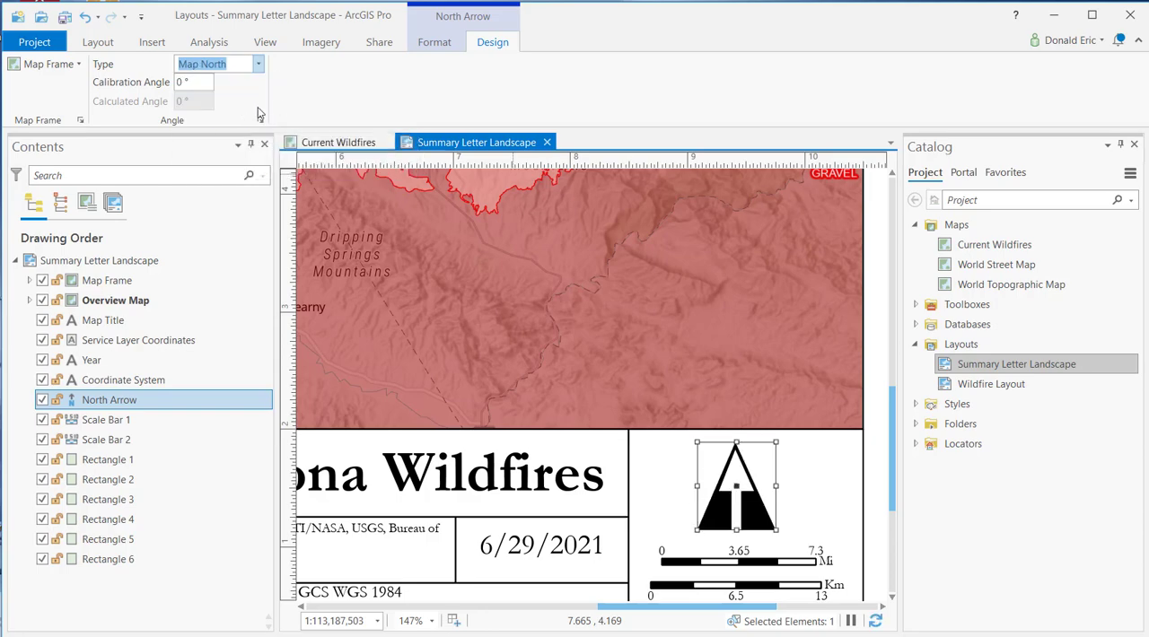
mouse_move(375, 83)
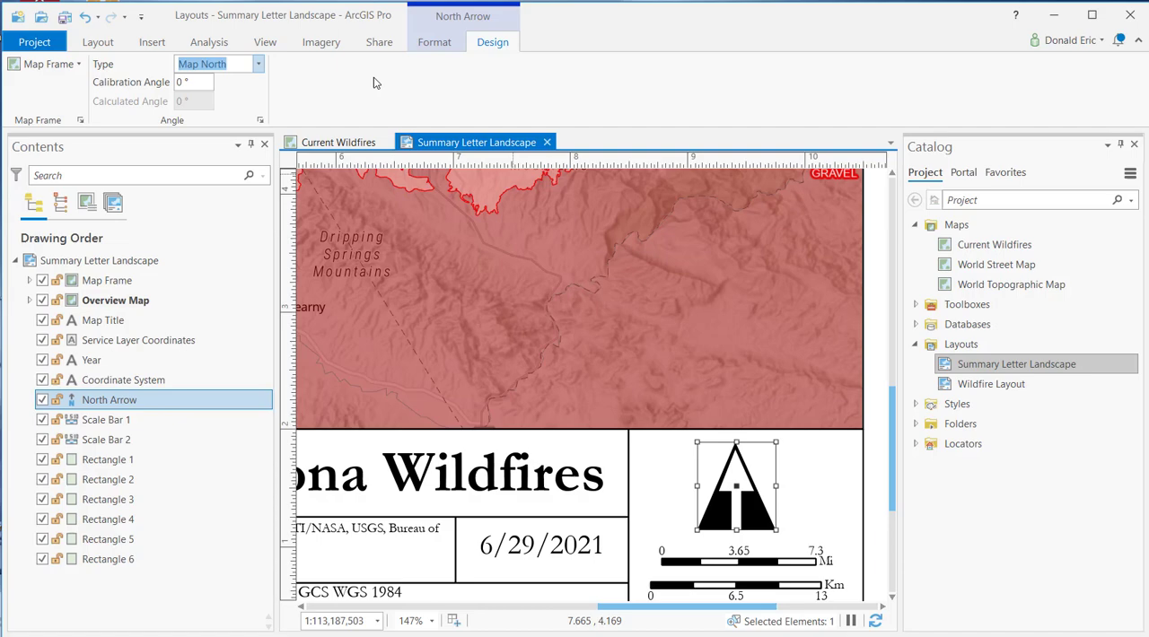
left_click(435, 43)
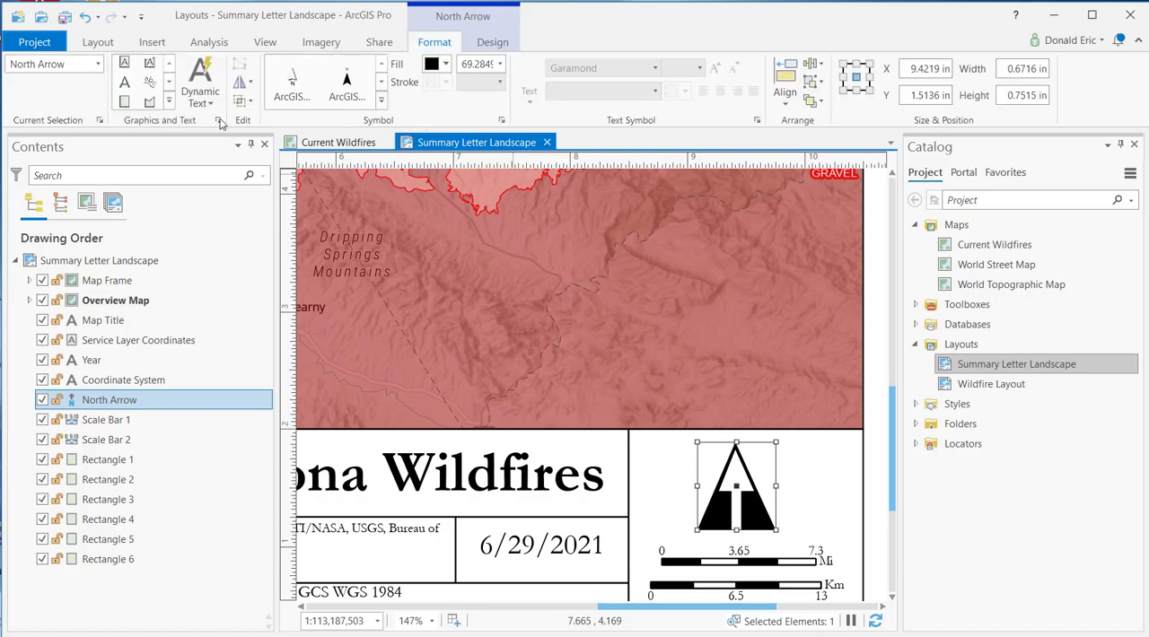
mouse_move(668, 123)
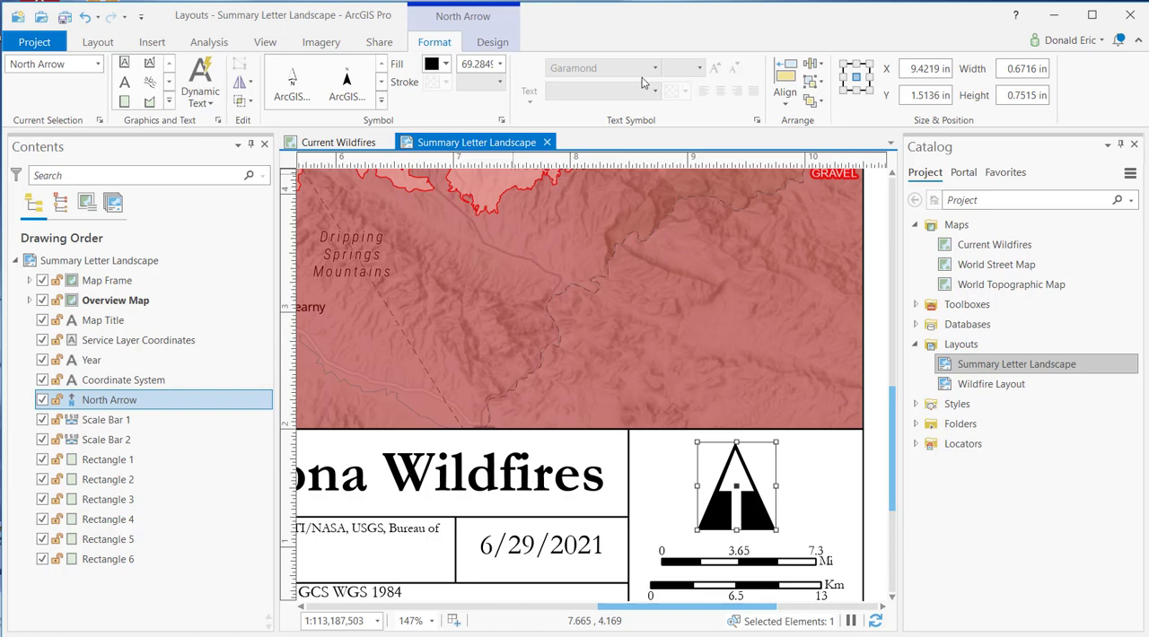
mouse_move(176, 284)
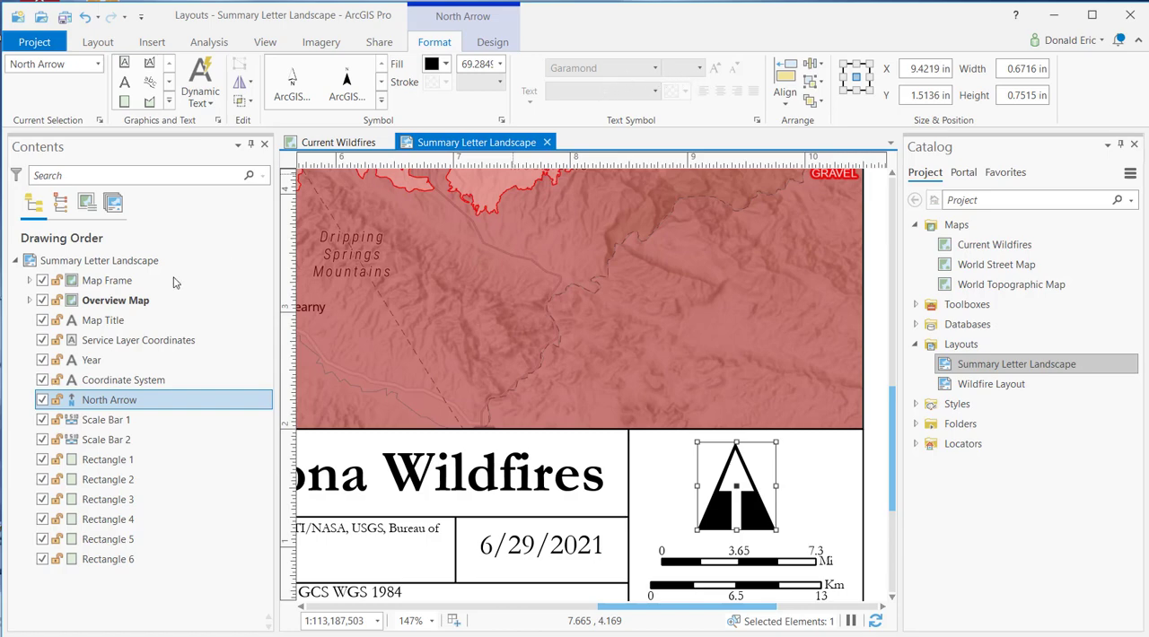
mouse_move(170, 400)
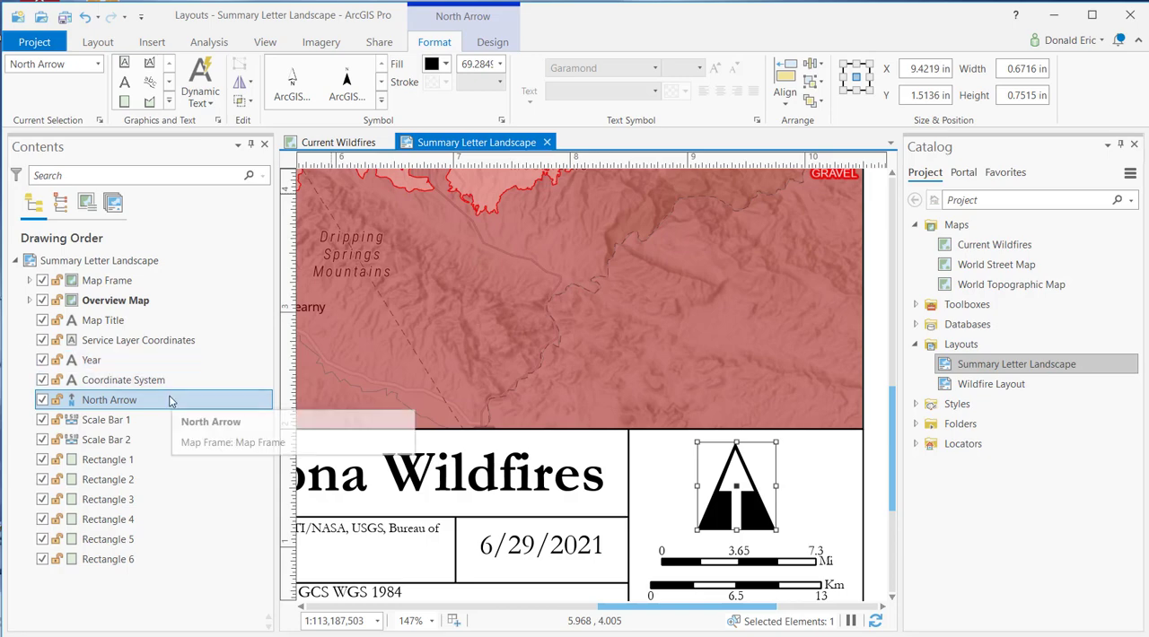
mouse_move(140, 410)
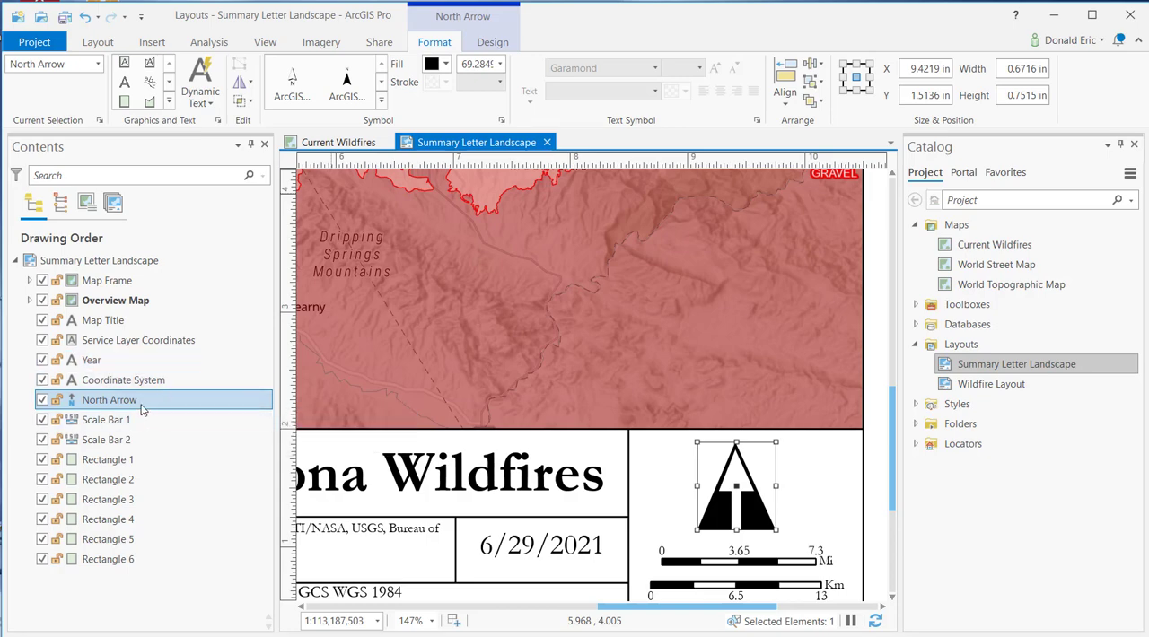
Step: View the north arrow's element properties and confirm Map North in both ribbon and pane Type lists
double_click(108, 400)
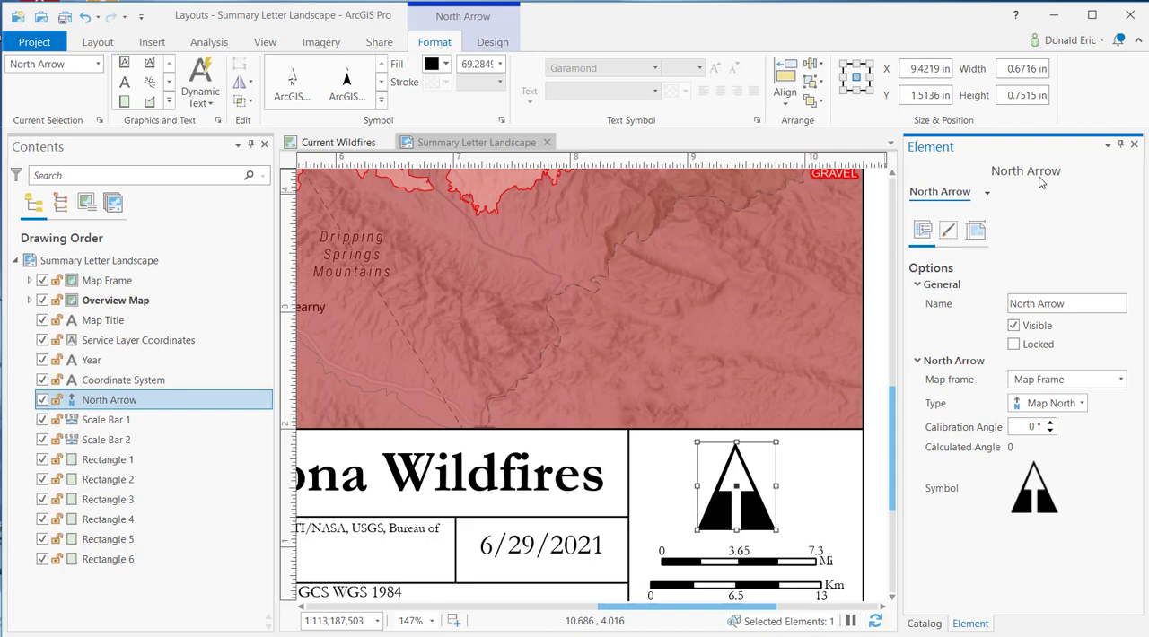
mouse_move(1033, 209)
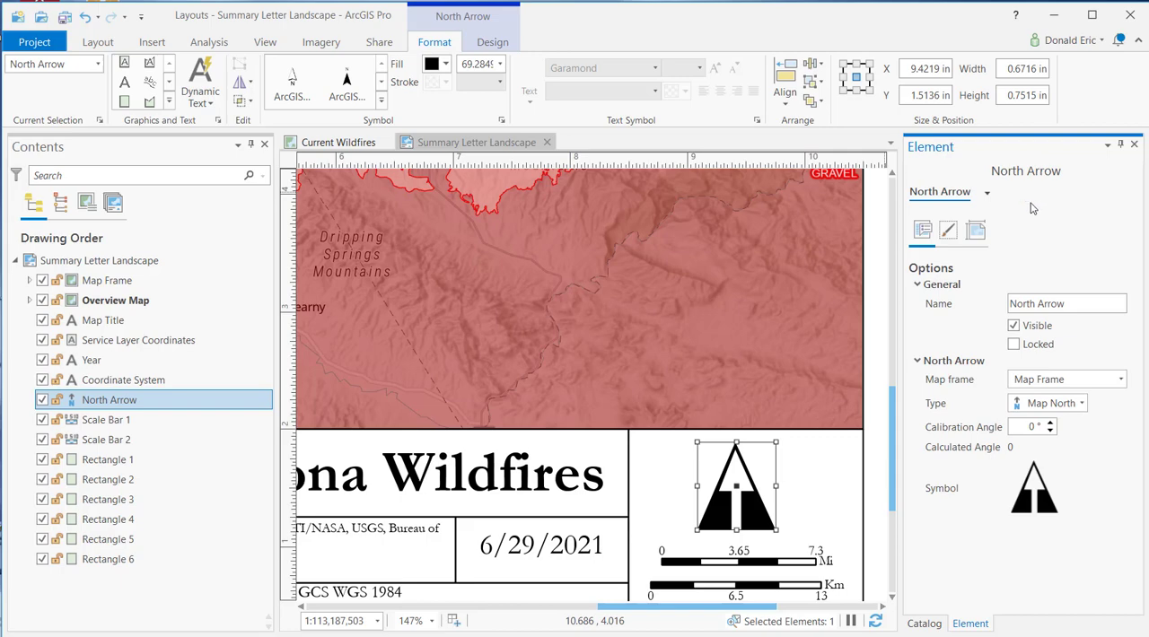
mouse_move(837, 155)
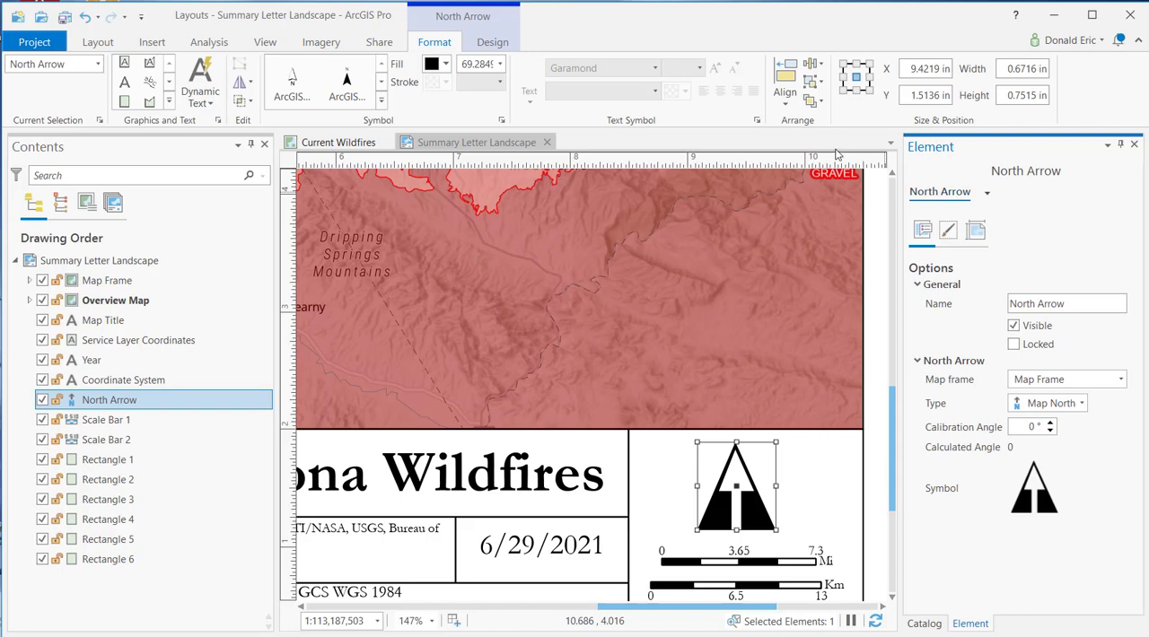
left_click(492, 43)
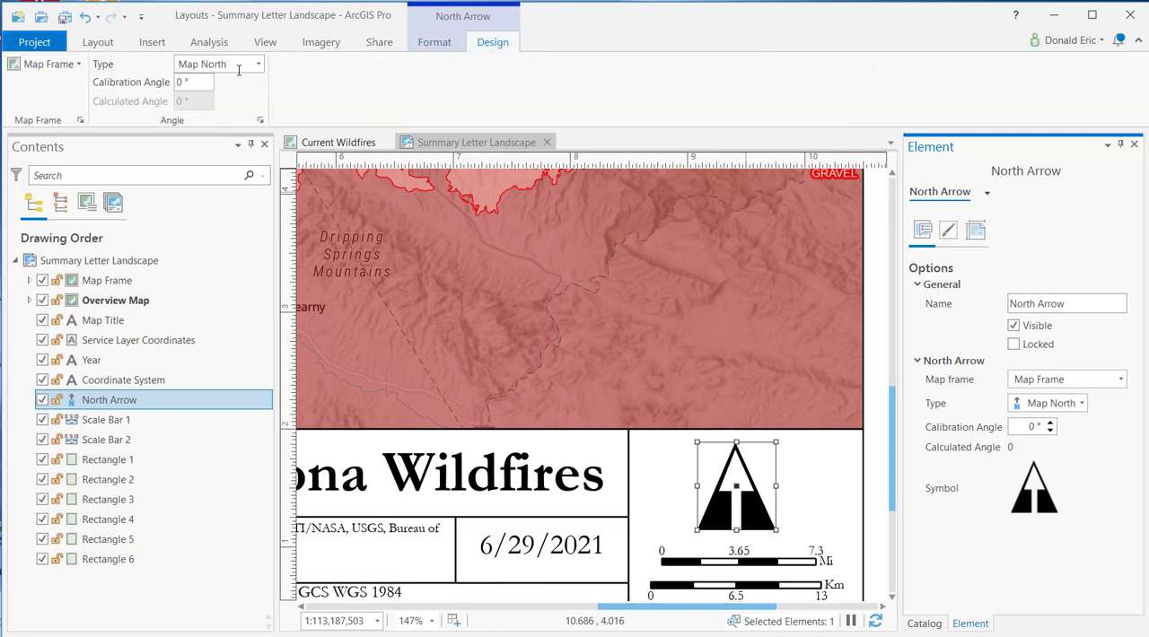
left_click(259, 64)
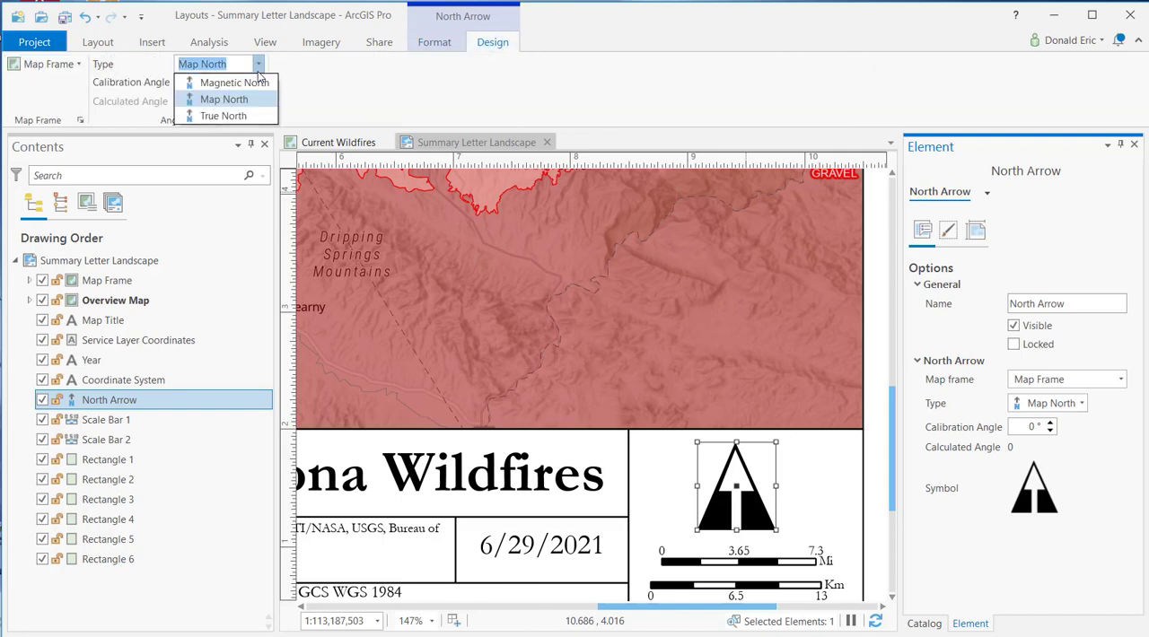
left_click(222, 99)
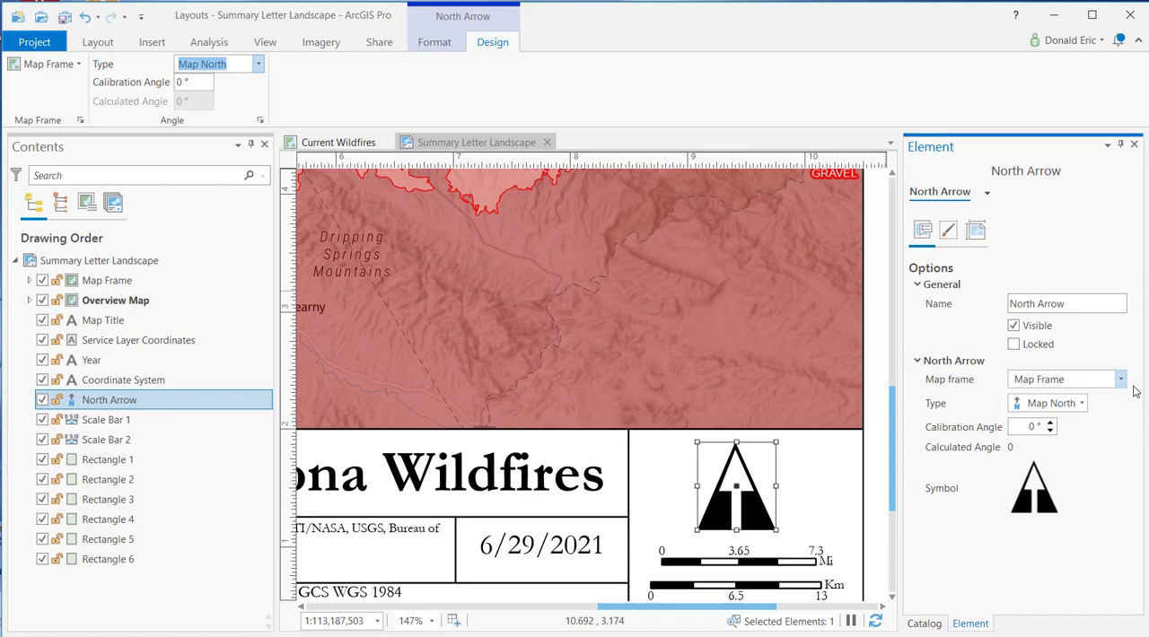
left_click(1080, 404)
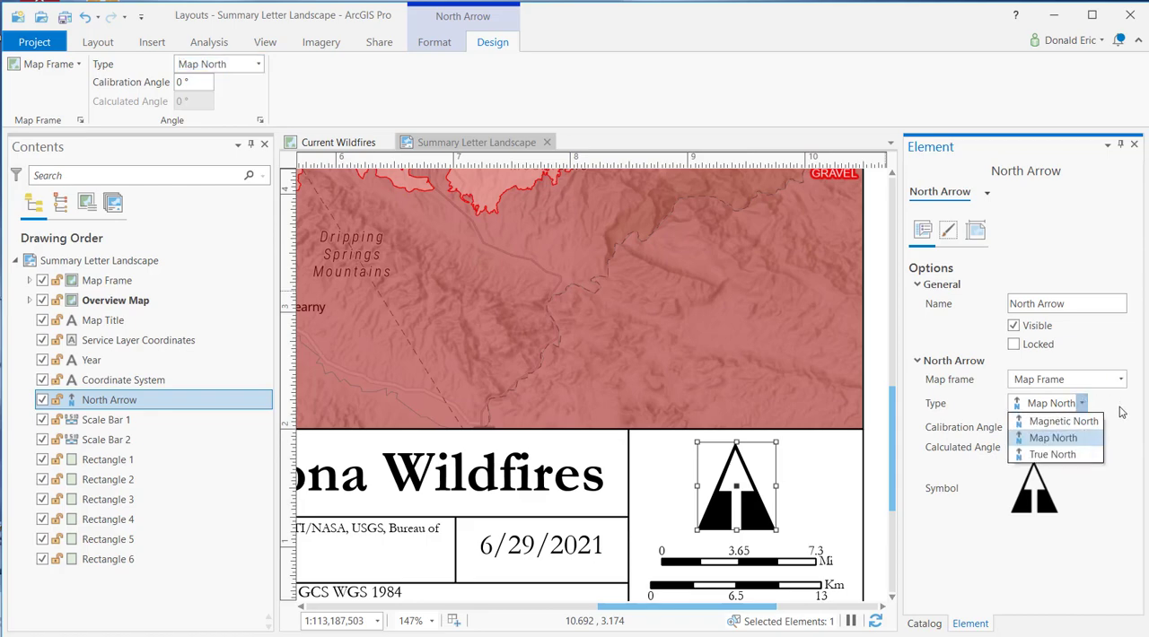
left_click(1052, 438)
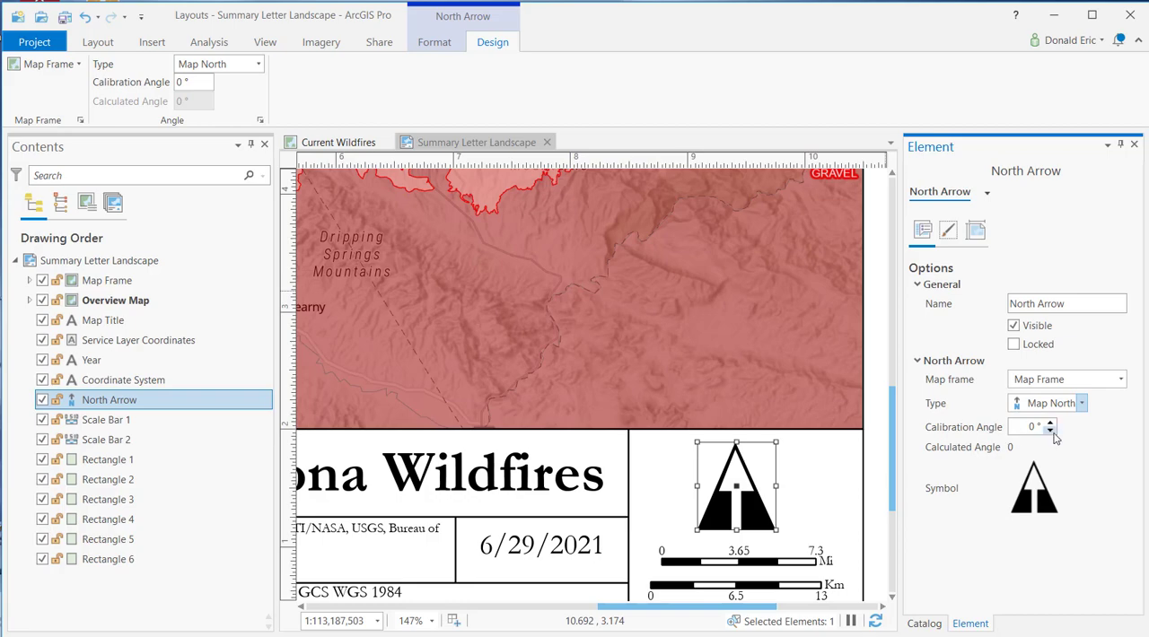
mouse_move(1056, 435)
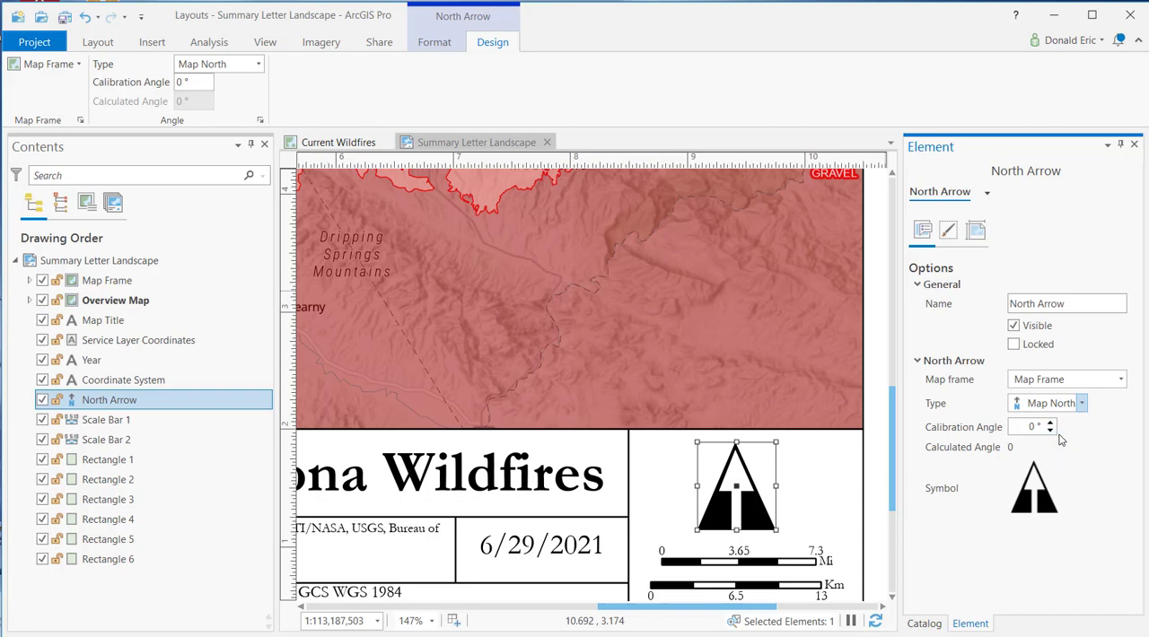
mouse_move(452, 68)
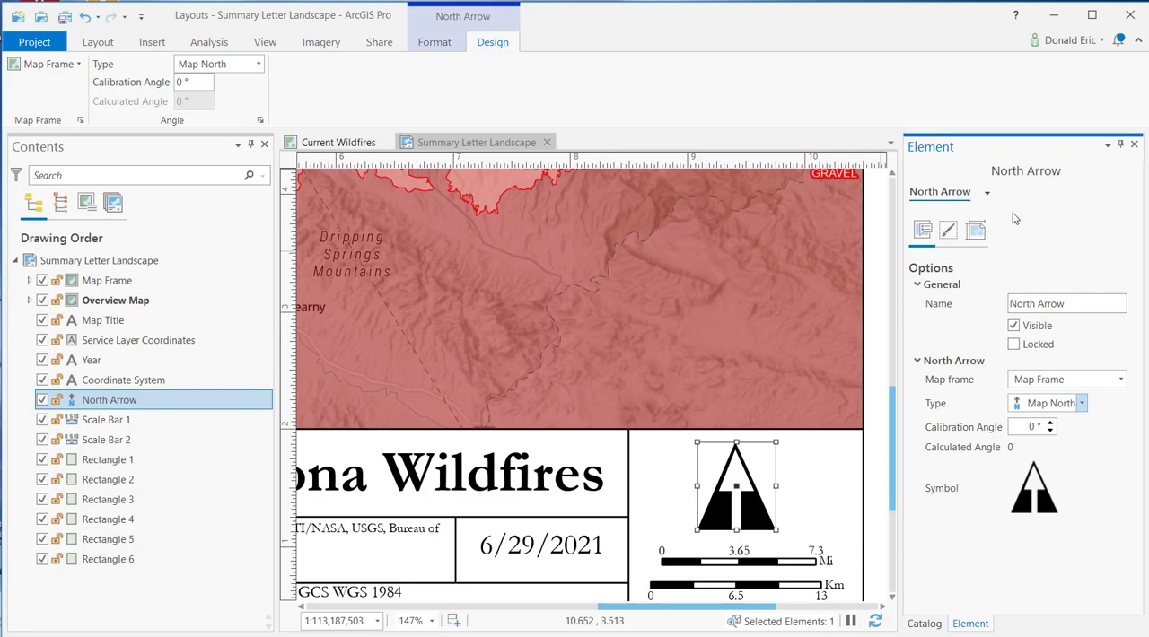
mouse_move(945, 166)
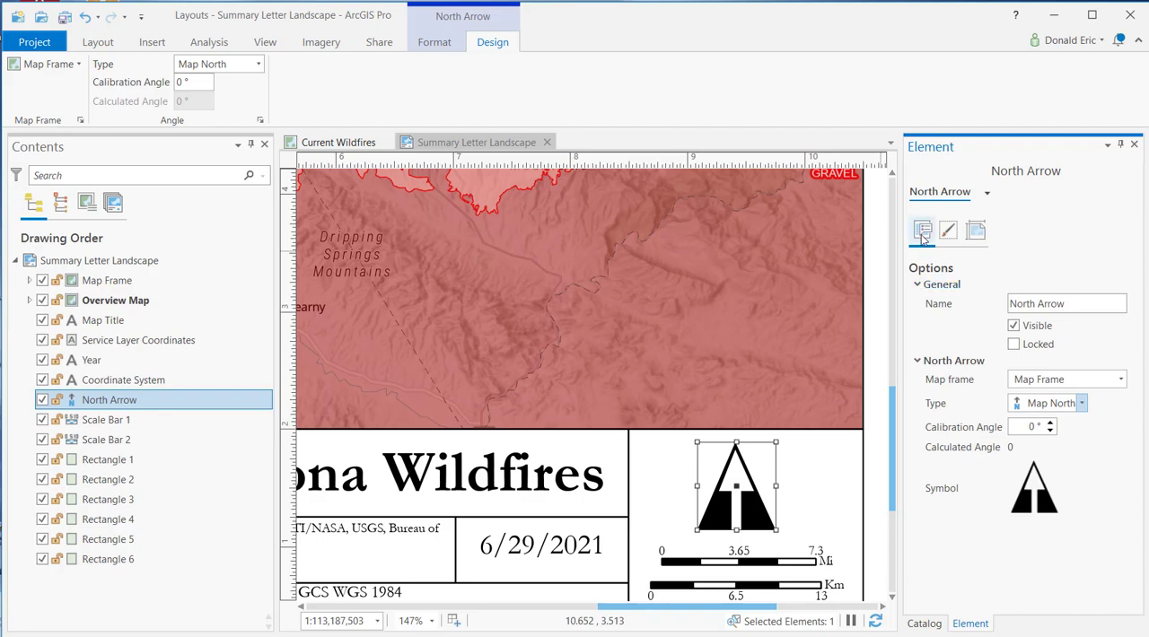
mouse_move(922, 232)
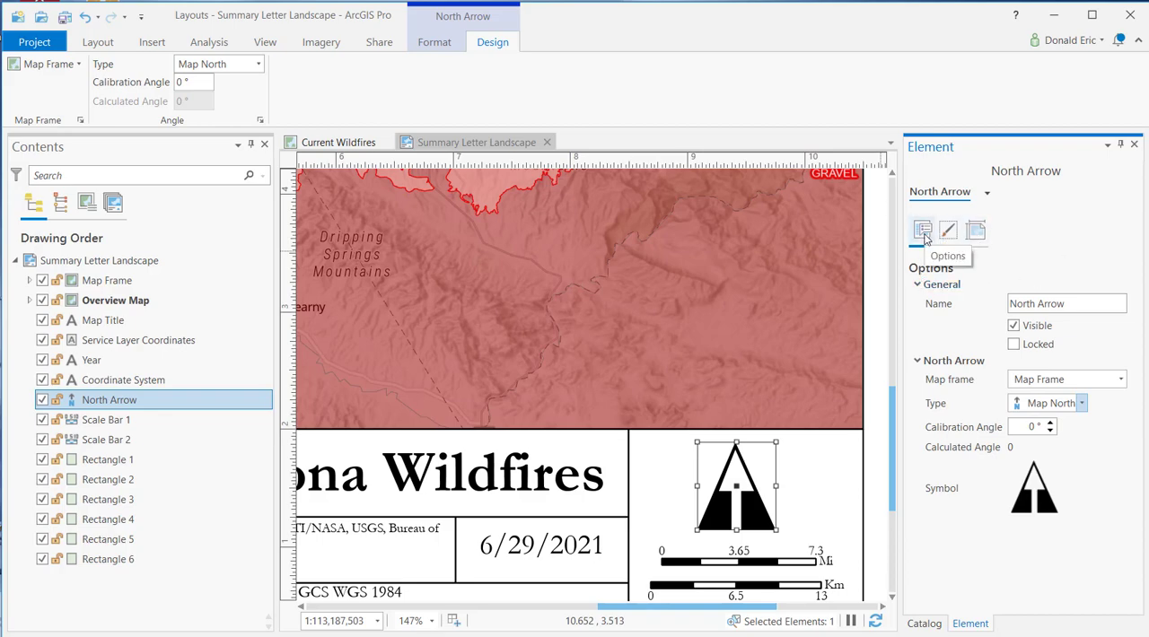
mouse_move(975, 230)
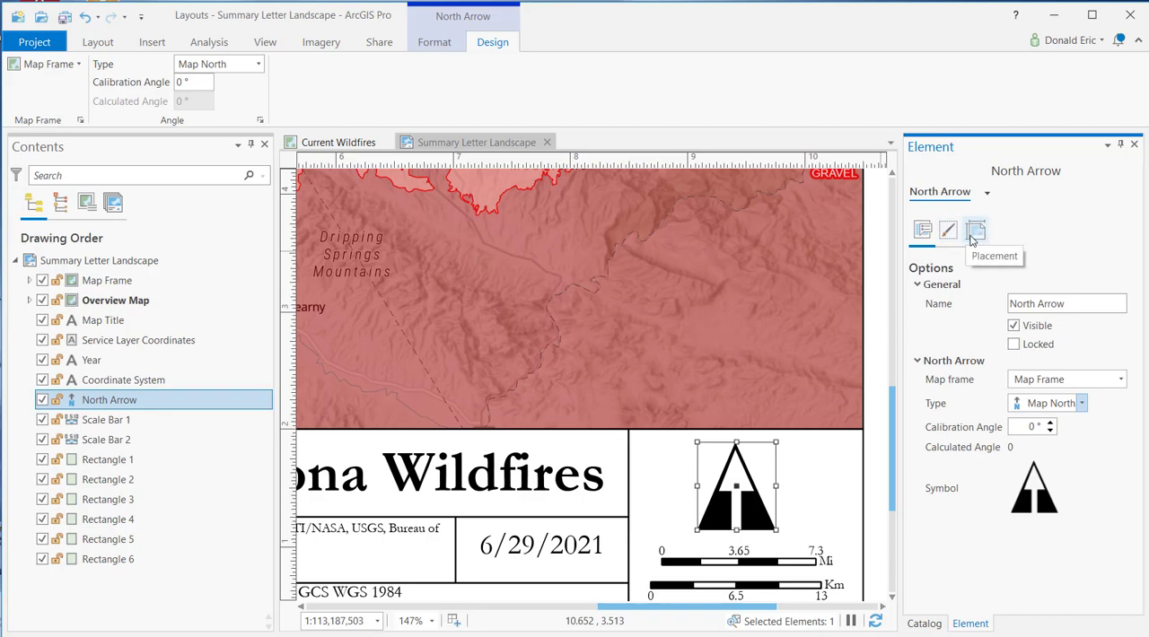
mouse_move(1027, 312)
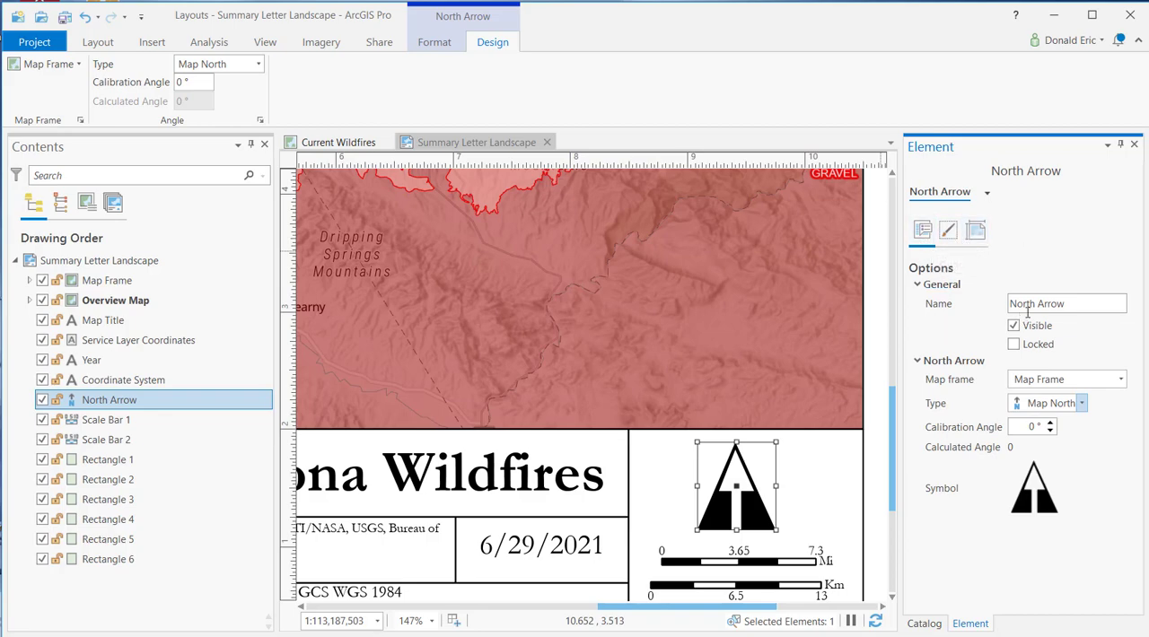
triple_click(1066, 303)
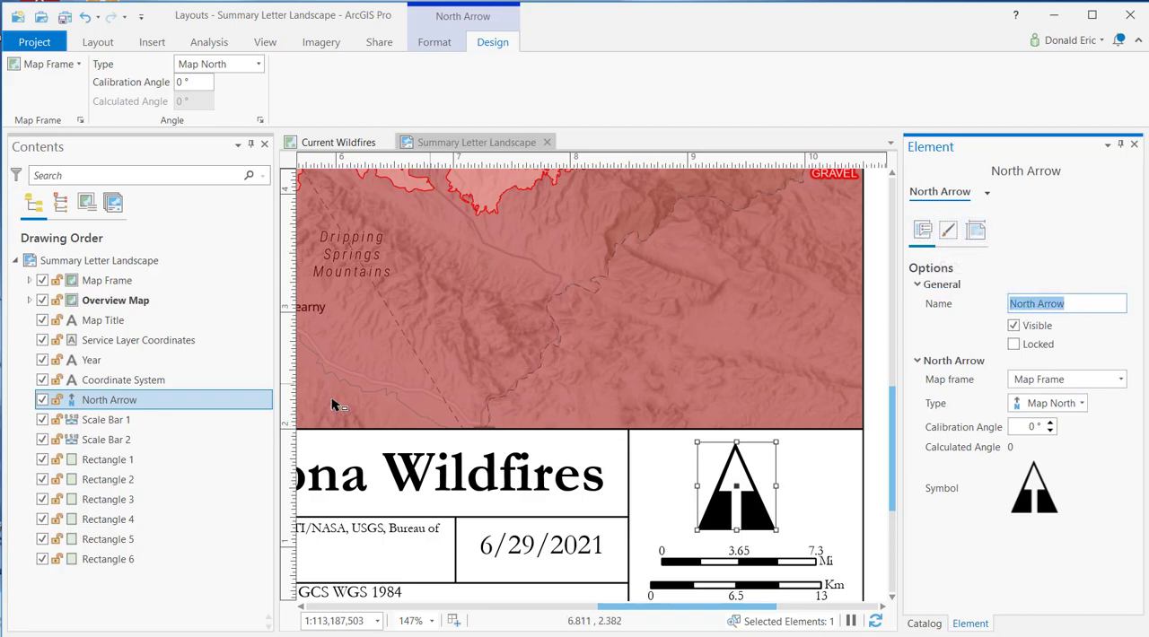
mouse_move(316, 397)
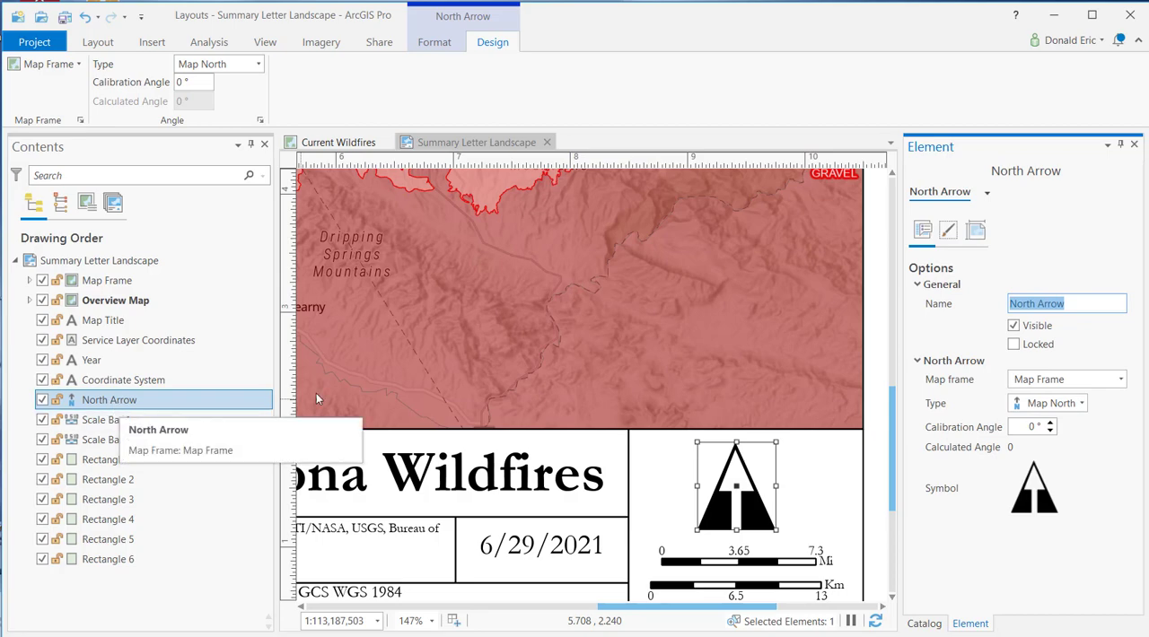
mouse_move(1032, 320)
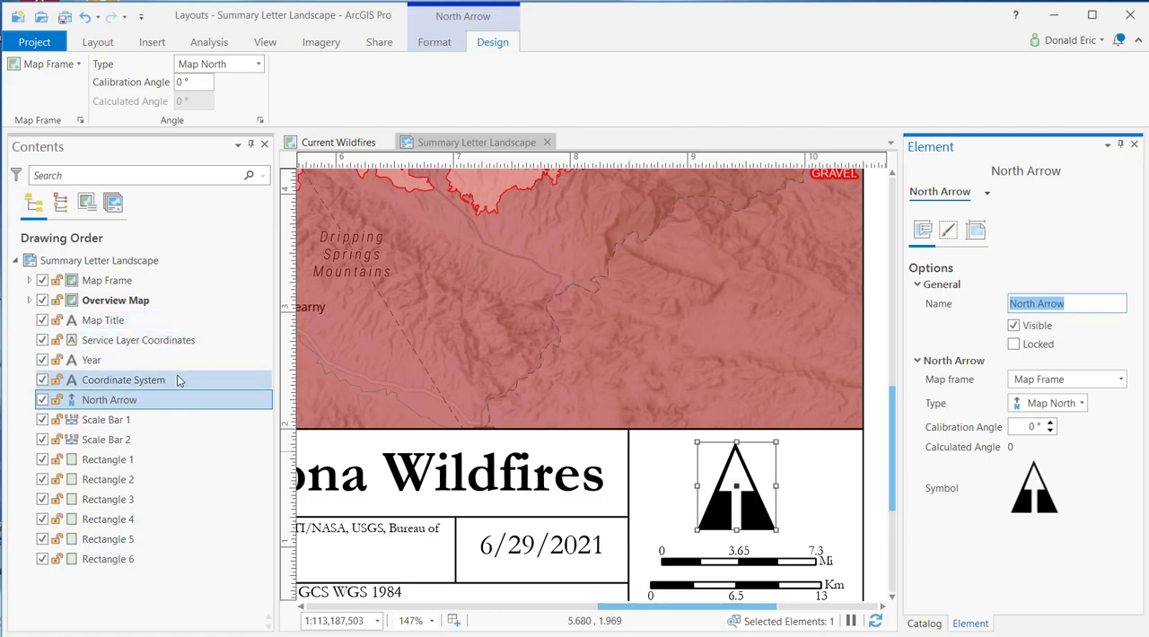
mouse_move(1034, 276)
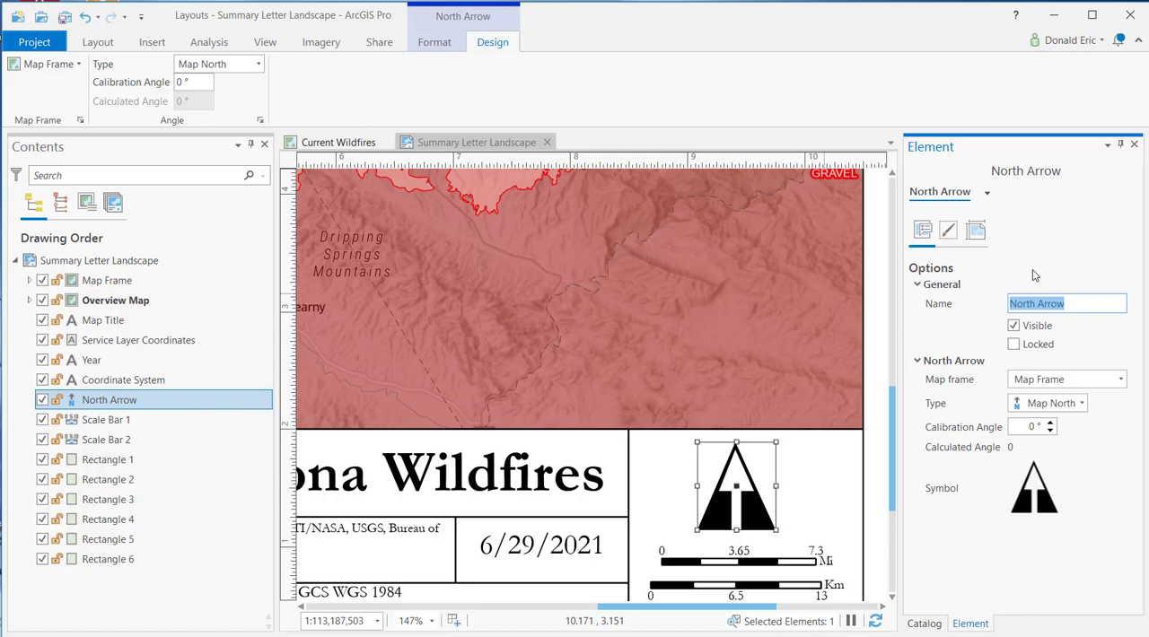
mouse_move(1070, 319)
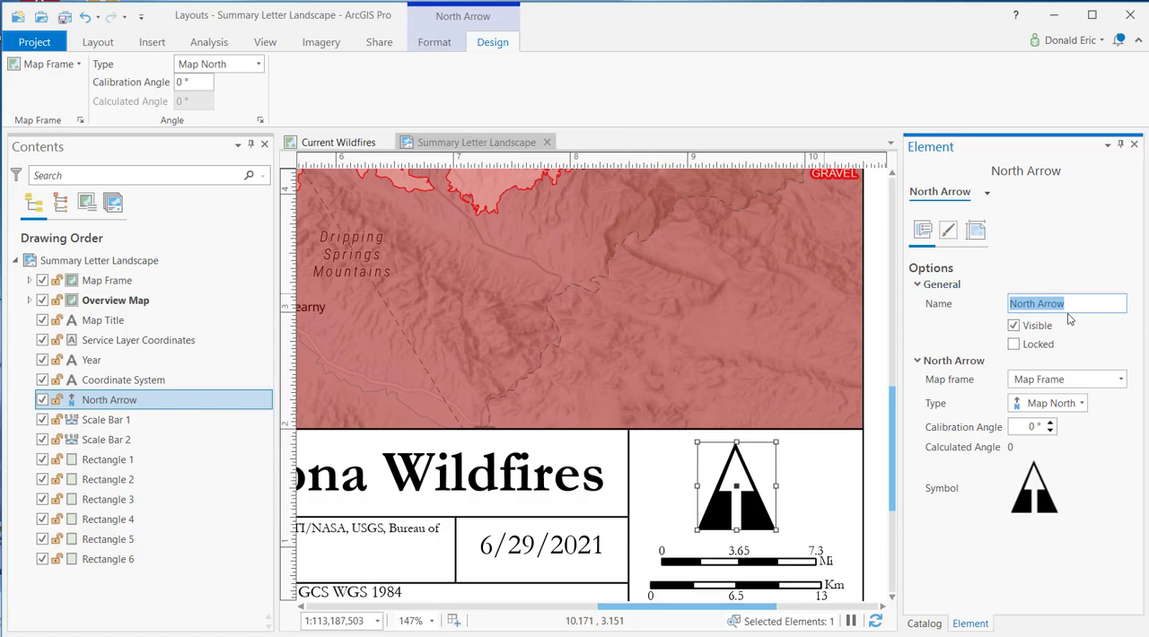
left_click(1013, 325)
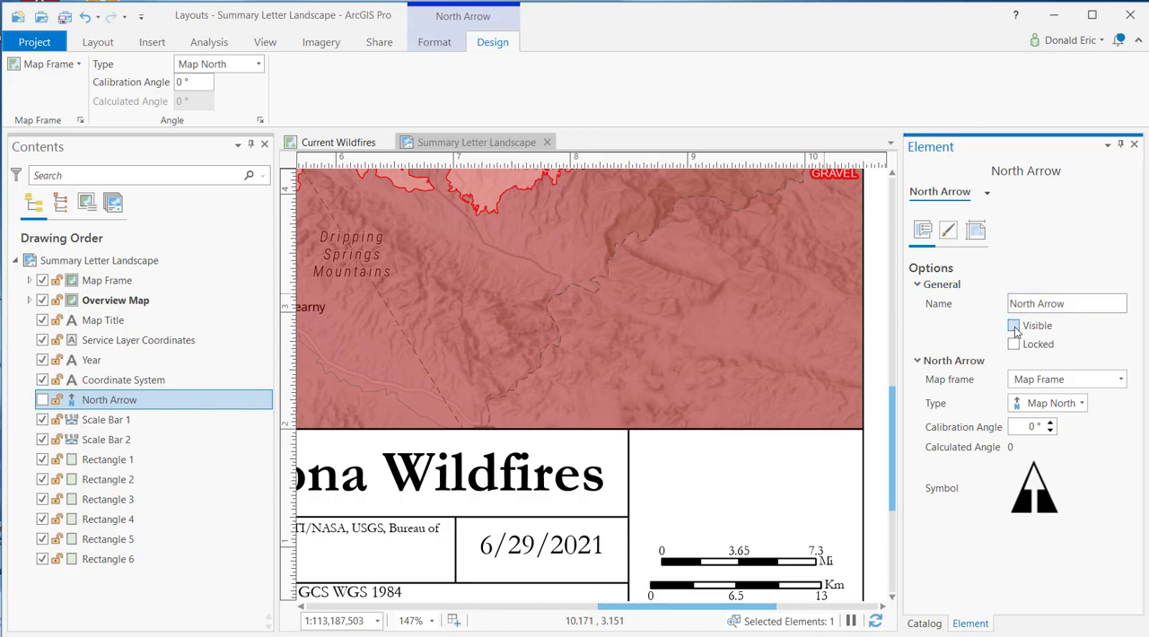
left_click(1012, 325)
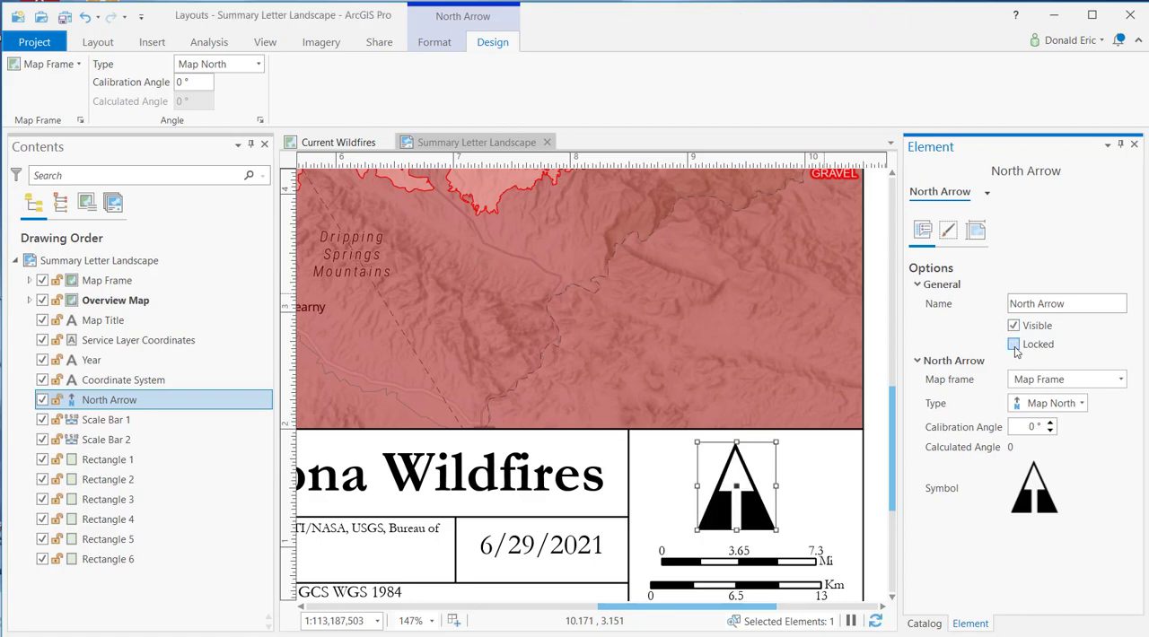
left_click(1013, 342)
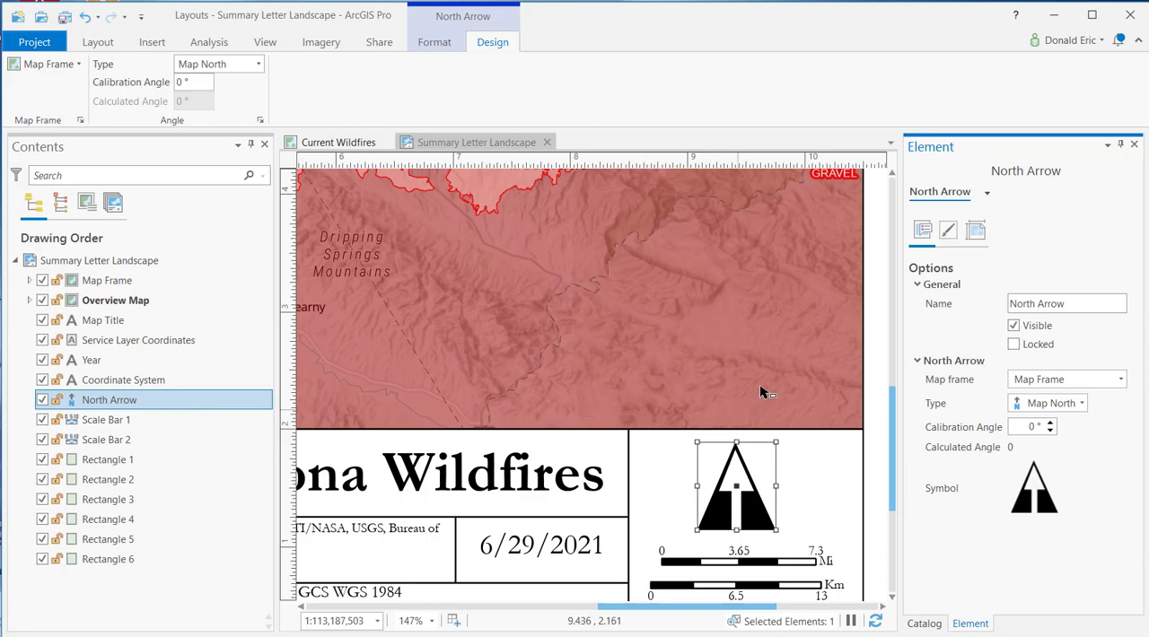
mouse_move(1012, 414)
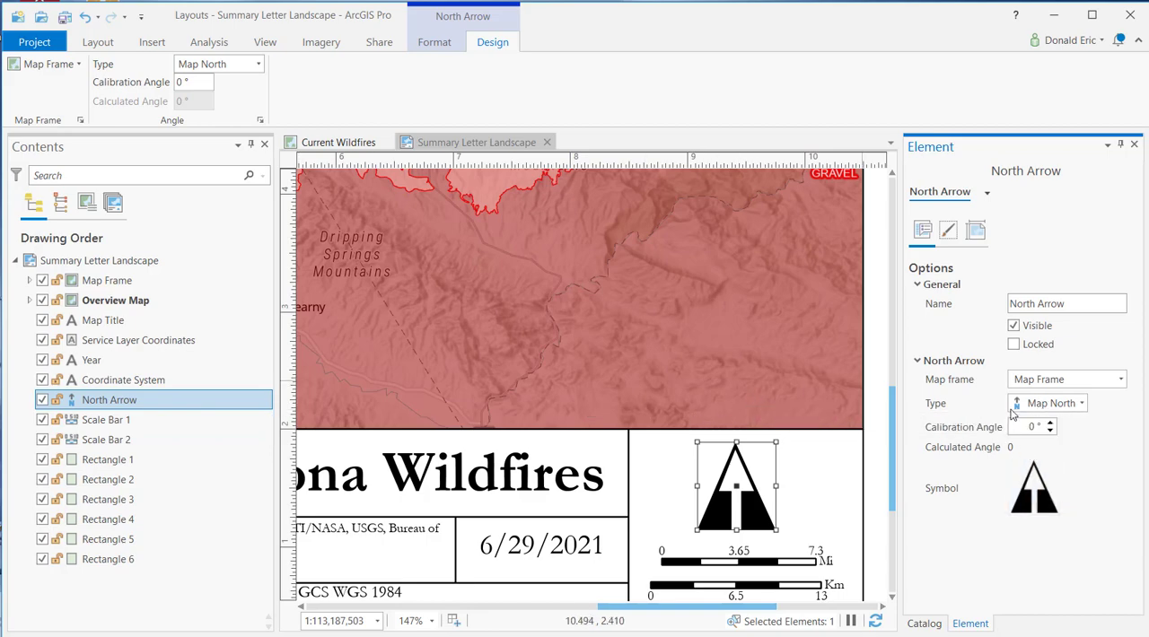
left_click(948, 230)
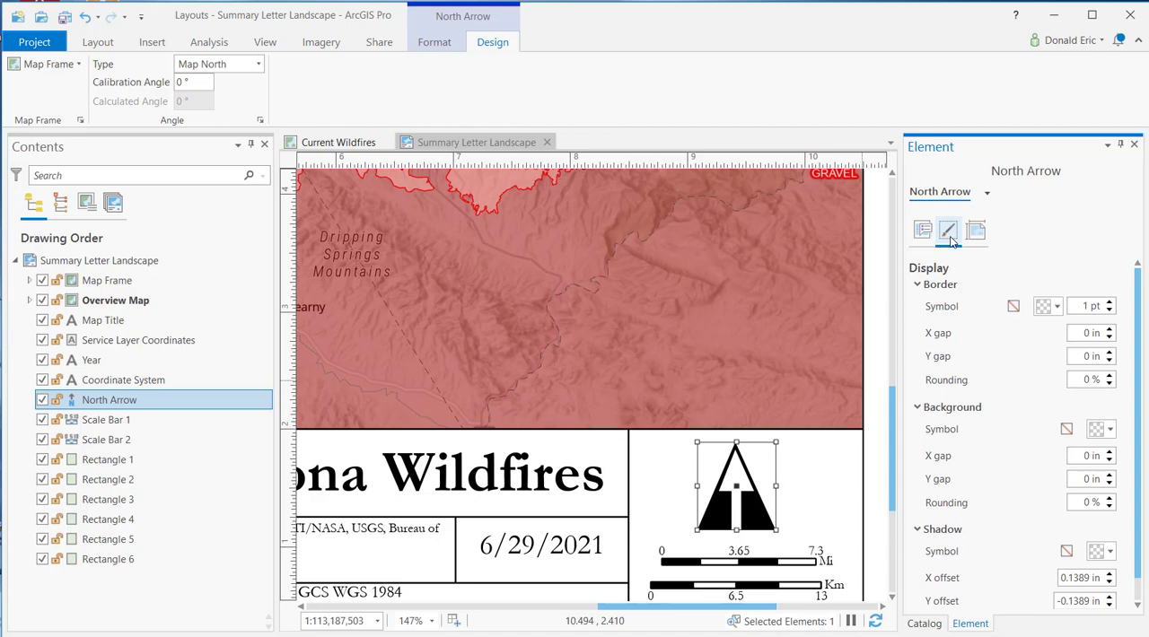
Step: Collapse the Border and Background/Shadow settings and view the arrow's size and position
left_click(915, 284)
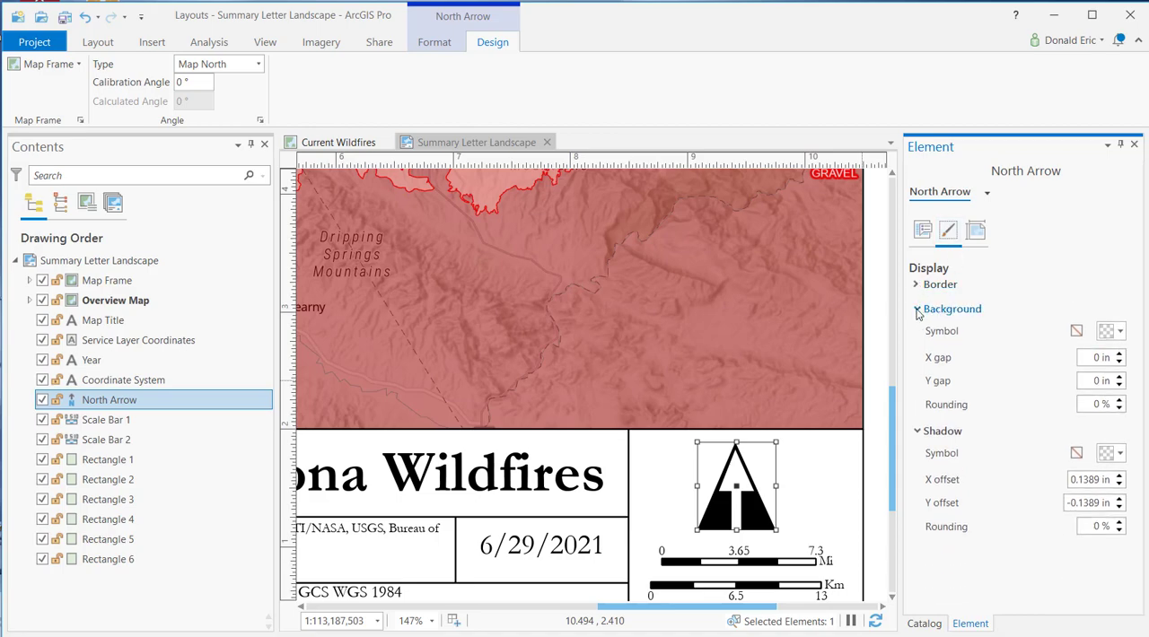
left_click(915, 309)
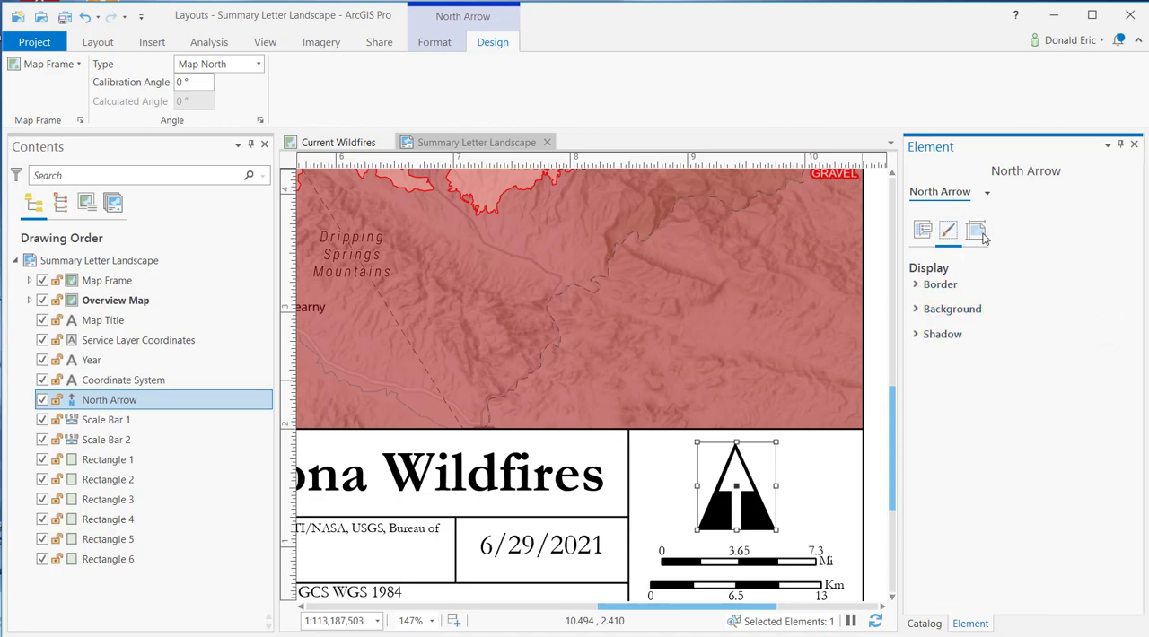
left_click(975, 230)
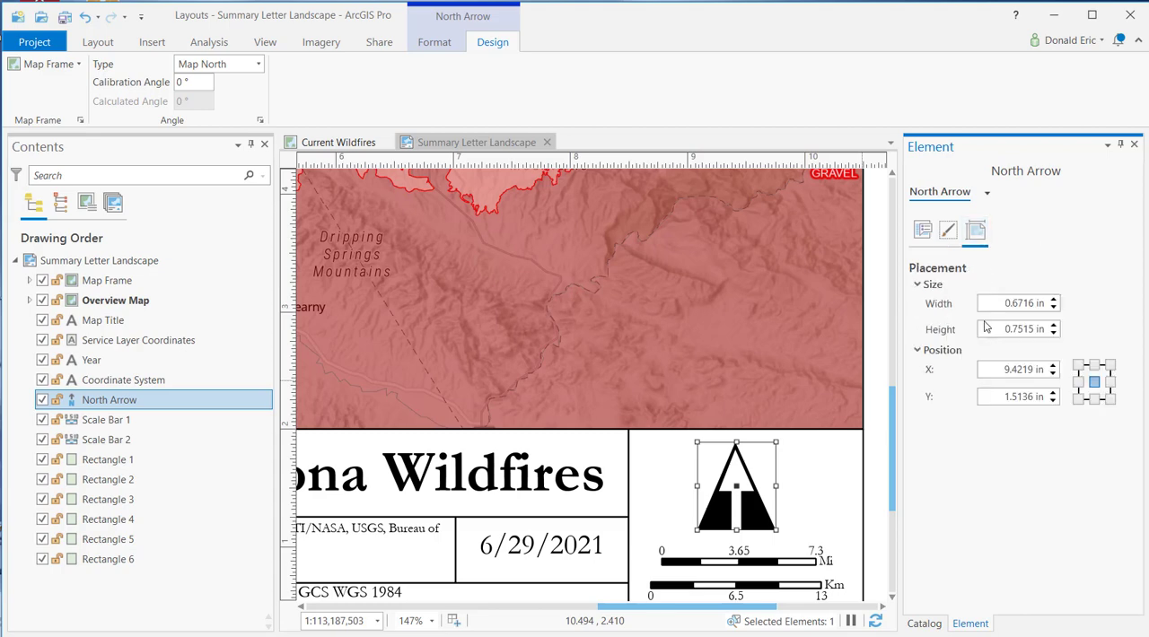
mouse_move(941, 303)
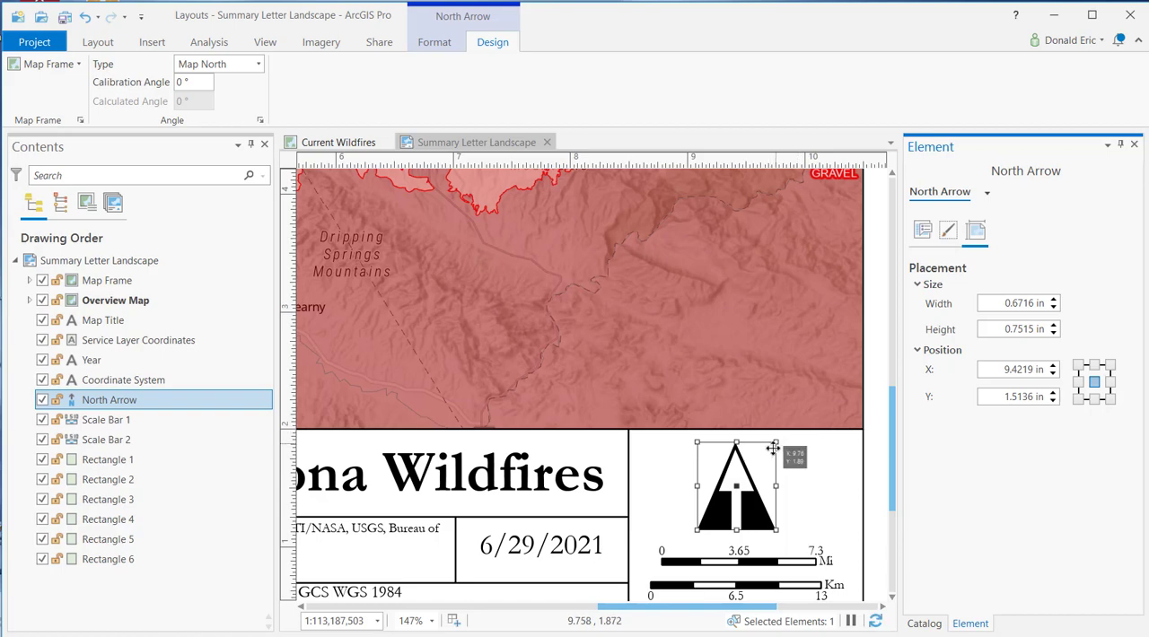
Step: Nudge the North Arrow left within its box to X 9.3 in, Y 1.5305 in
left_click_drag(736, 484, 775, 484)
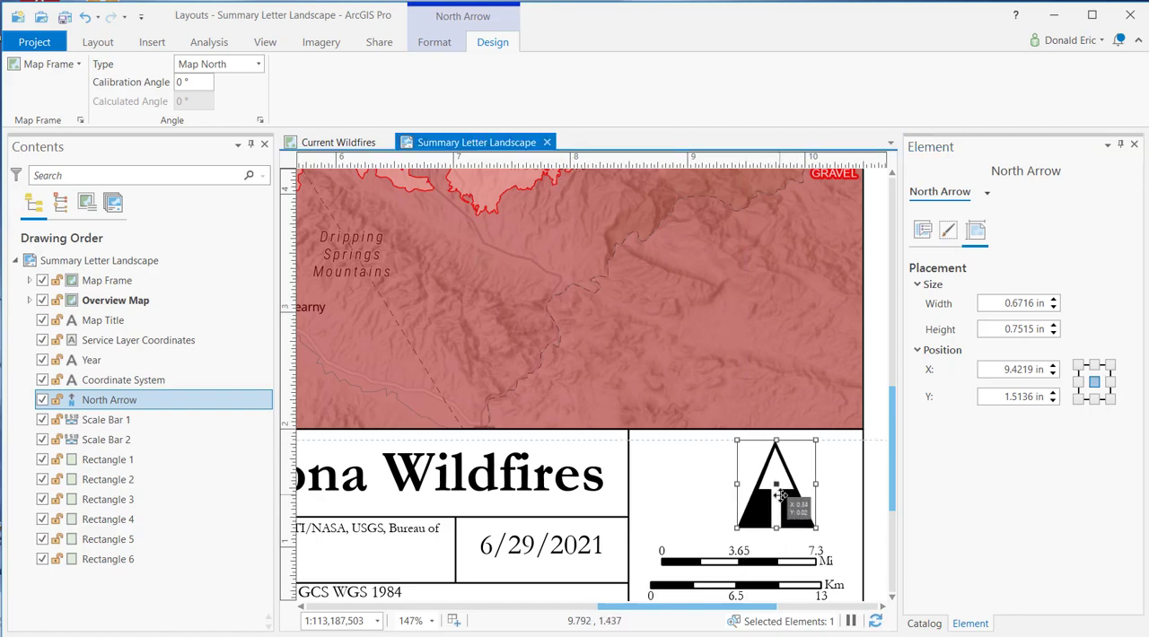
left_click_drag(776, 488, 715, 488)
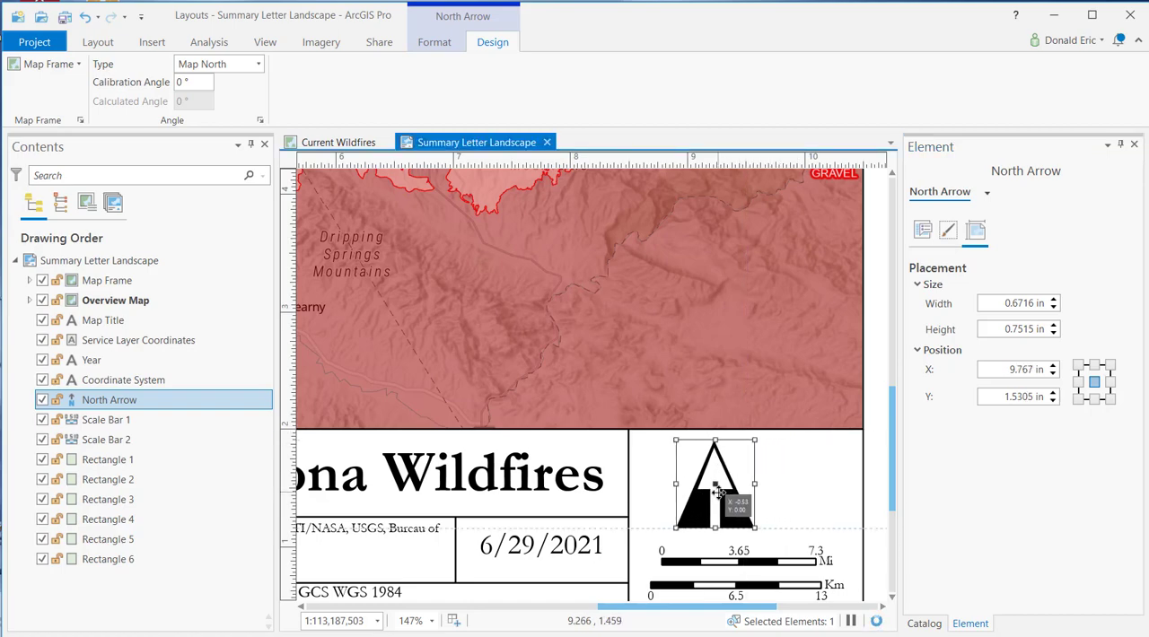
left_click_drag(715, 484, 739, 474)
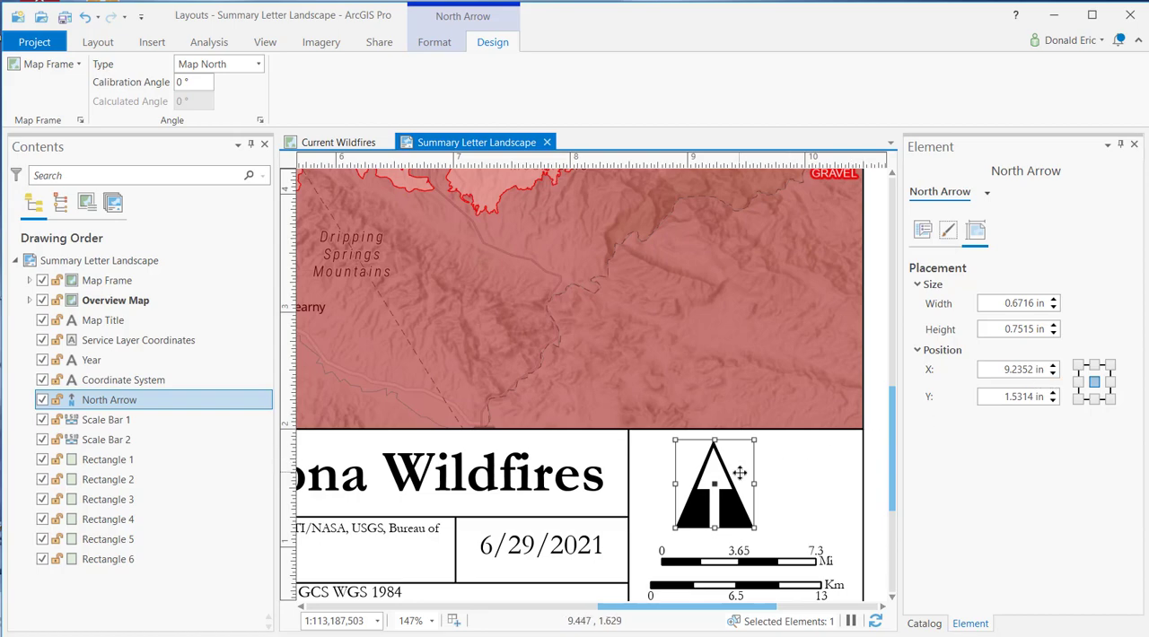
left_click_drag(715, 483, 745, 483)
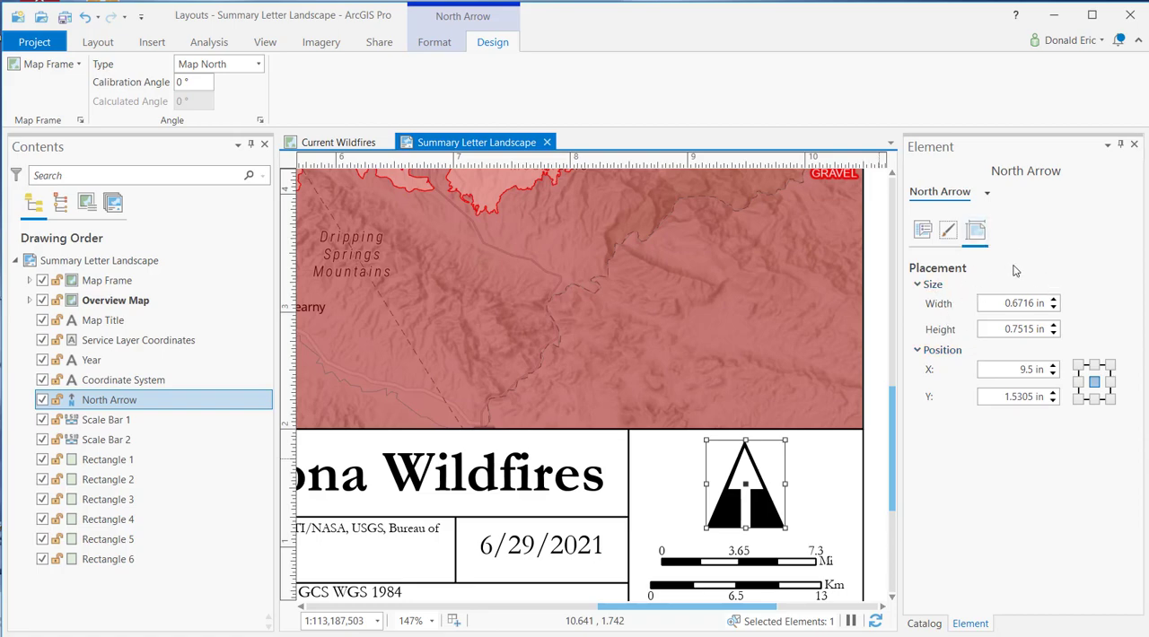
left_click(922, 232)
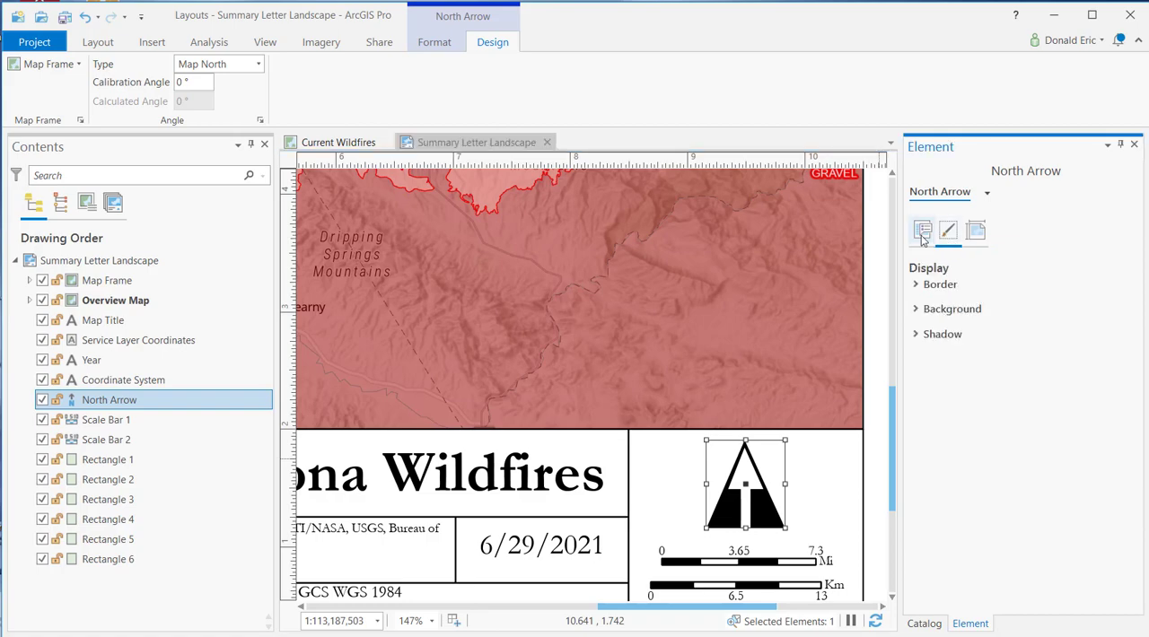
left_click(923, 230)
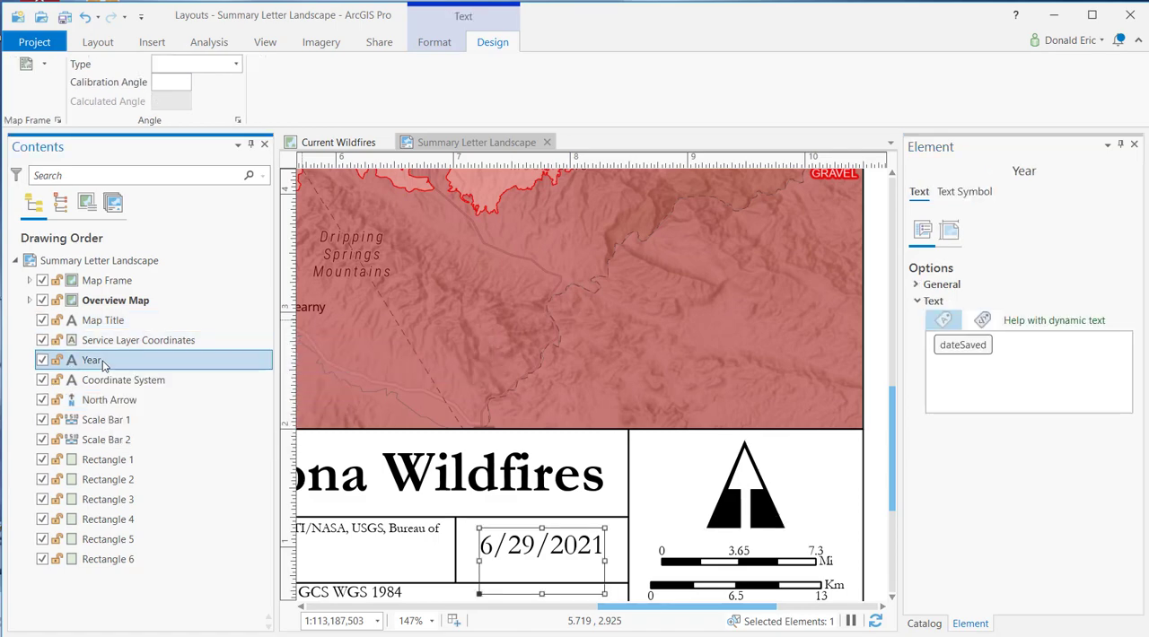
Step: Show the Year text's general options: name Year, visible, unlocked, dateSaved dynamic text
left_click(97, 42)
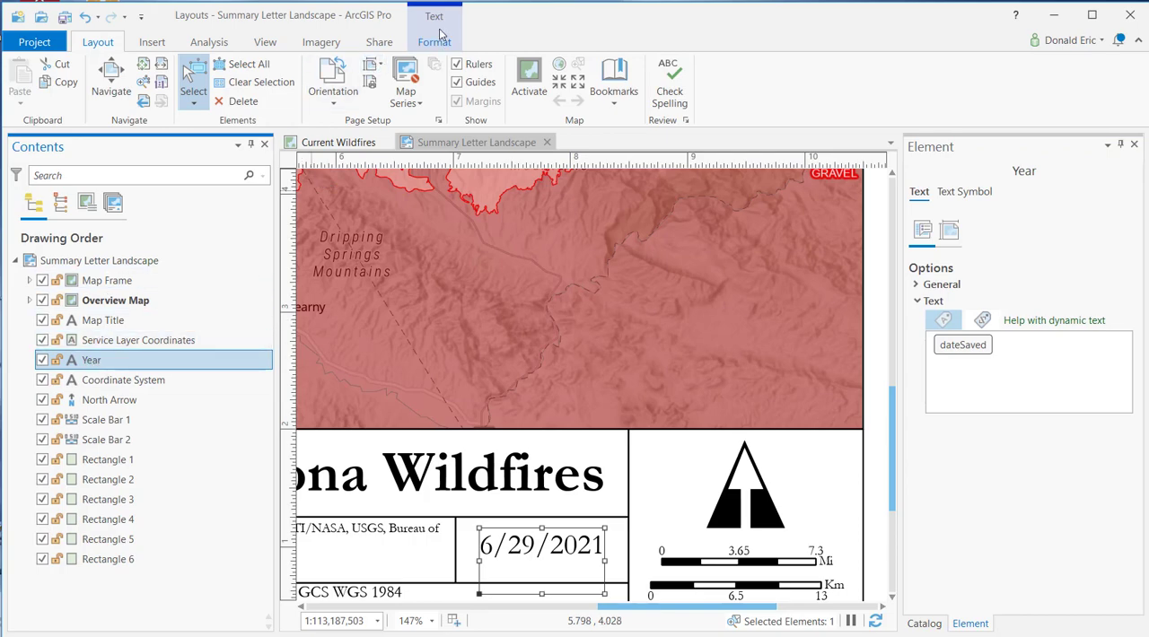
left_click(434, 41)
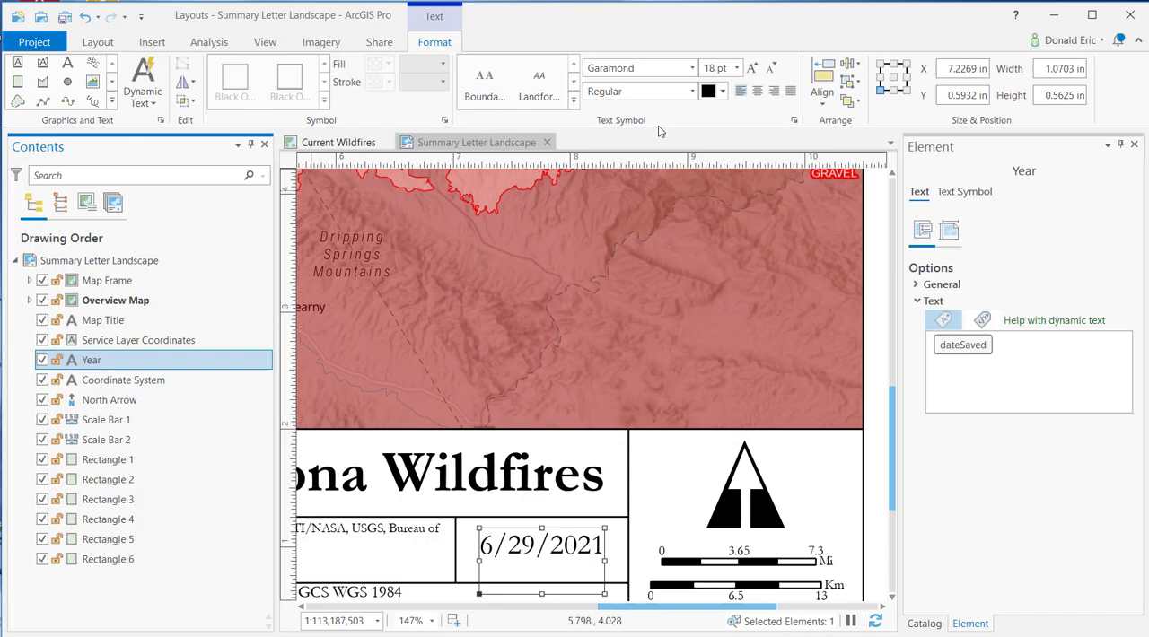
mouse_move(869, 135)
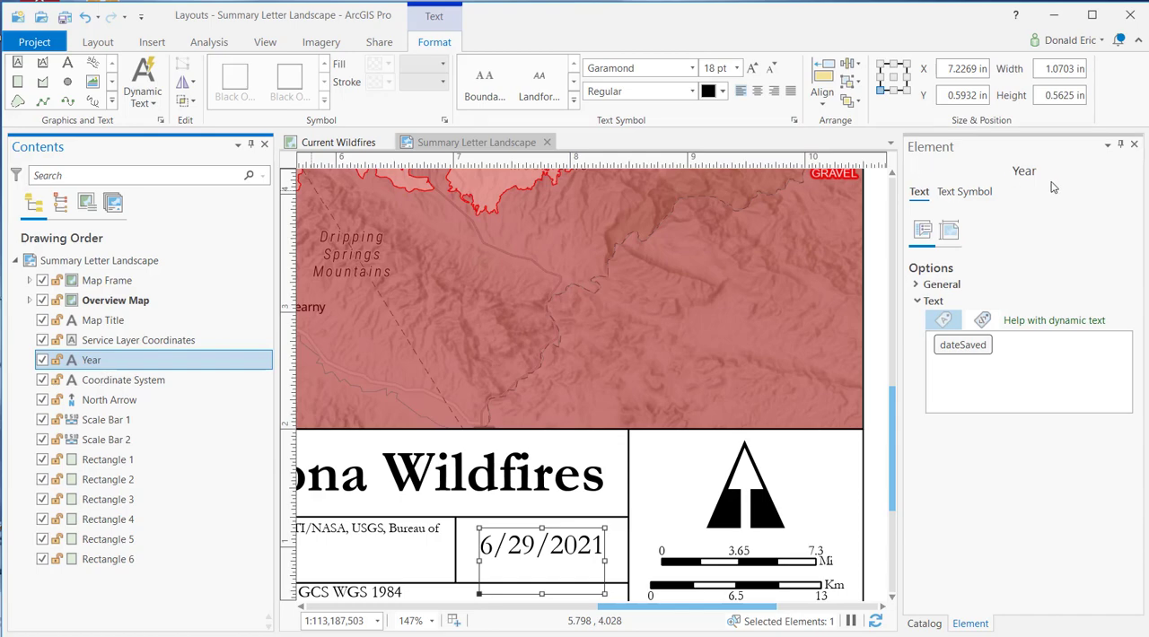
mouse_move(1054, 187)
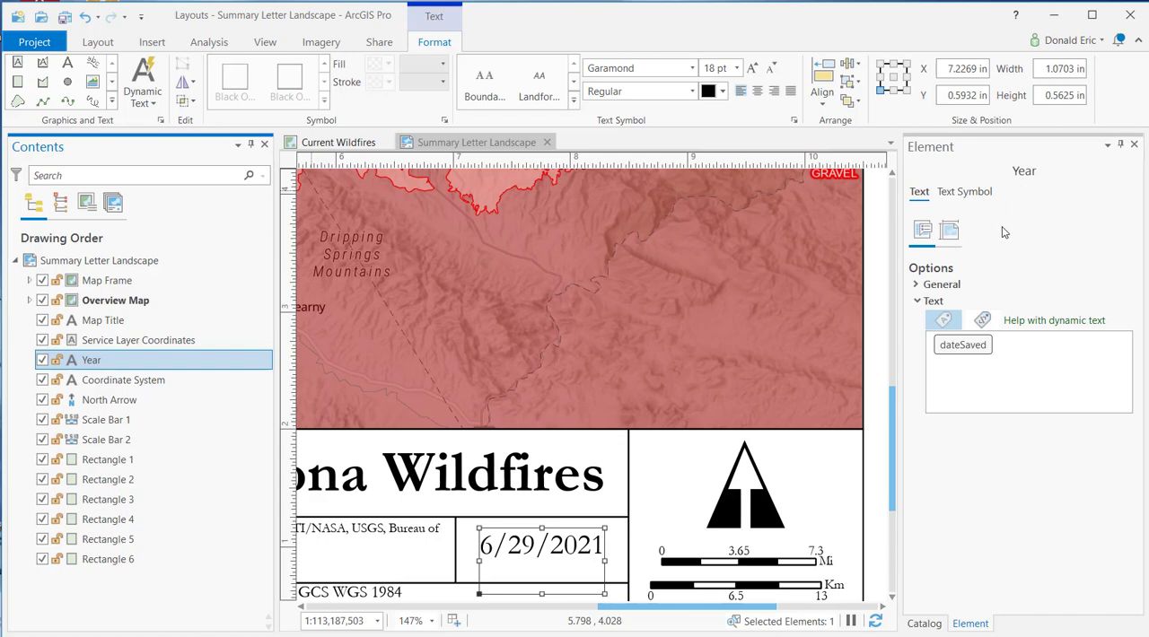
mouse_move(923, 232)
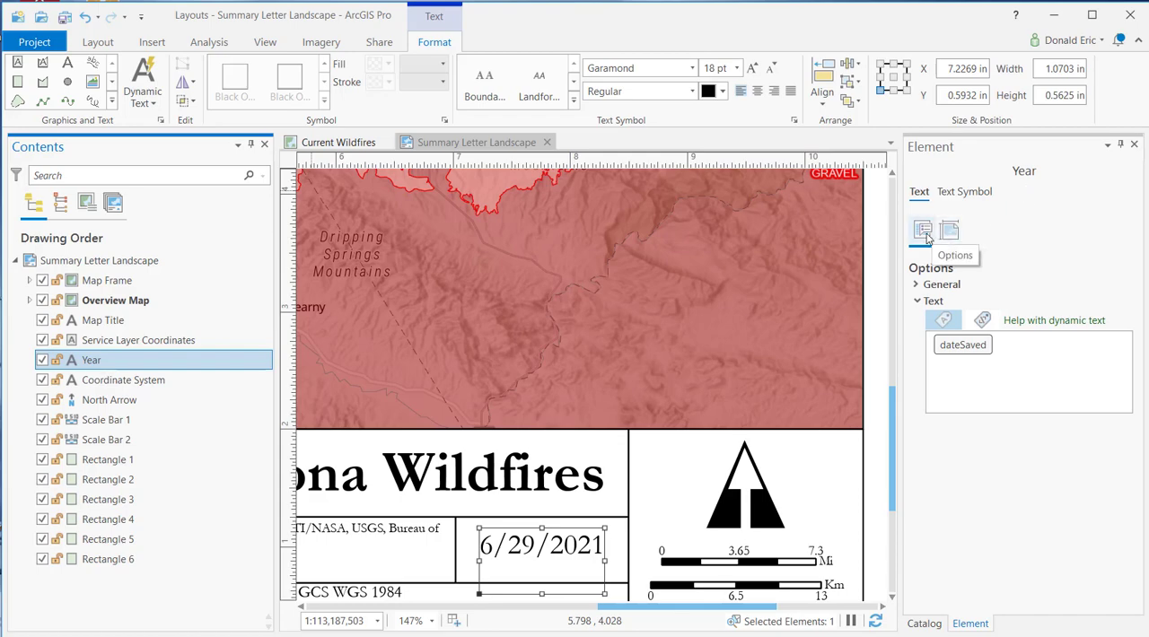
mouse_move(925, 241)
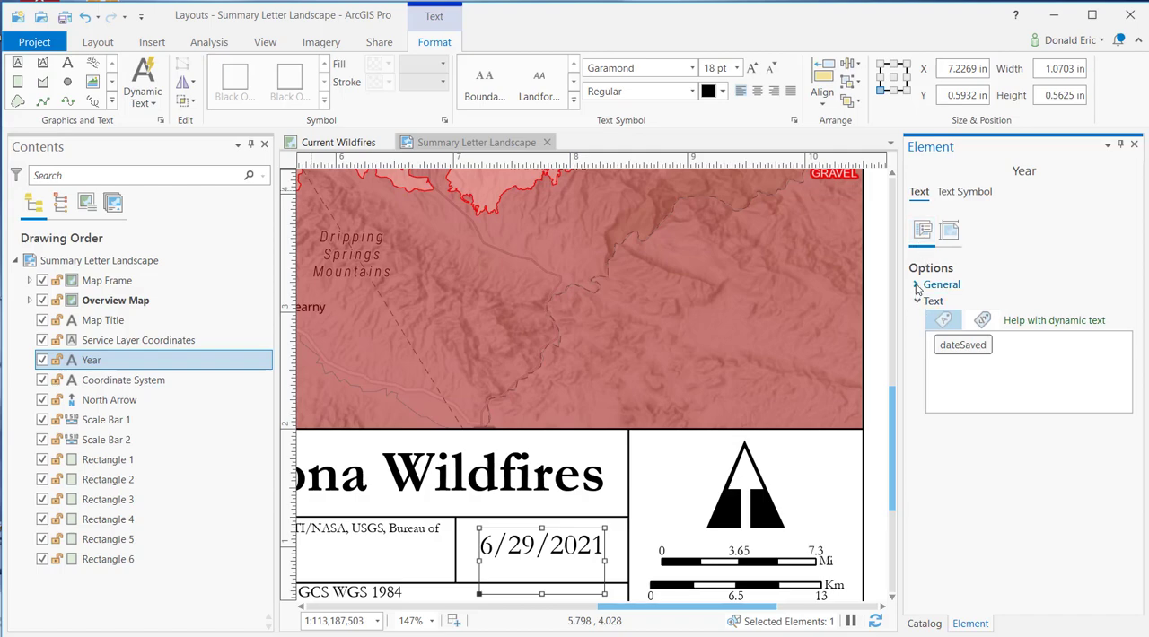
left_click(940, 283)
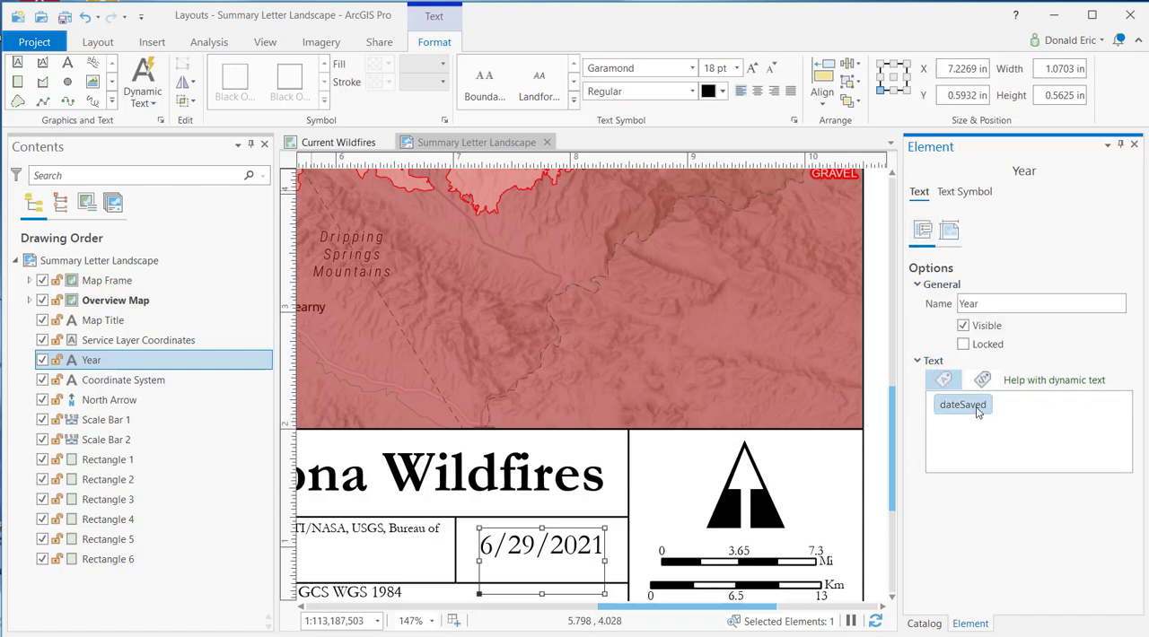
mouse_move(962, 406)
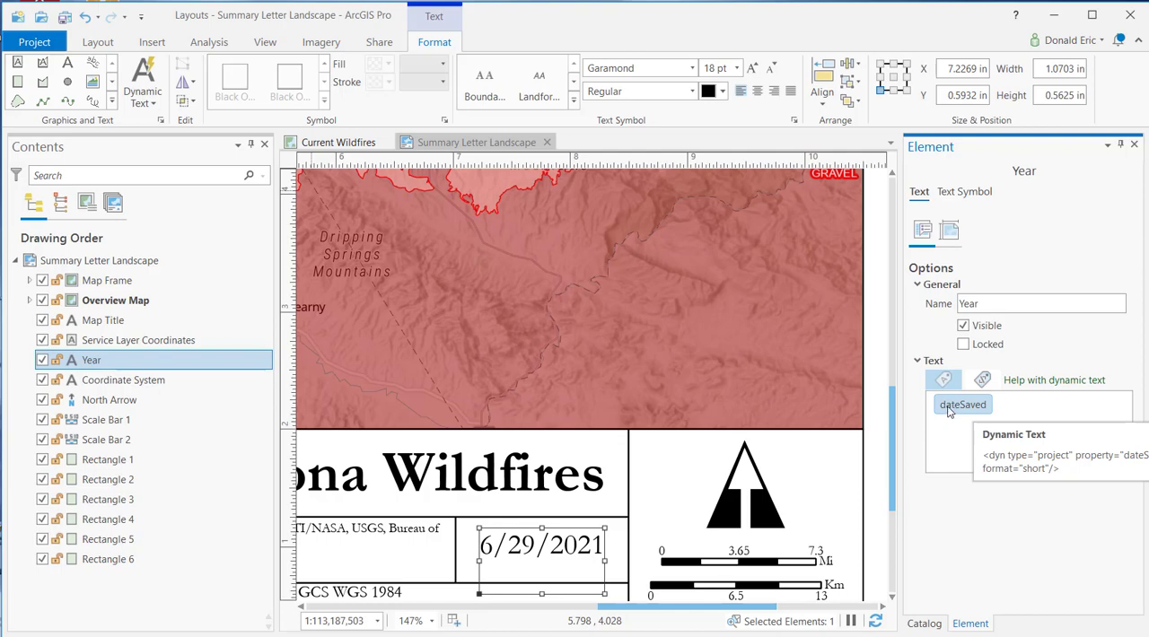
Step: Change the Year dynamic text format to "yyy" so the layout shows only 2021
left_click(962, 404)
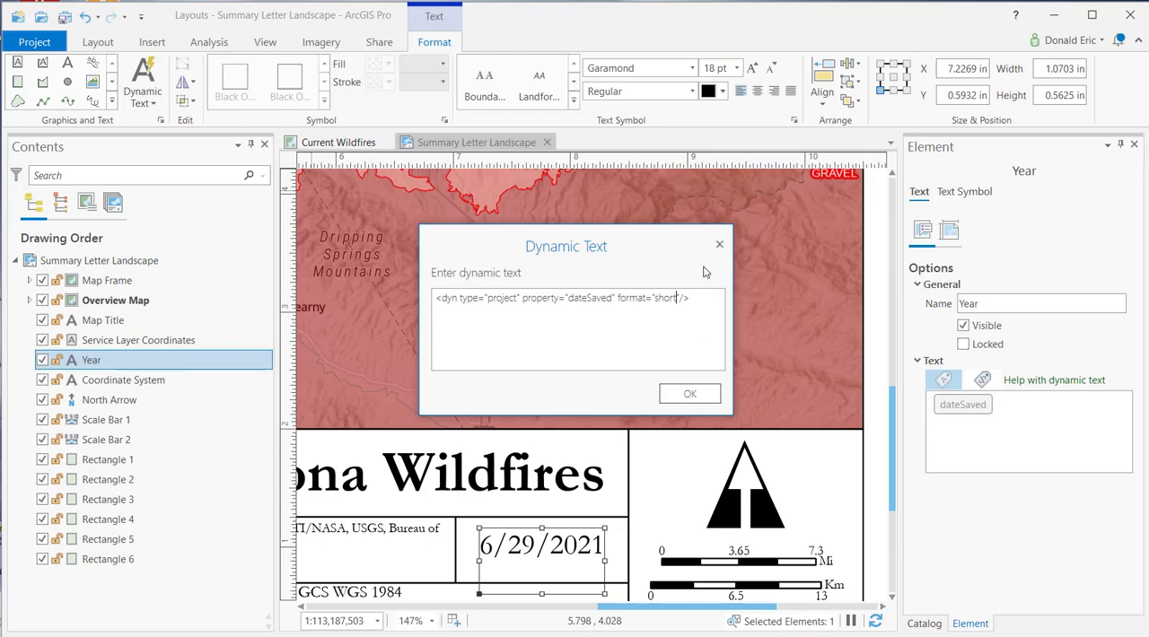
mouse_move(320, 488)
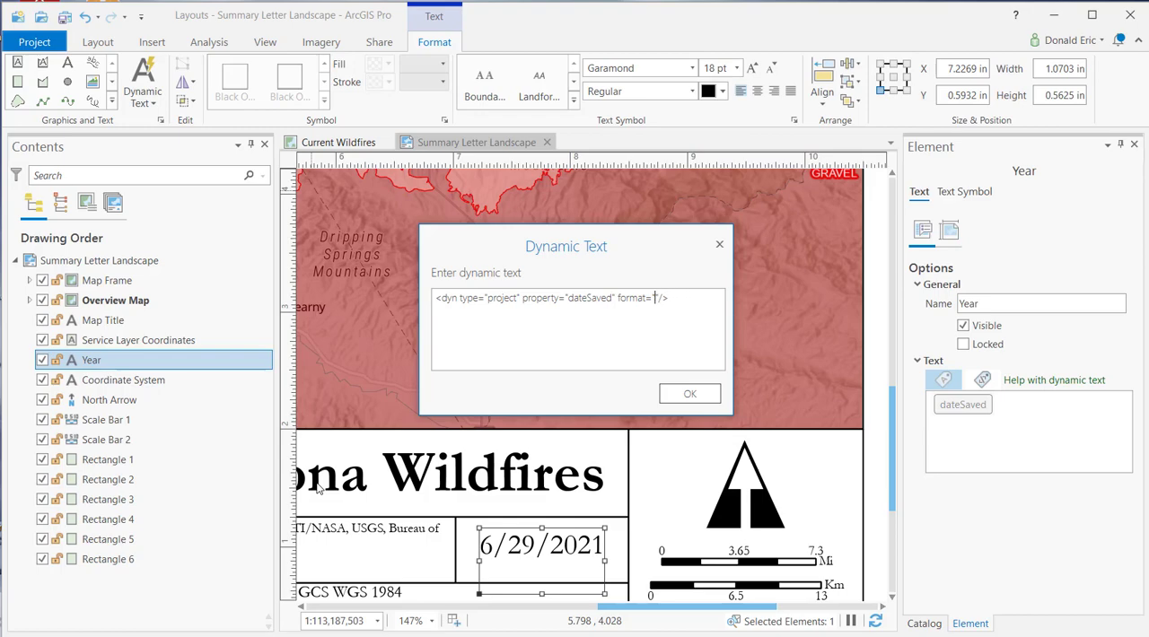
type("yyy")
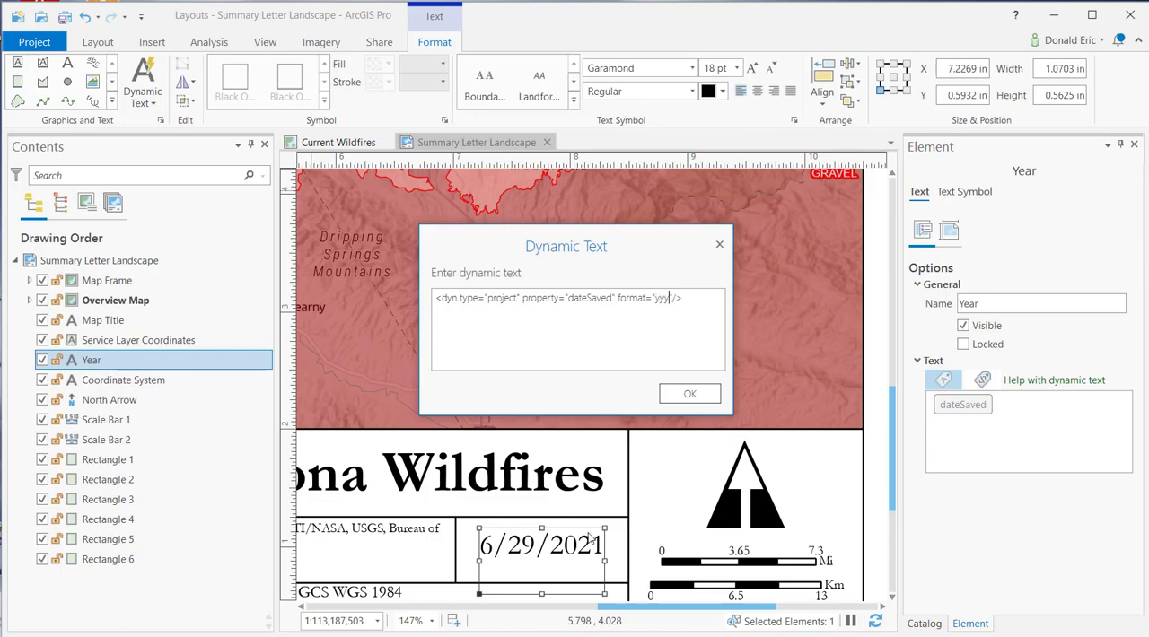
left_click(689, 393)
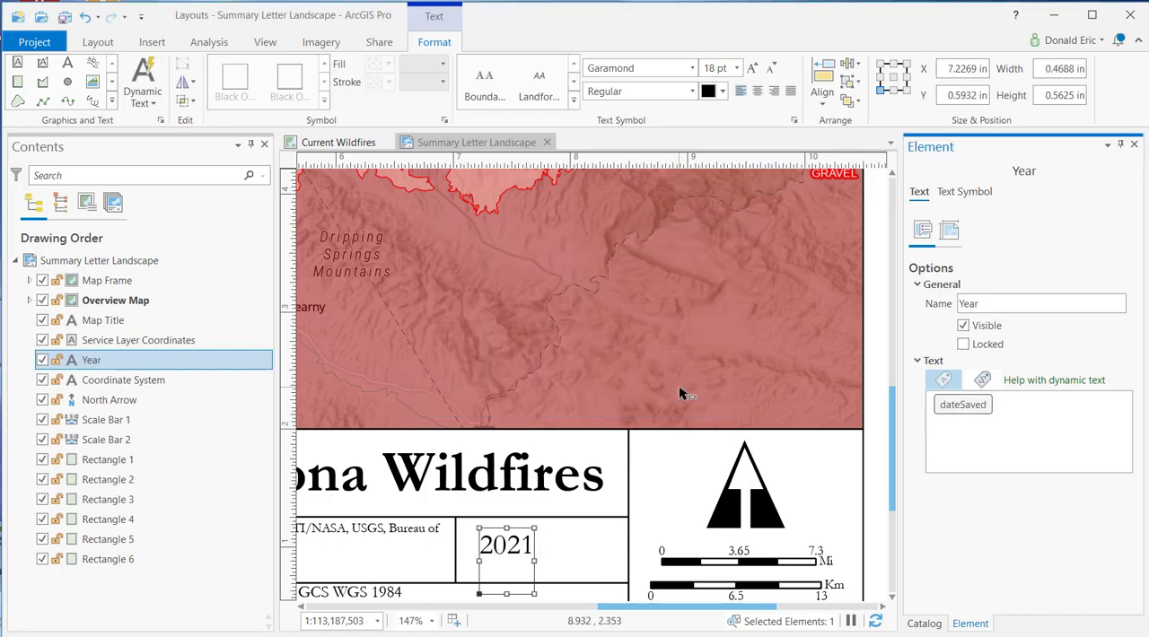
mouse_move(958, 420)
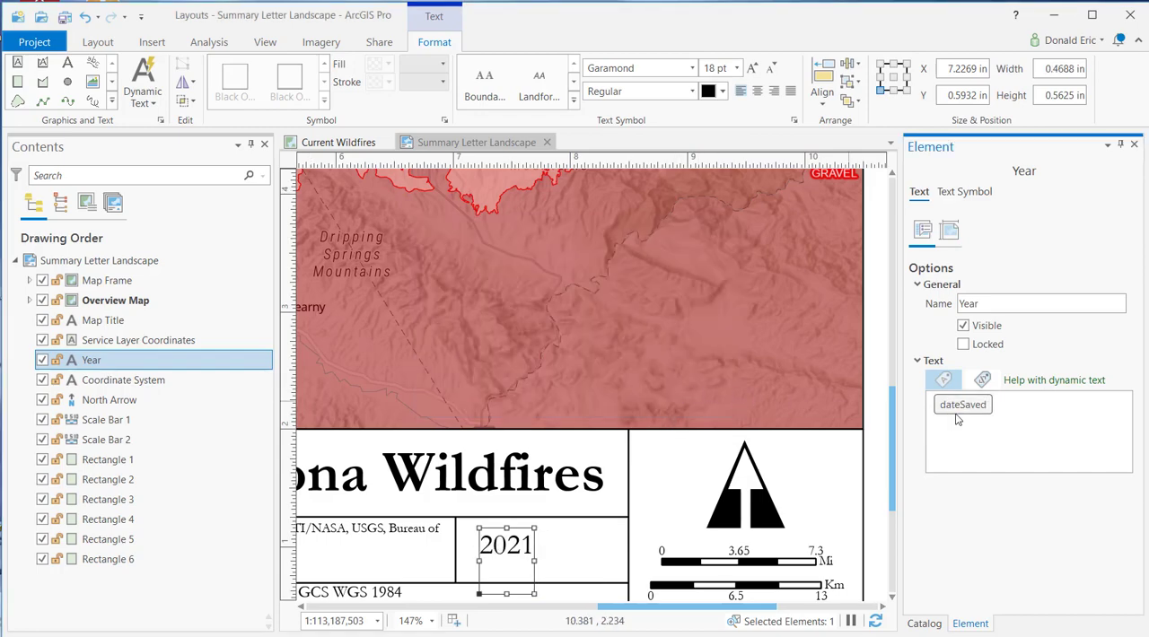
mouse_move(963, 404)
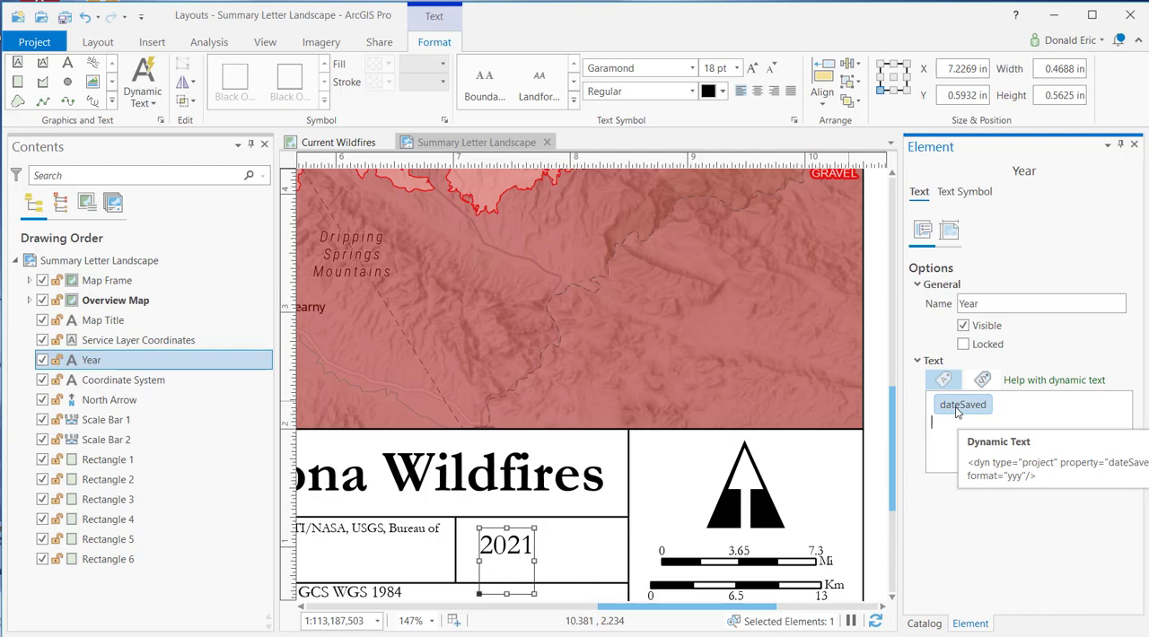
mouse_move(991, 349)
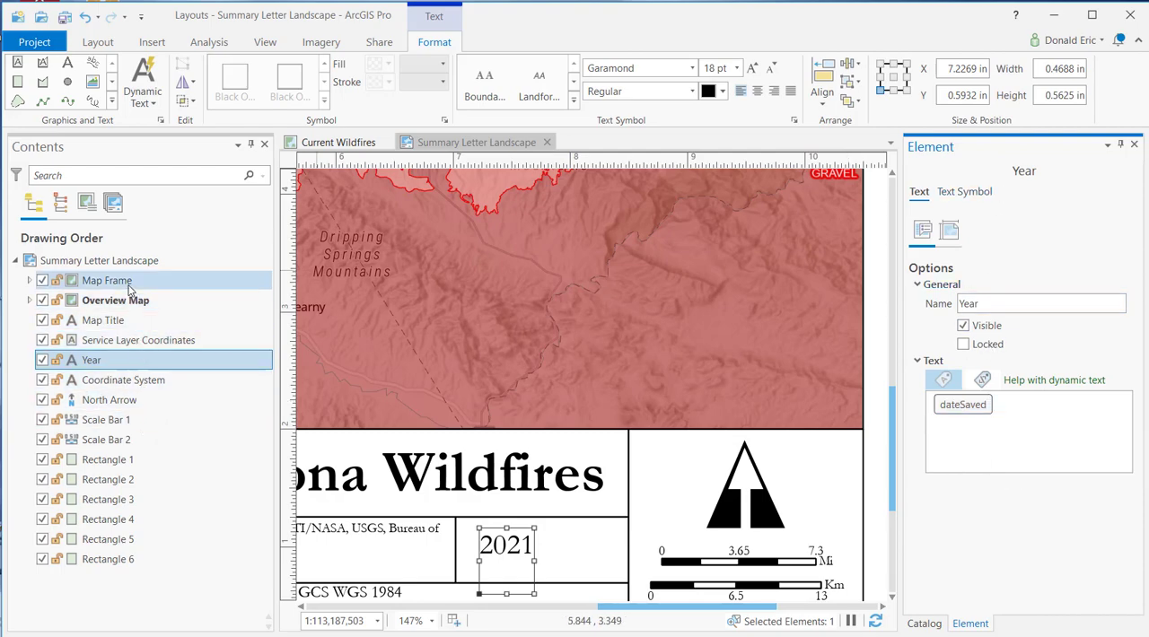
Step: Select the Map Frame and keep it linked to the Current Wildfires map
left_click(107, 280)
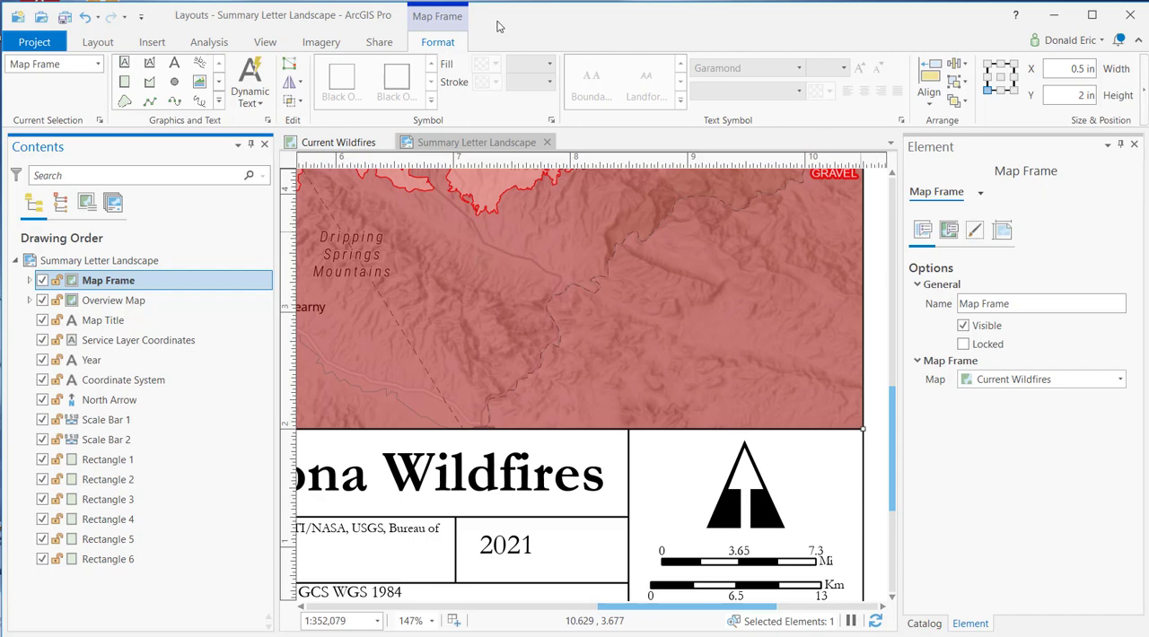
mouse_move(483, 96)
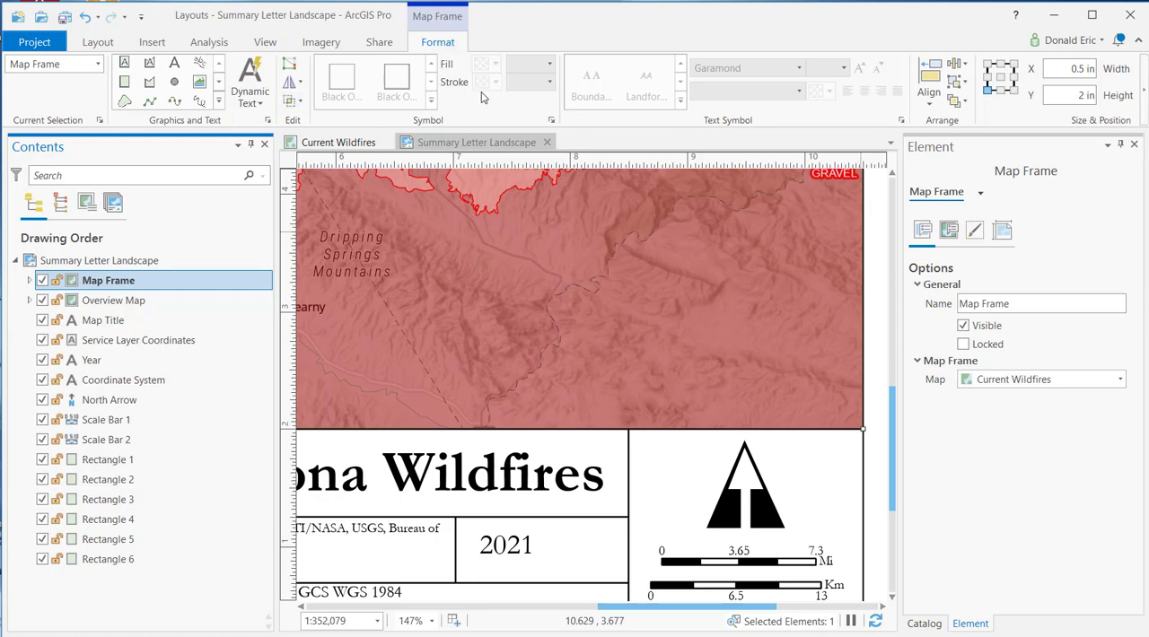
mouse_move(1066, 237)
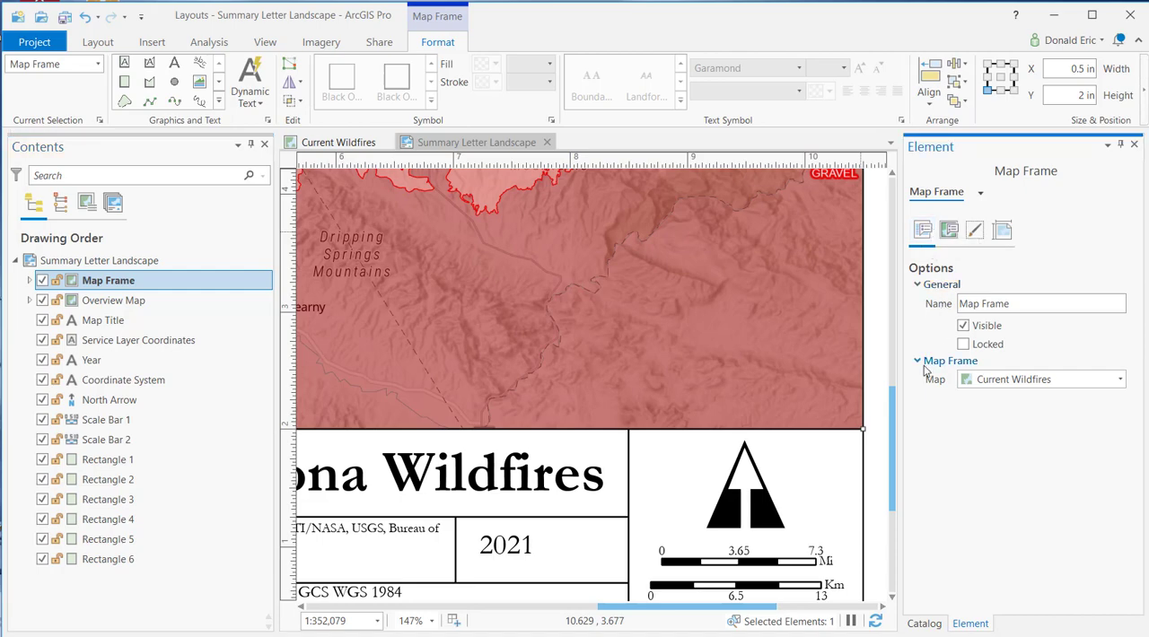
left_click(1121, 379)
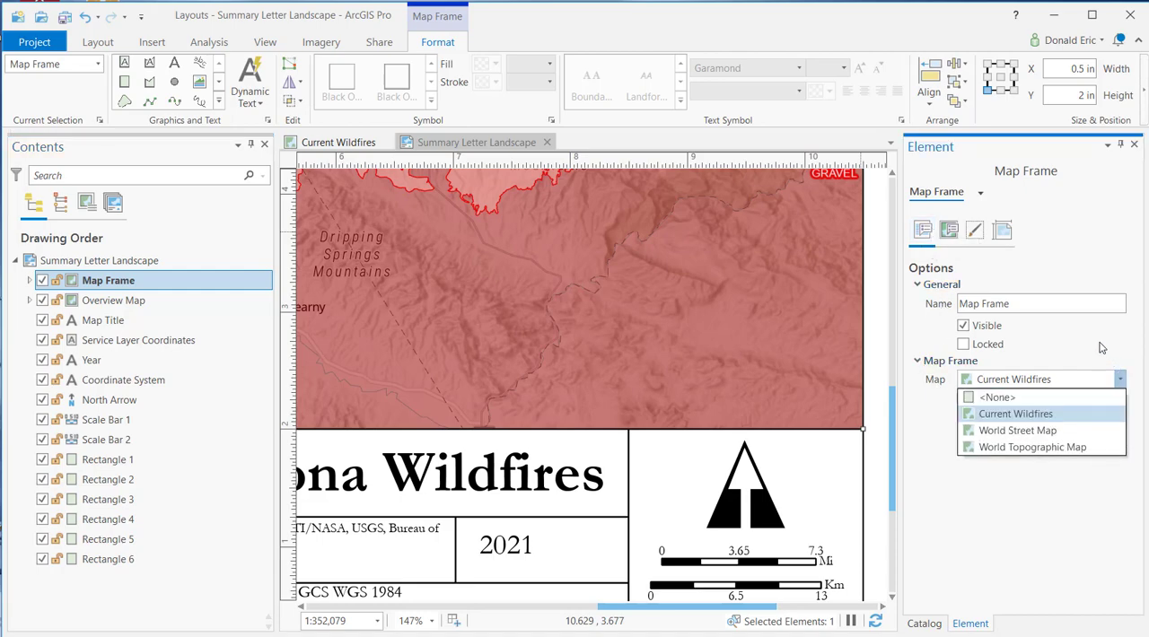
left_click(1016, 413)
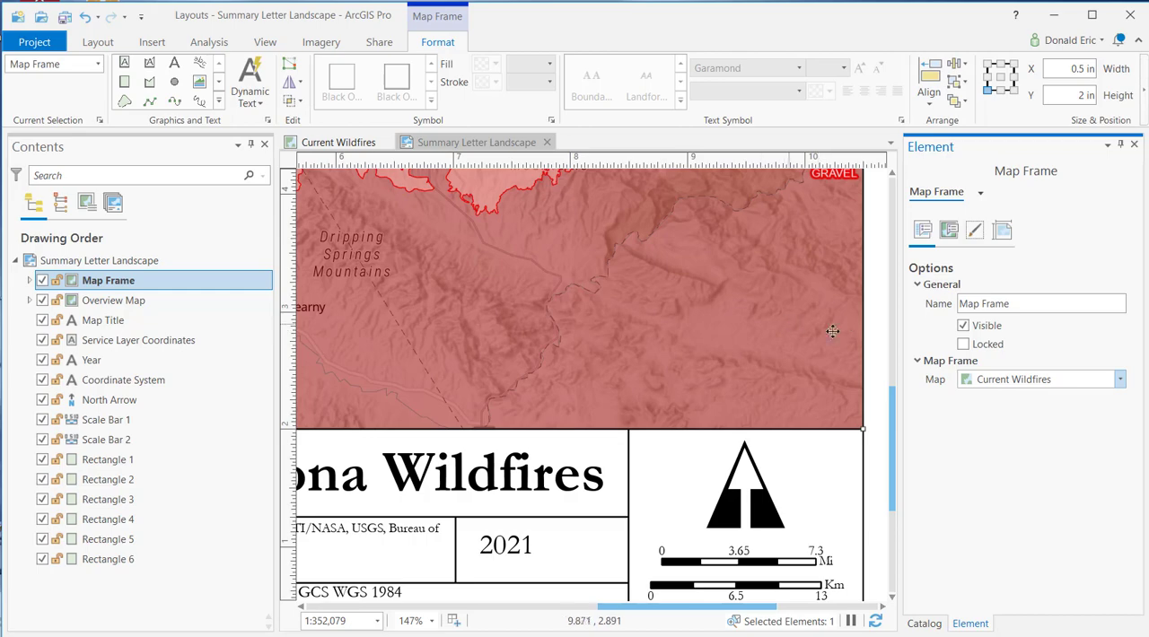
Step: Browse the frame's Display, Border and Placement settings, returning to its general options
left_click(948, 230)
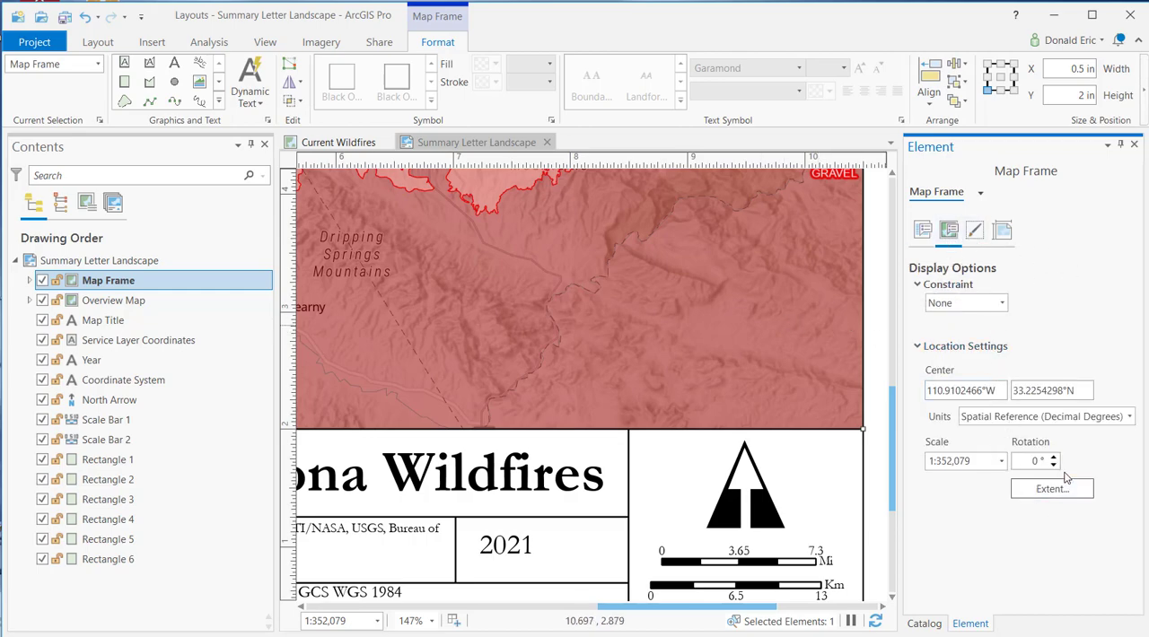
left_click(975, 230)
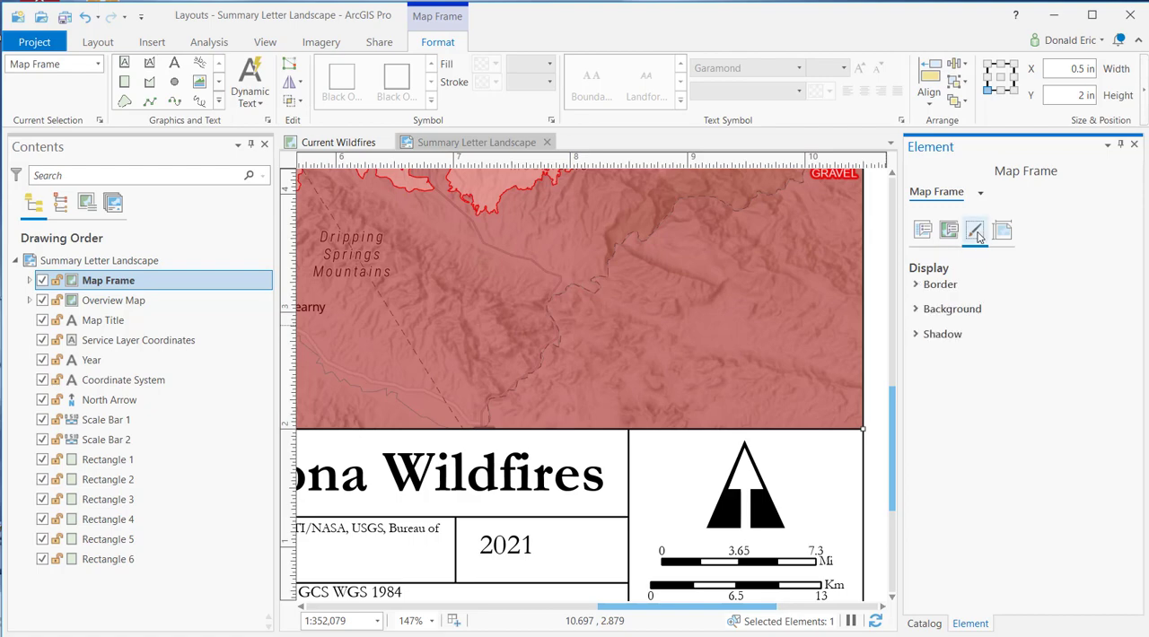
left_click(948, 230)
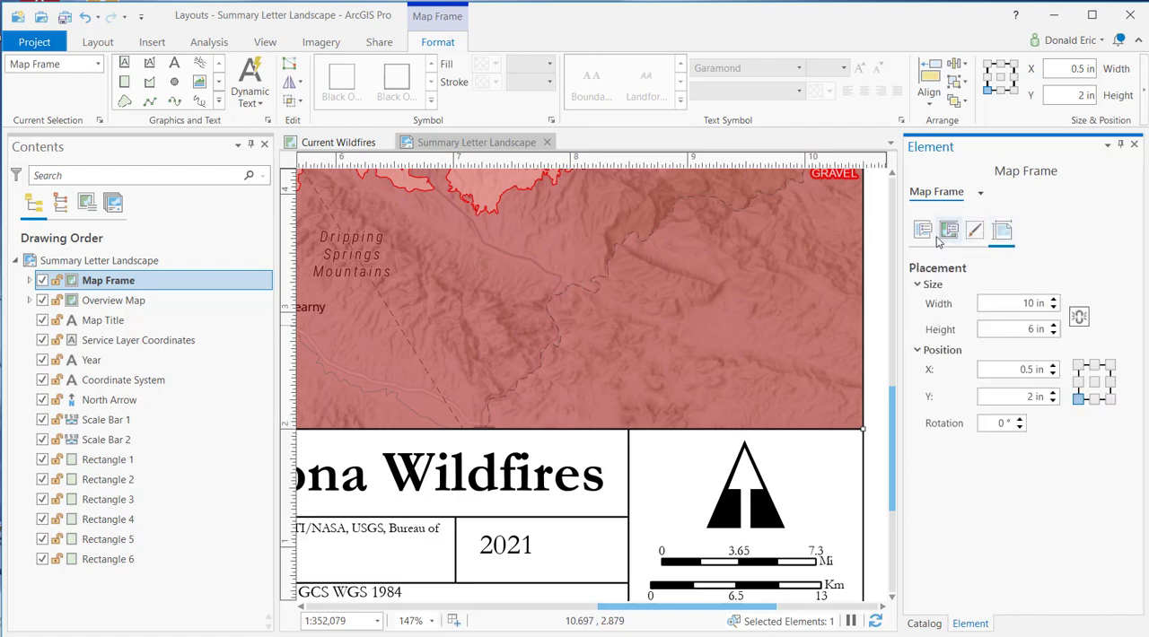
left_click(923, 230)
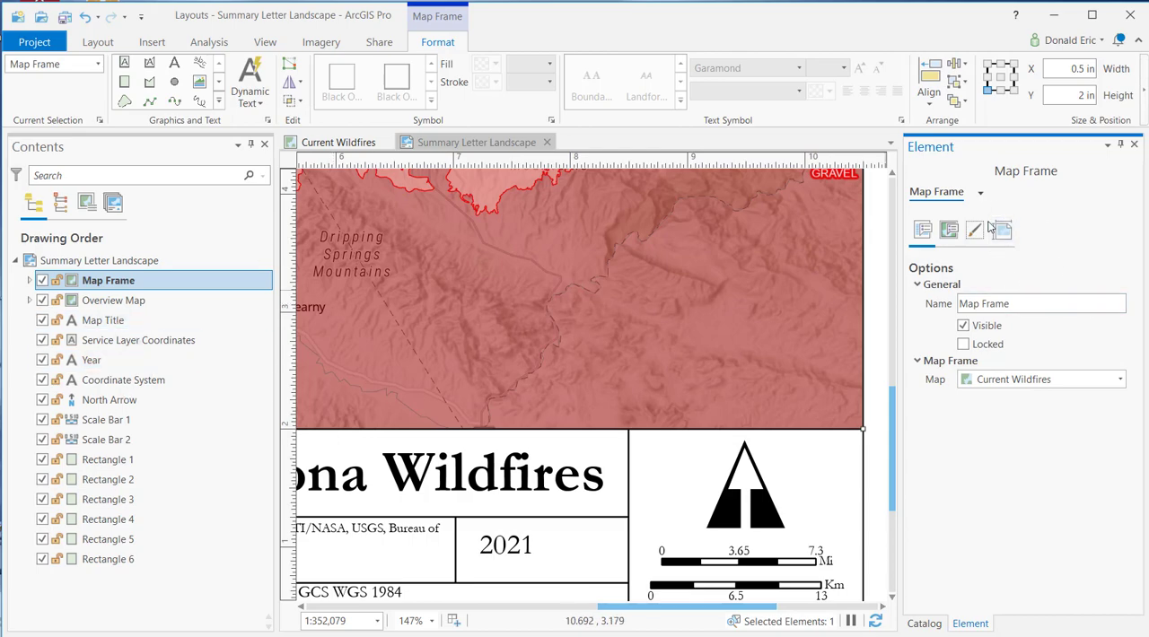
mouse_move(1041, 186)
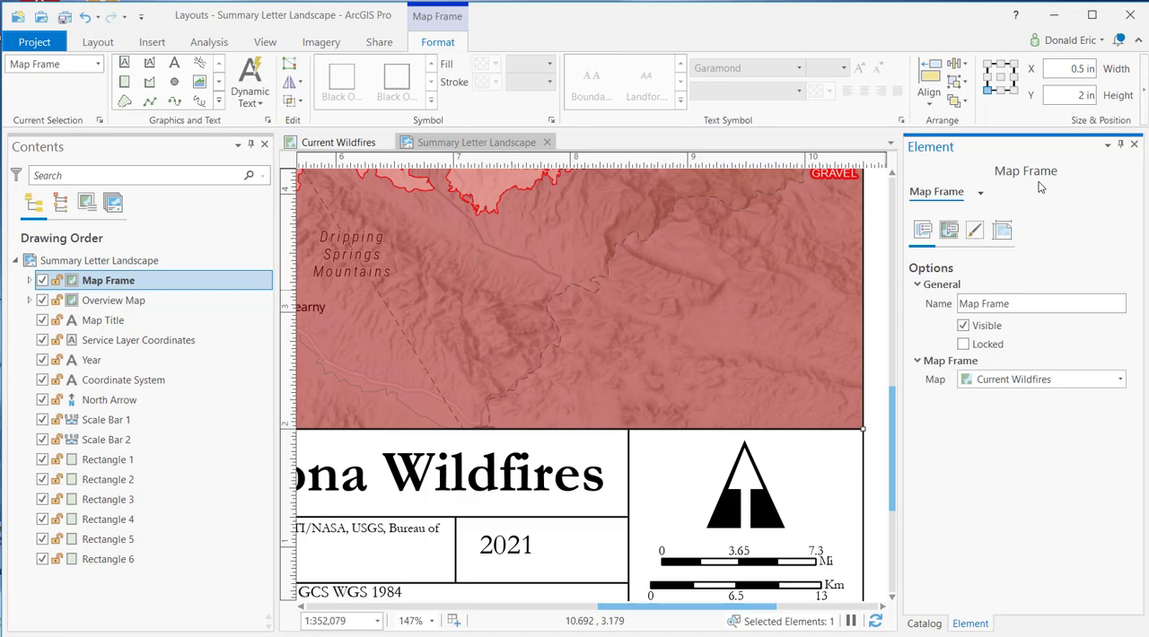
mouse_move(1045, 237)
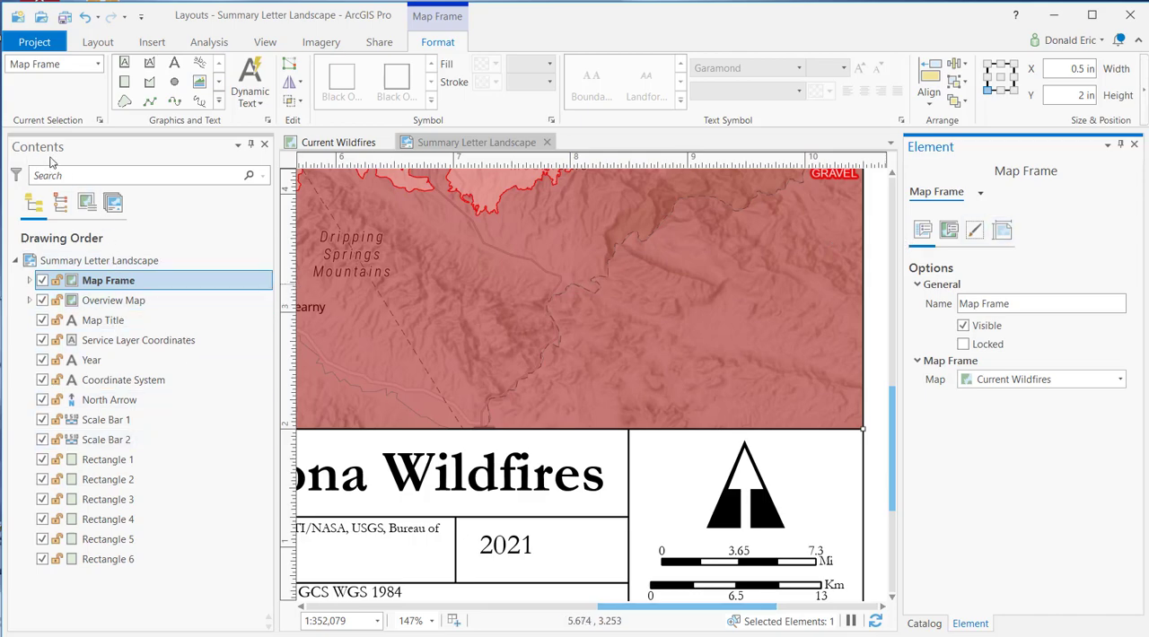
mouse_move(590, 388)
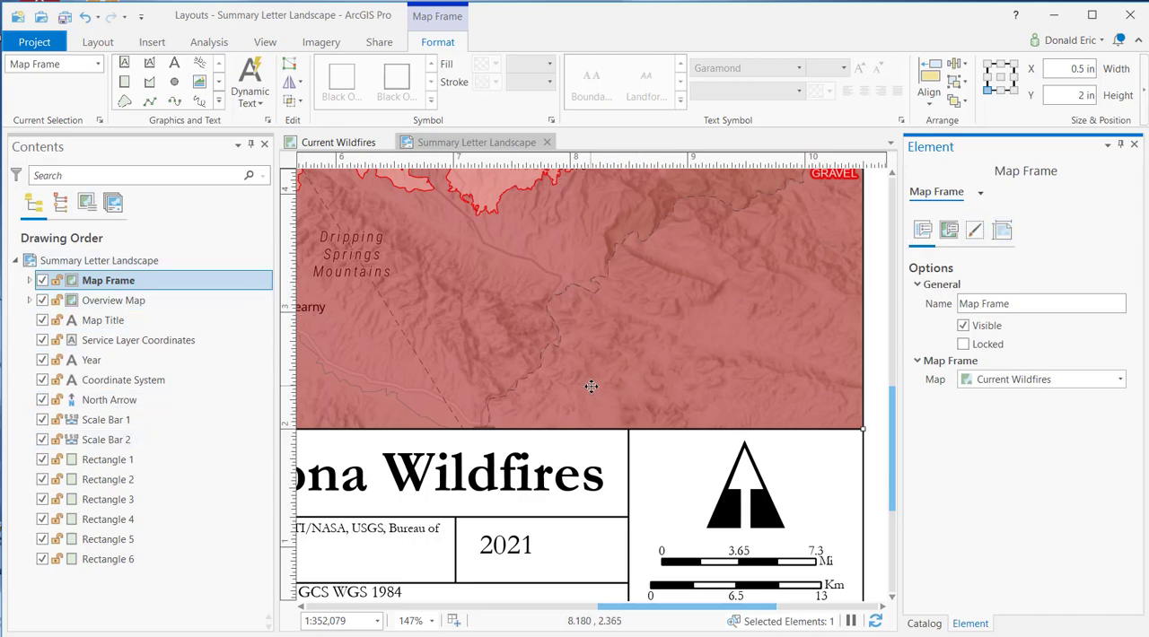
mouse_move(623, 377)
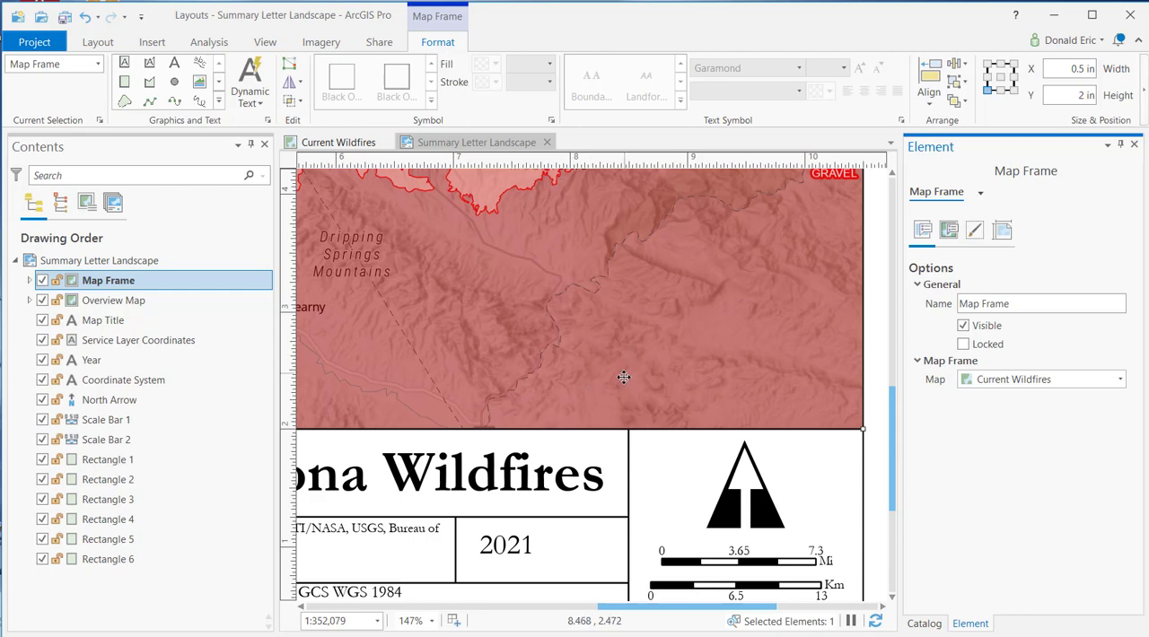
mouse_move(981, 425)
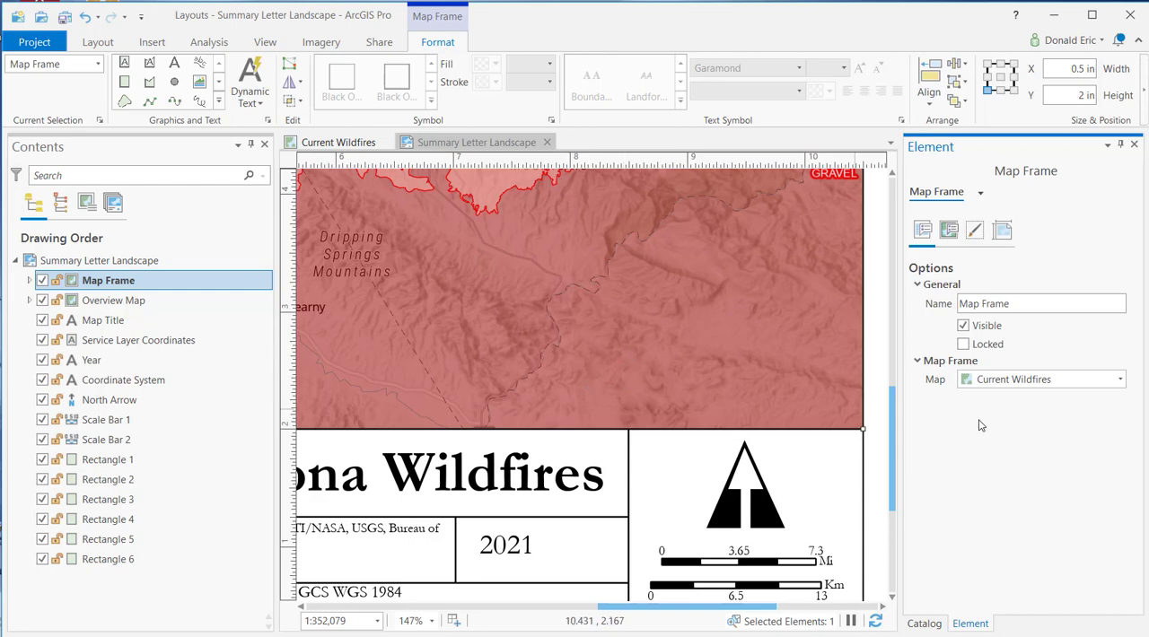